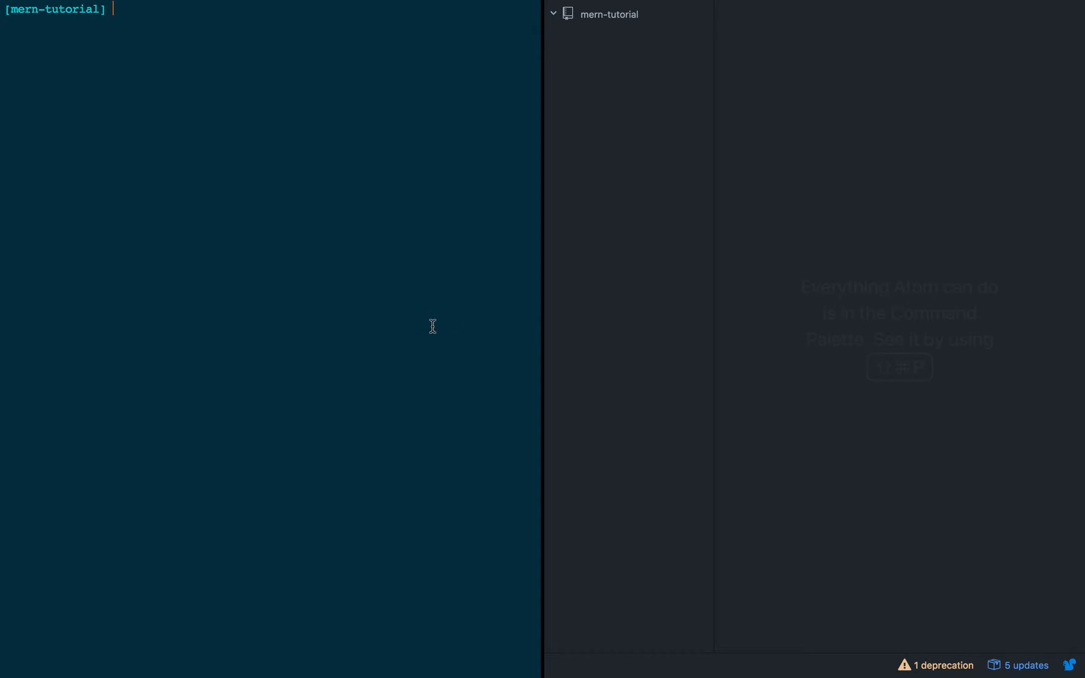
# - Initialise a Git repository in the mern-tutorial folder and begin adding a remote
pyautogui.write('git init')
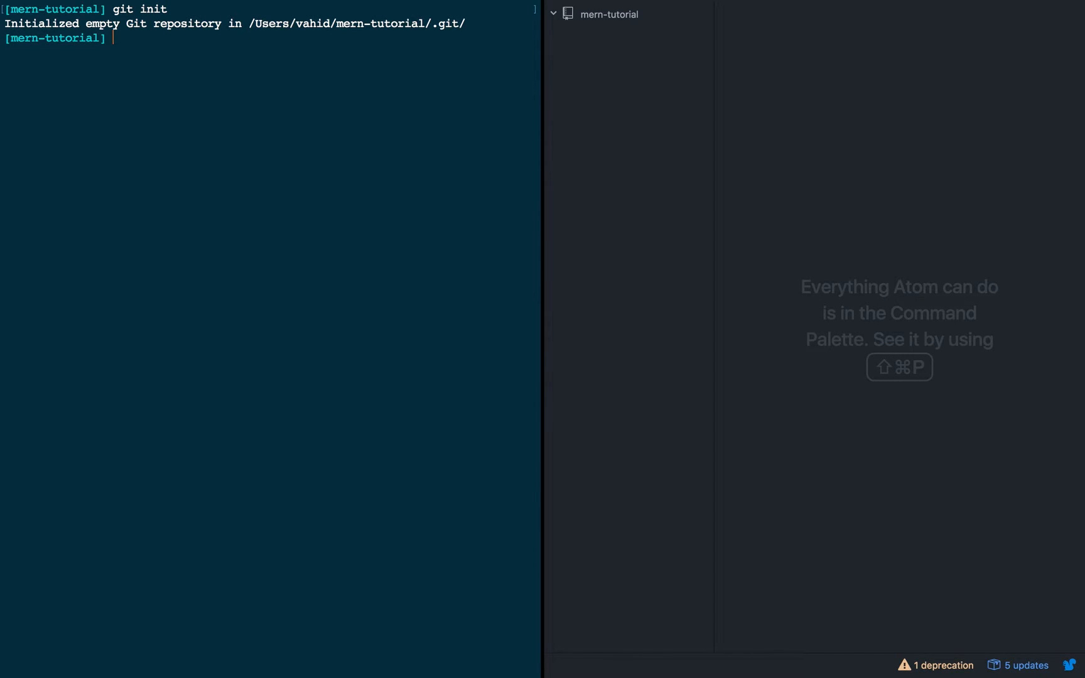
pyautogui.write('git remote add https://github.com/vfazel/mern-tutoria')
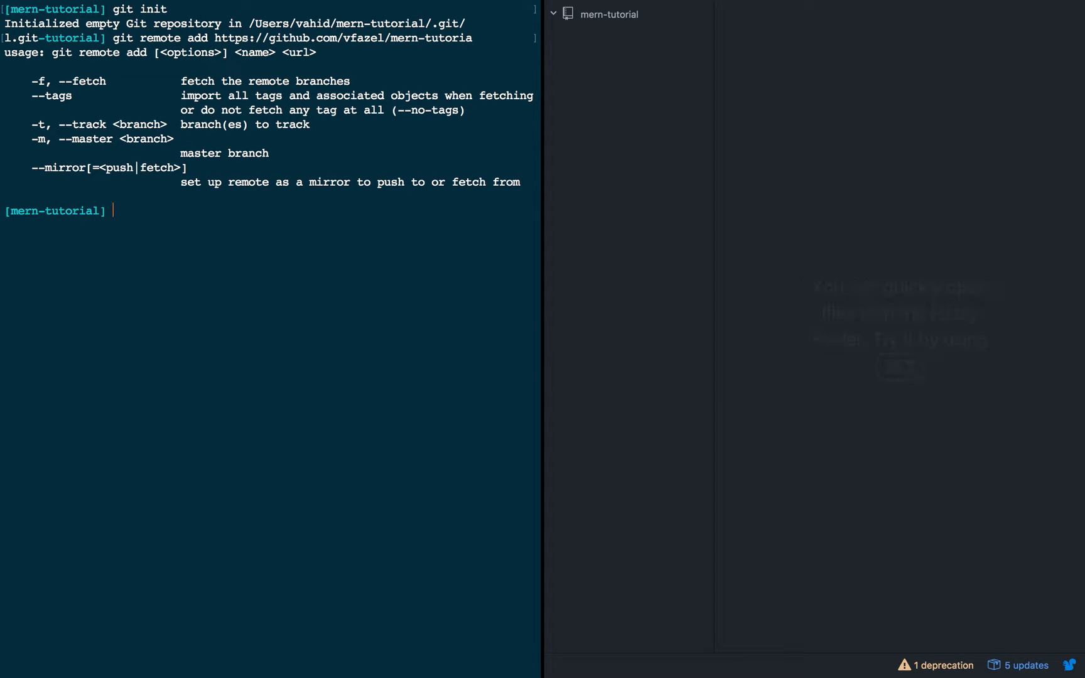
# - Generate a default package.json with npm init, accepting every prompt's default value
pyautogui.write('npm init')
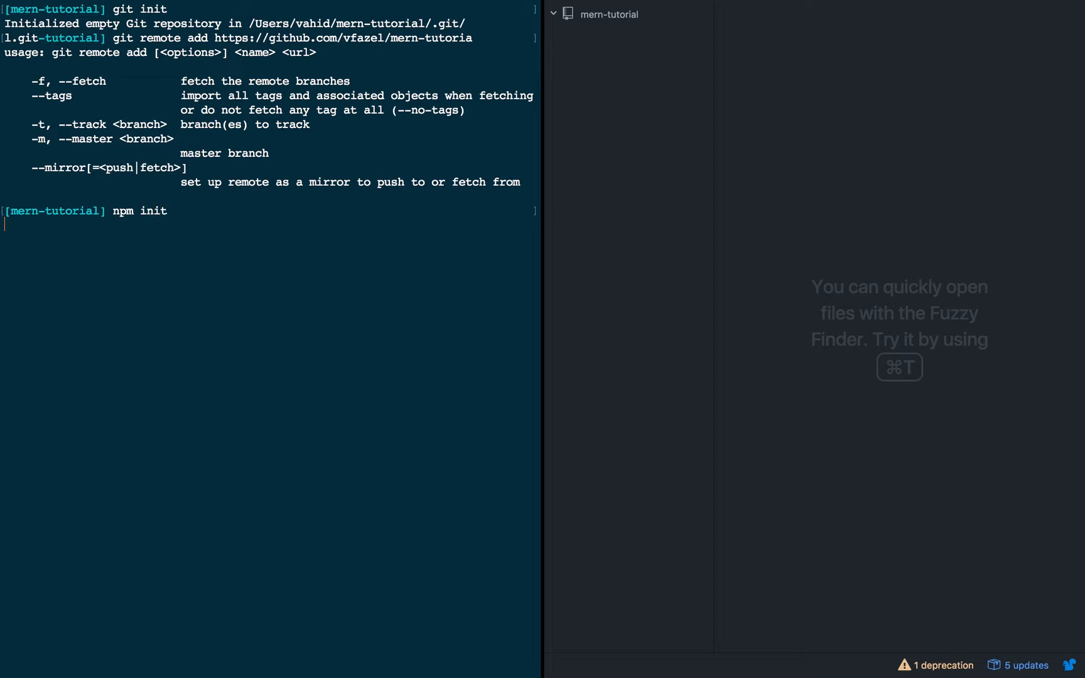
pyautogui.press('Enter')
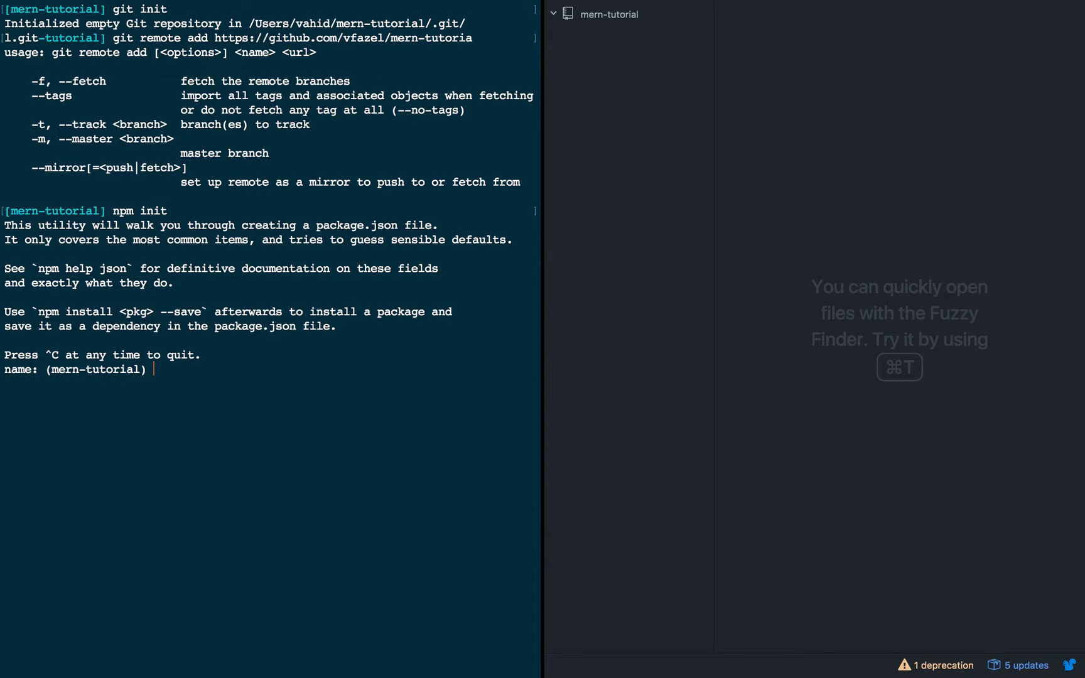
pyautogui.press('Enter')
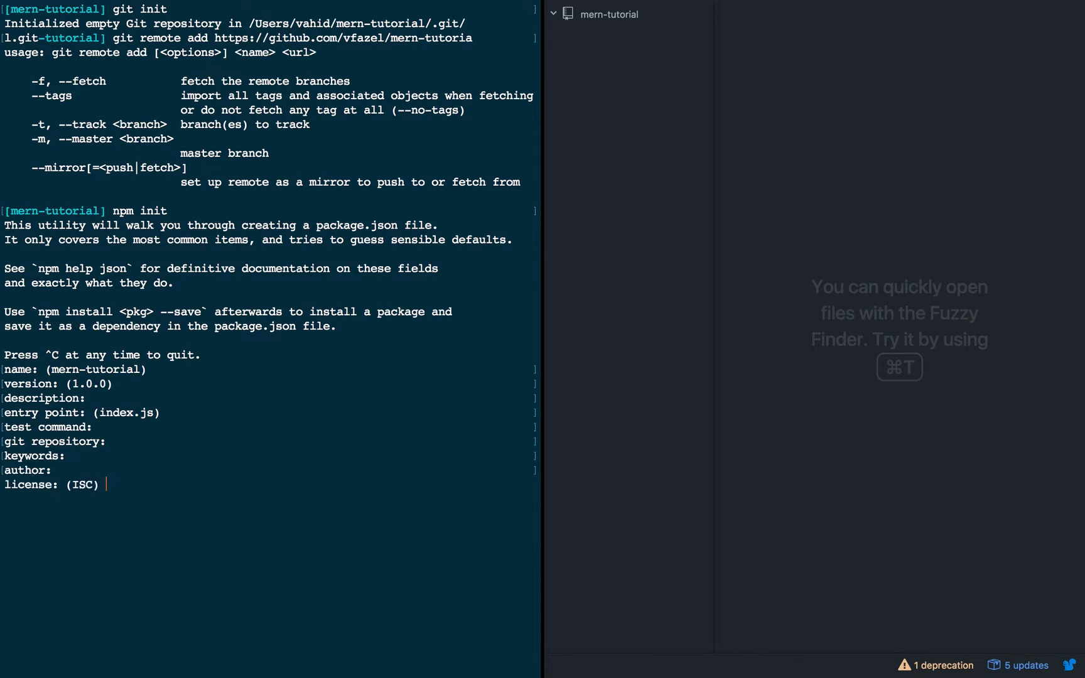
pyautogui.press('enter')
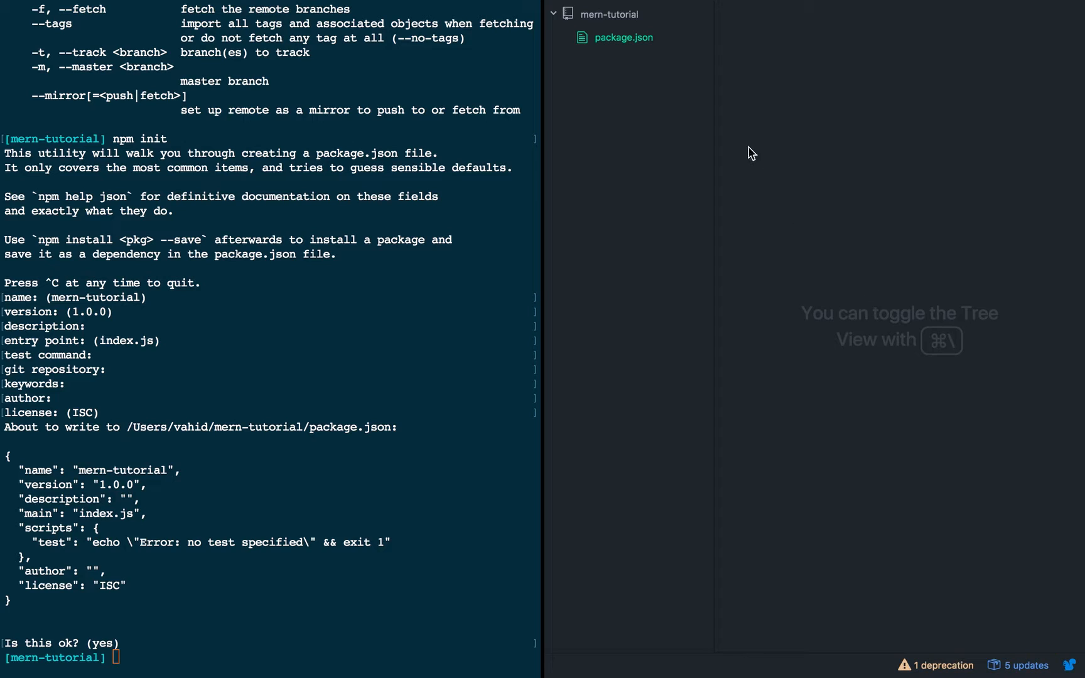
# - Set the package.json license to MIT and fill the author field with 'Vahid'
pyautogui.click(623, 38)
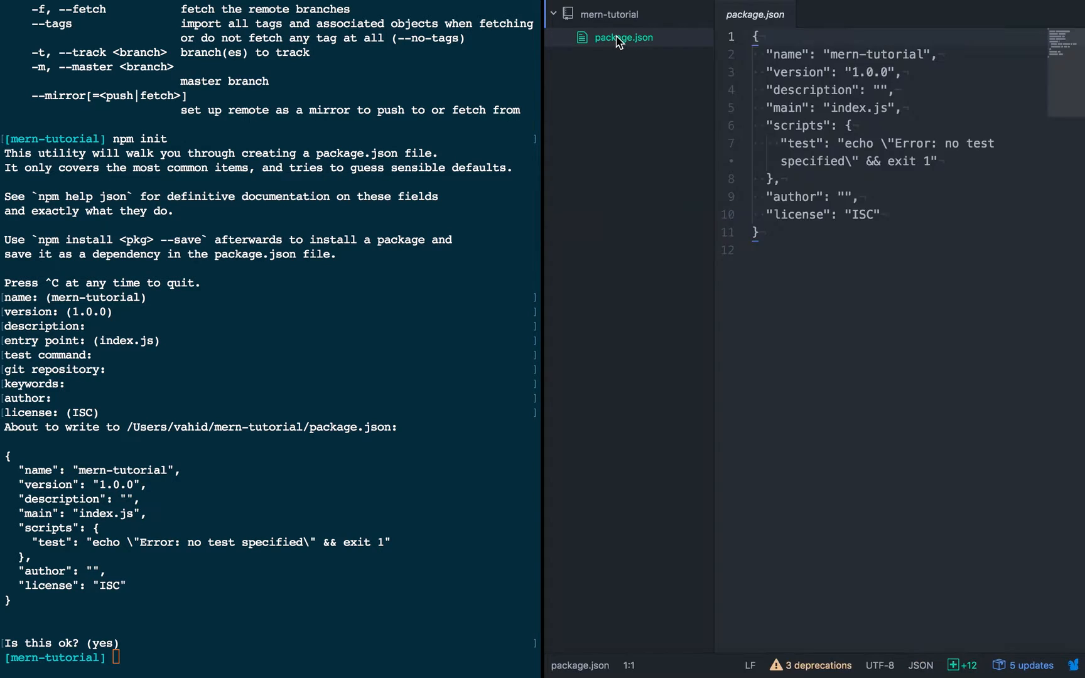
pyautogui.write('MIT')
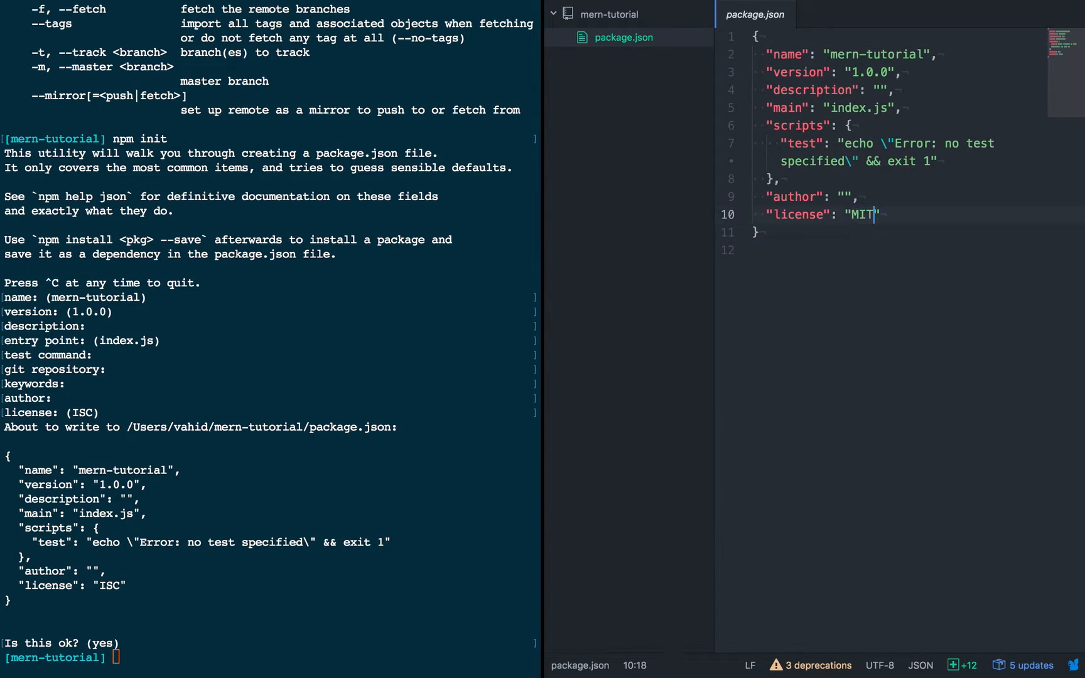
pyautogui.write('Vahid')
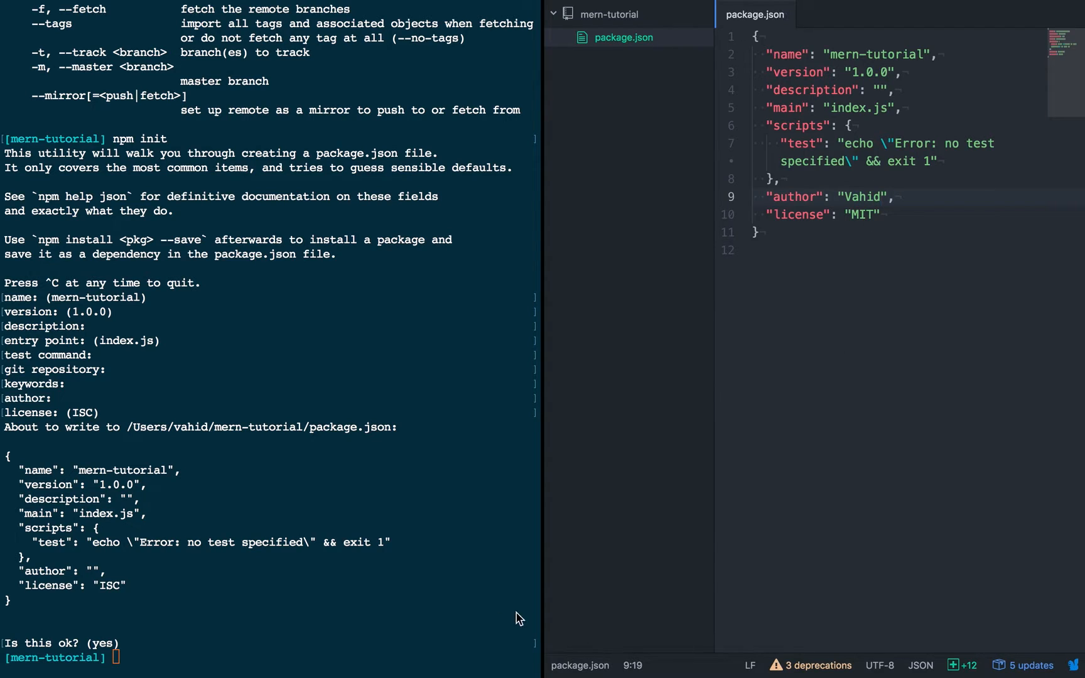
pyautogui.write('npm')
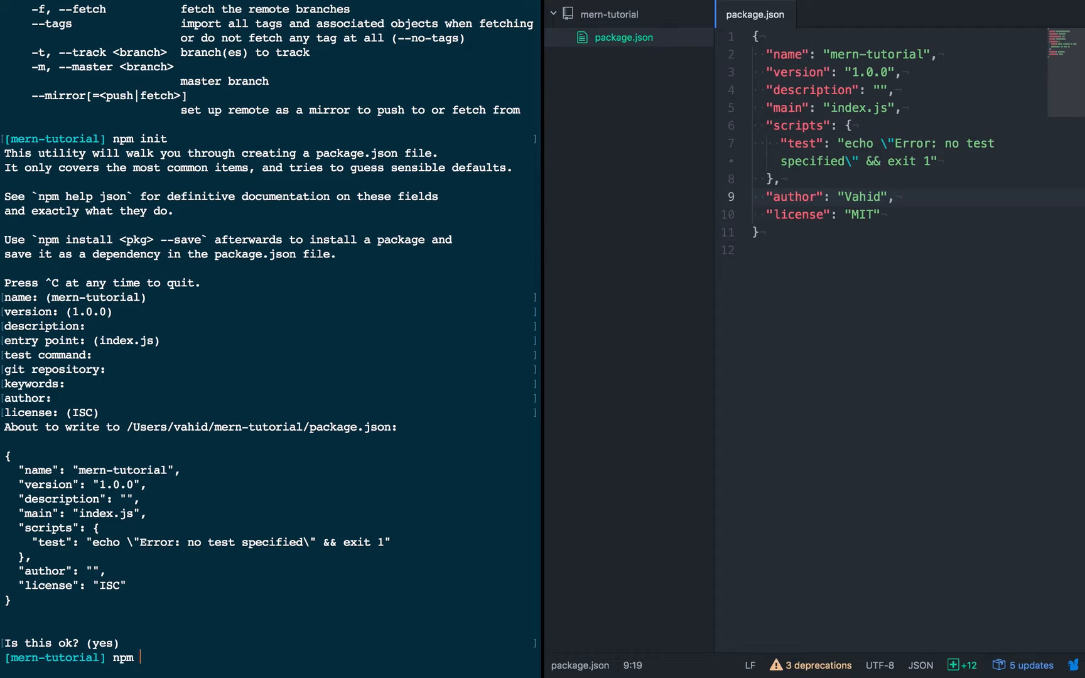
# - Install react and react-dom as saved dependencies with npm install --save
pyautogui.write('install')
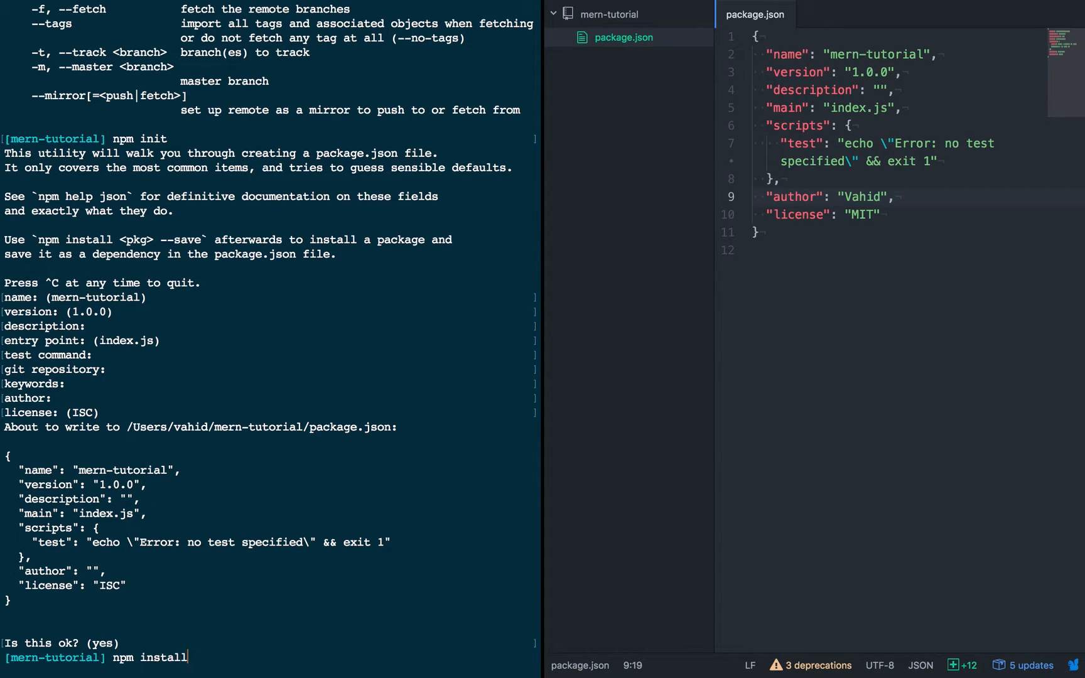
pyautogui.write('--save react react-dom')
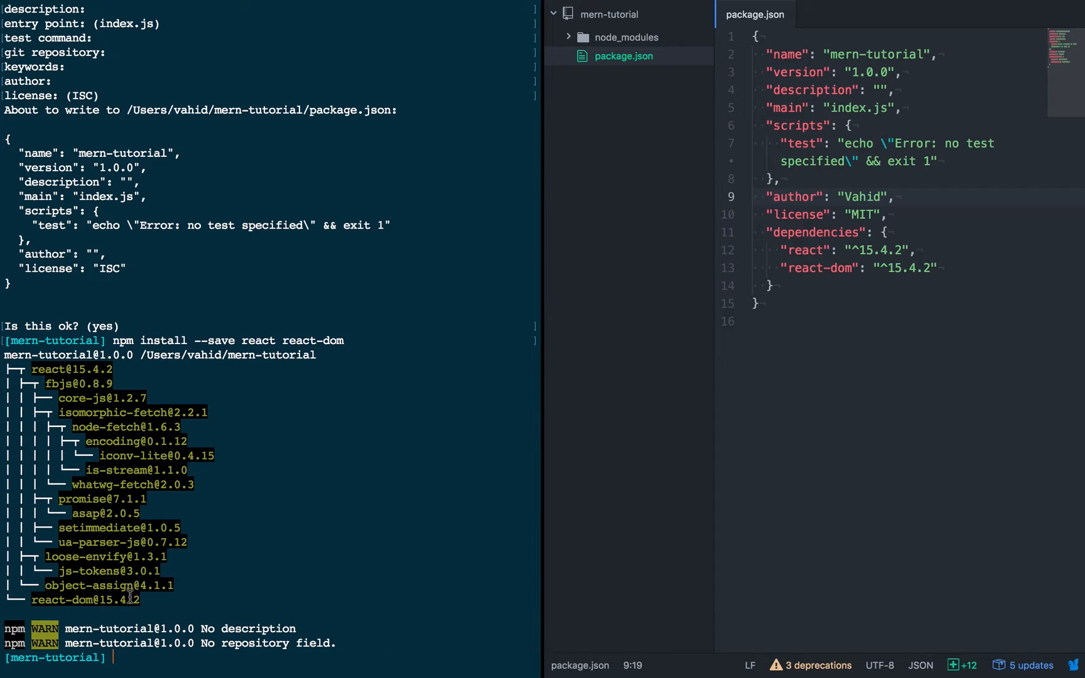
# - Install babel-core, babel-loader and the es2015 and react presets as dev dependencies, then start the webpack install
pyautogui.write('npm install --sav')
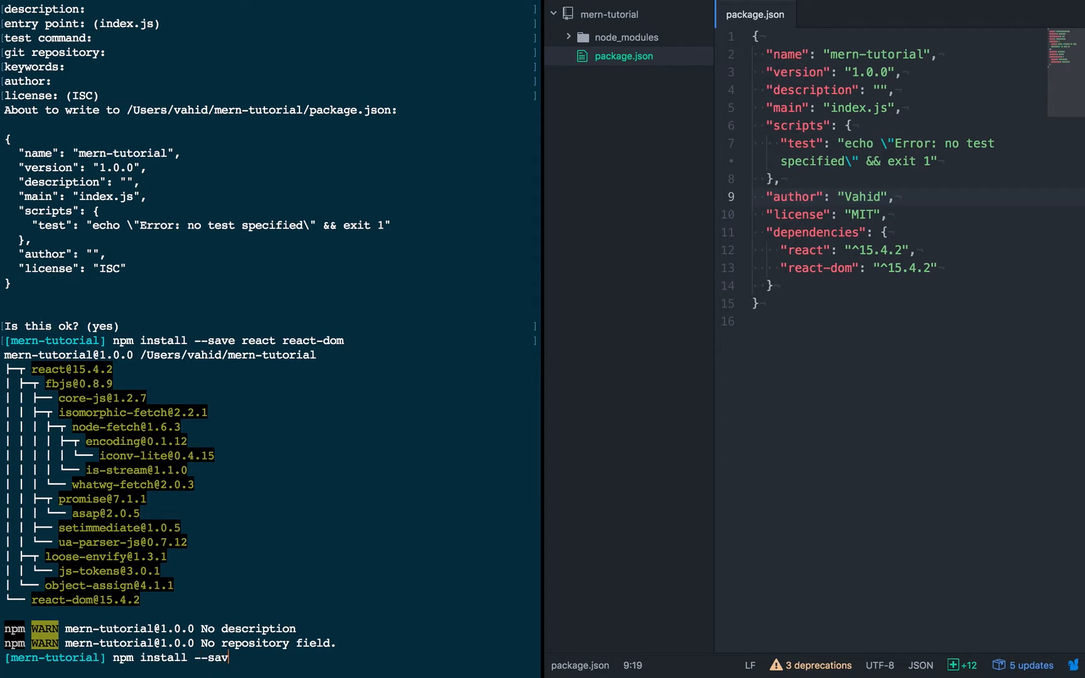
pyautogui.write('e-dev')
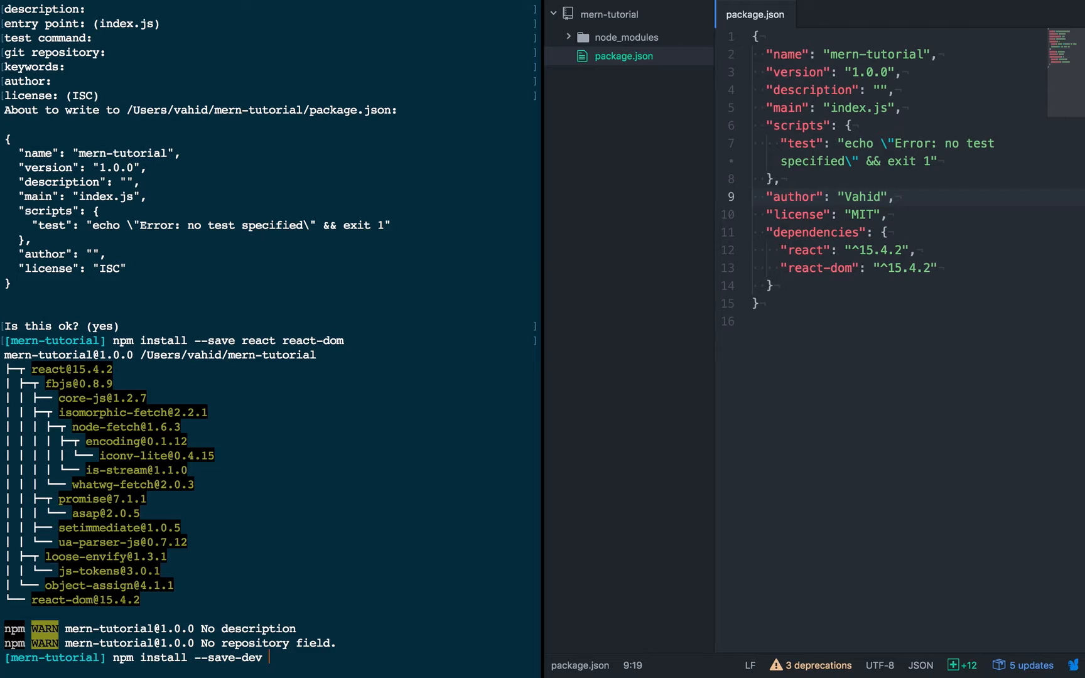
pyautogui.write('babel-core b')
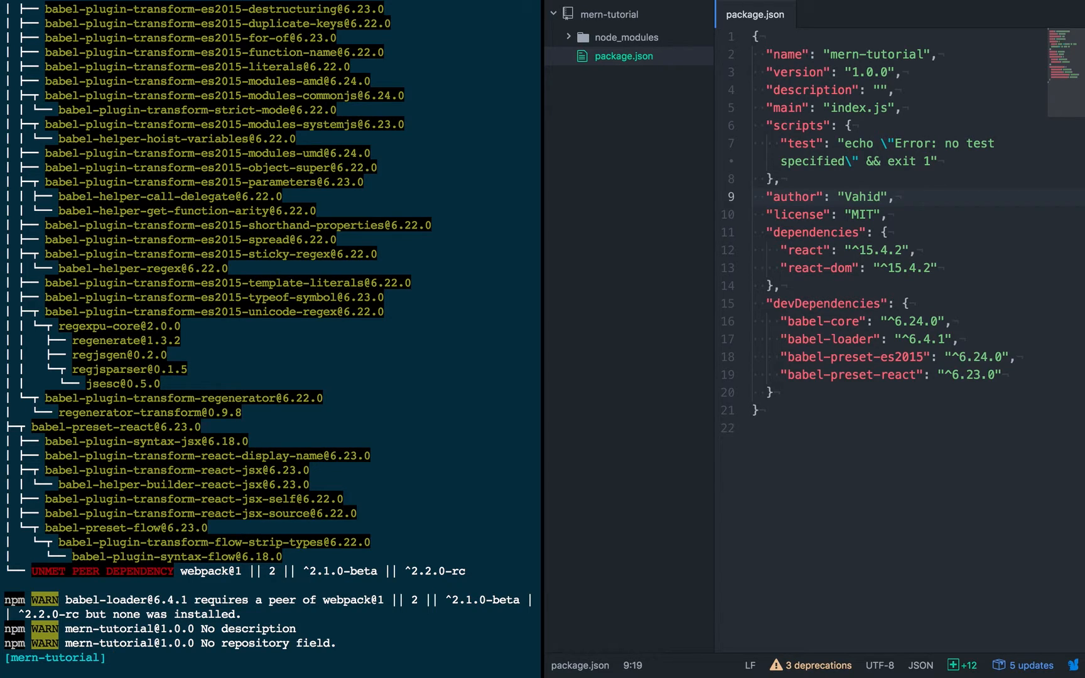
pyautogui.moveTo(172, 585)
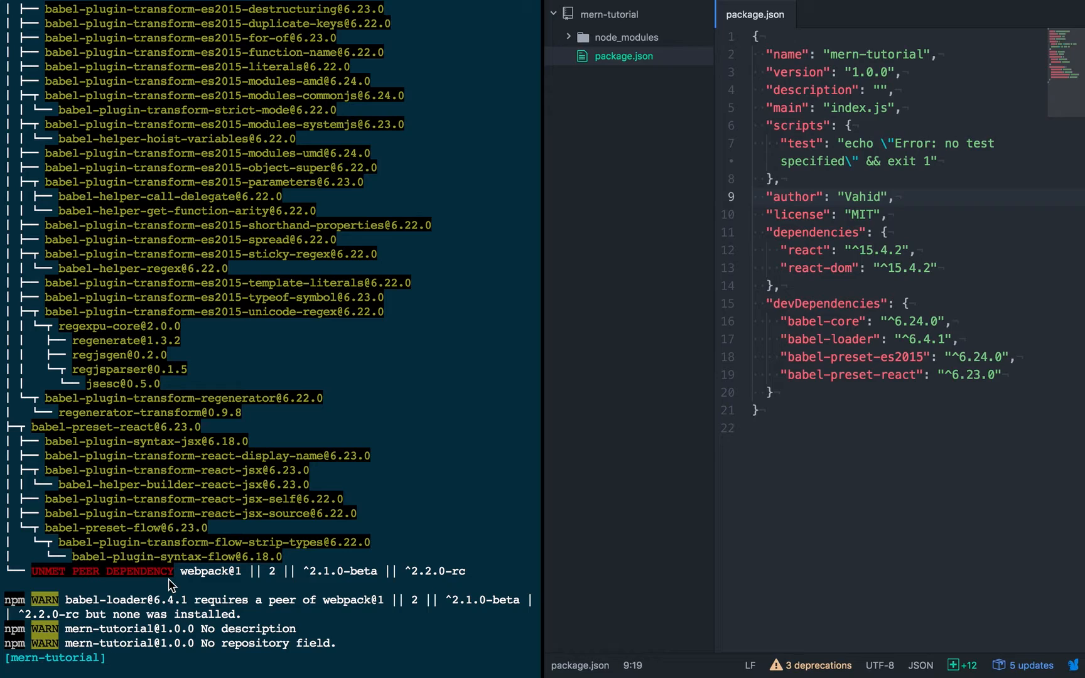
pyautogui.write('npm install --save-dev webpack')
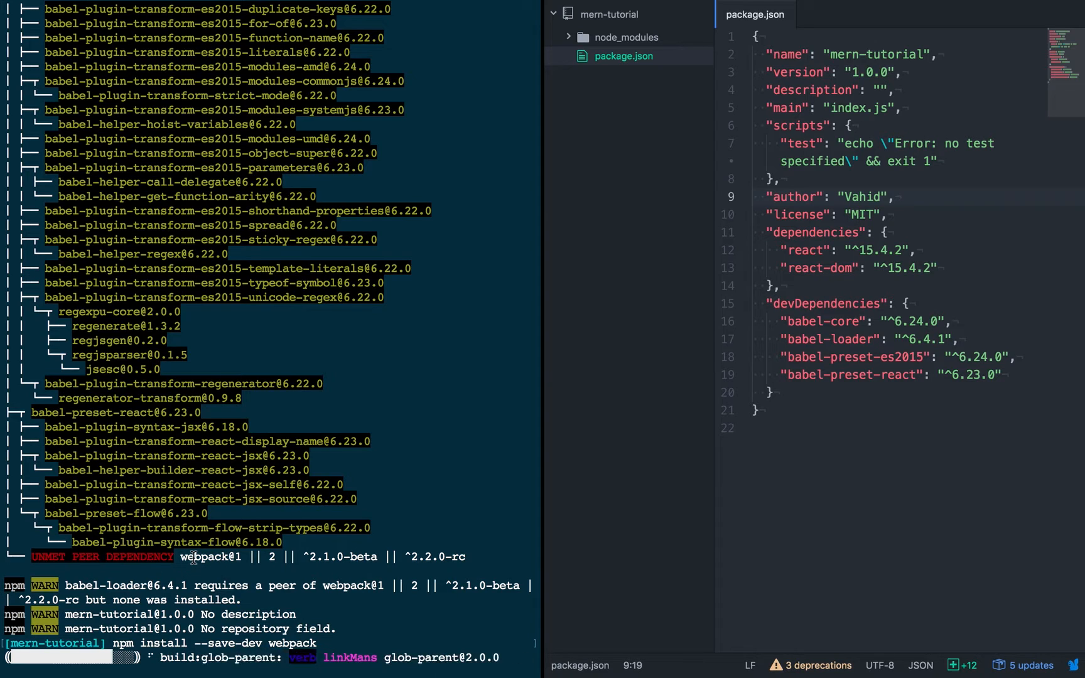
# - Scroll the terminal output after the webpack dev install and the failed webpack command
pyautogui.scroll(-3)
pyautogui.write('webpack')
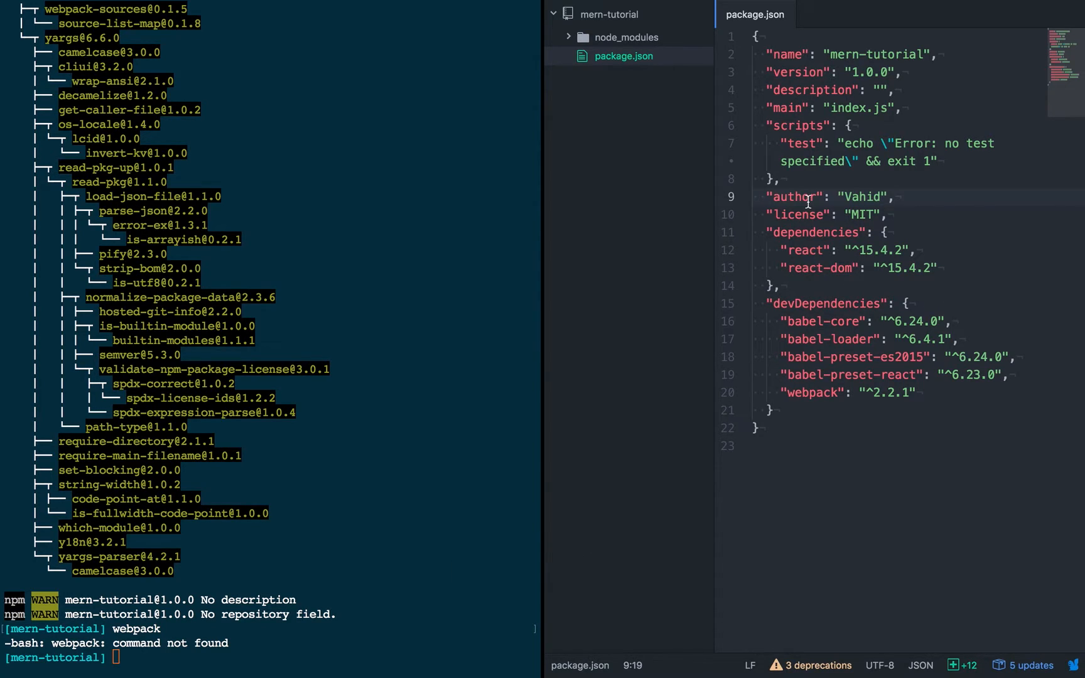
# - Replace the test script with a "webpack": "webpack" script and run npm run webpack
pyautogui.doubleClick(793, 197)
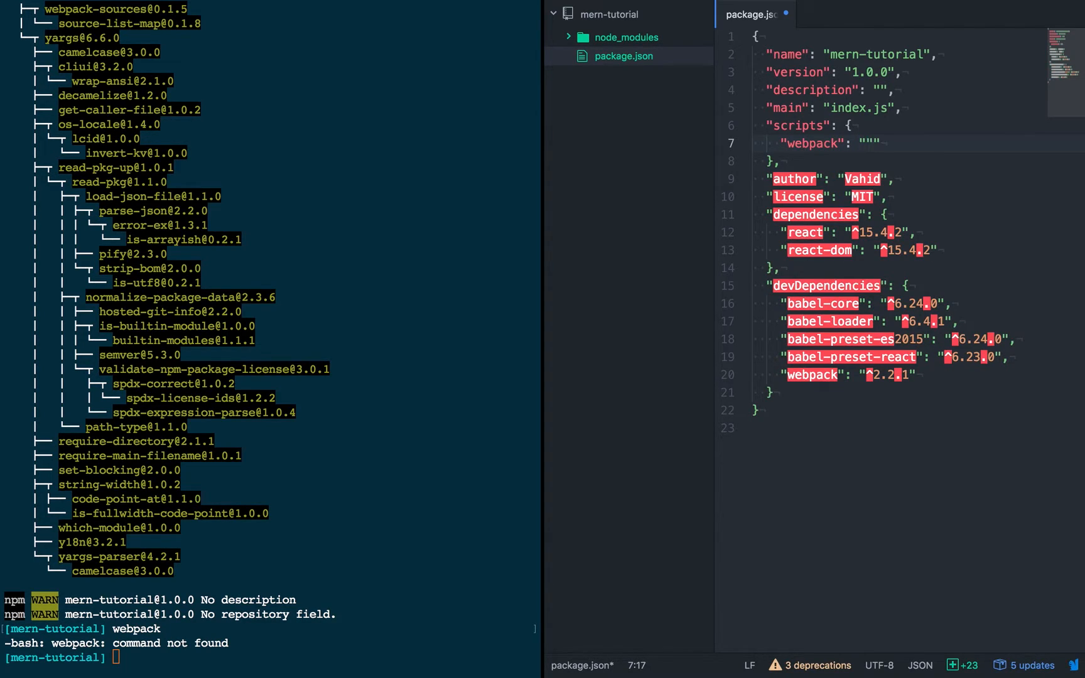
pyautogui.write('webpack')
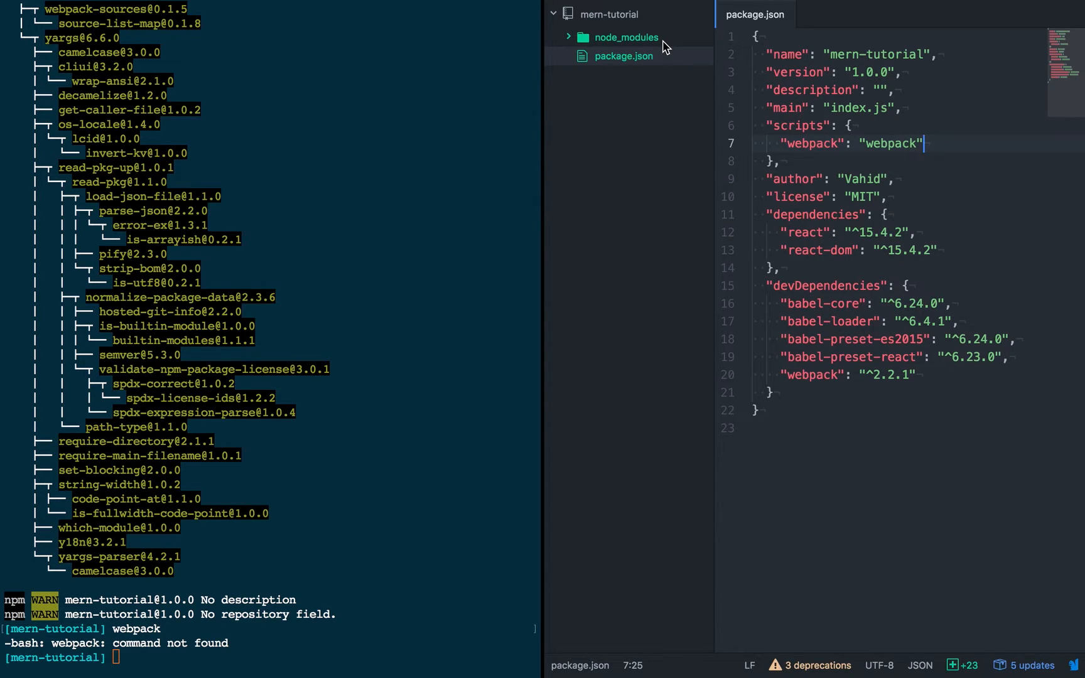
pyautogui.write('npm')
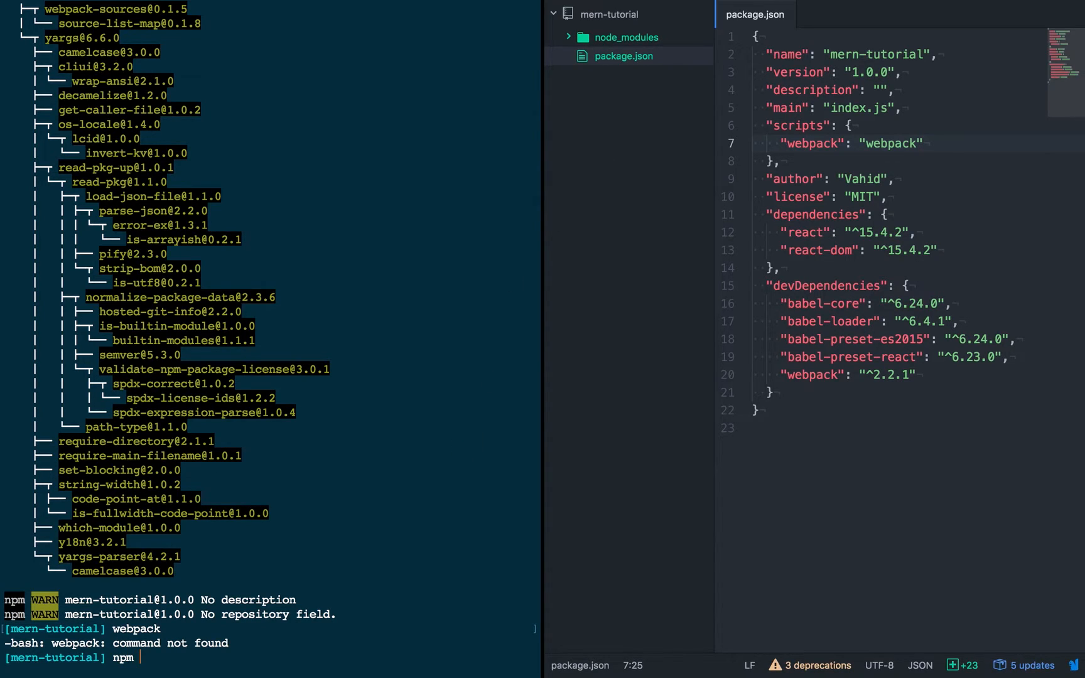
pyautogui.write('run webpack')
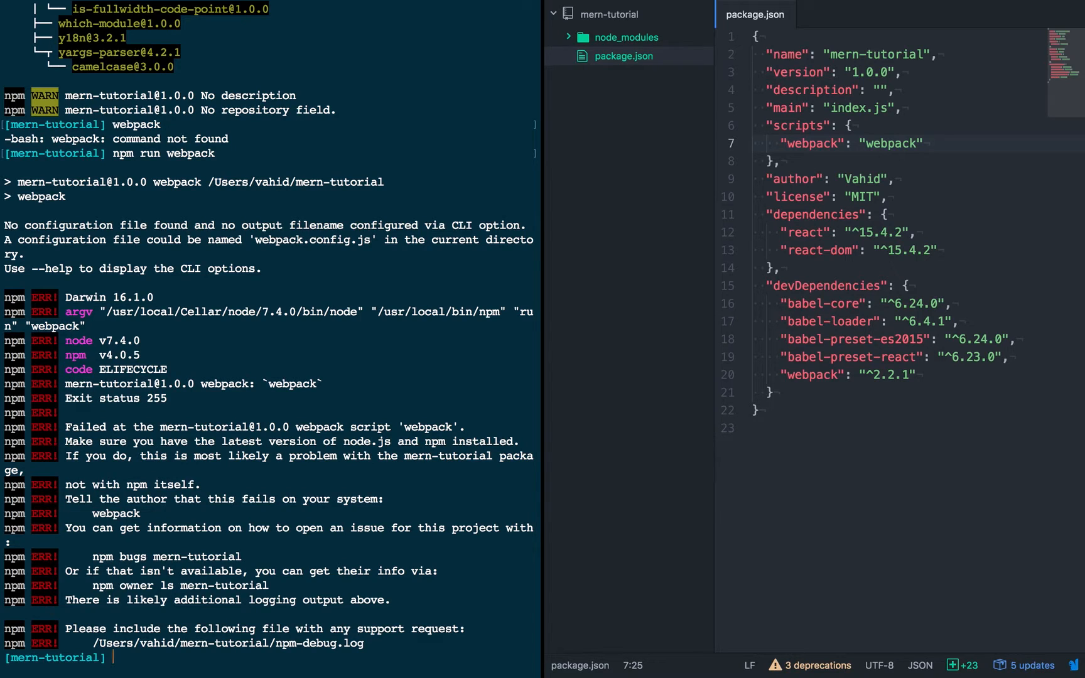
pyautogui.moveTo(454, 448)
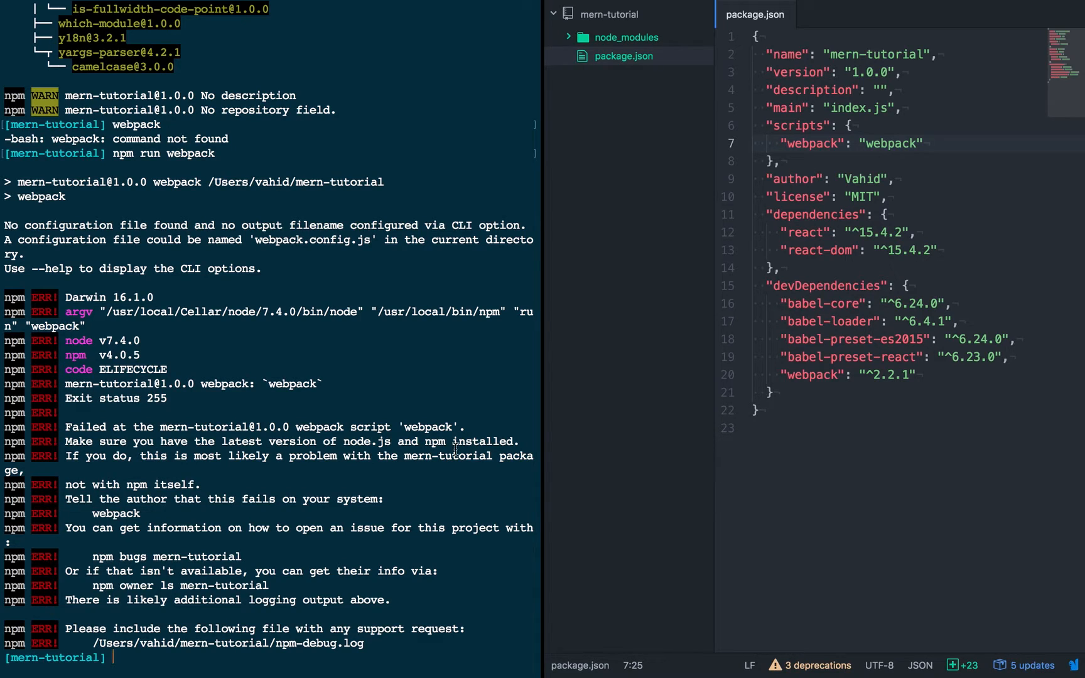
pyautogui.moveTo(332, 346)
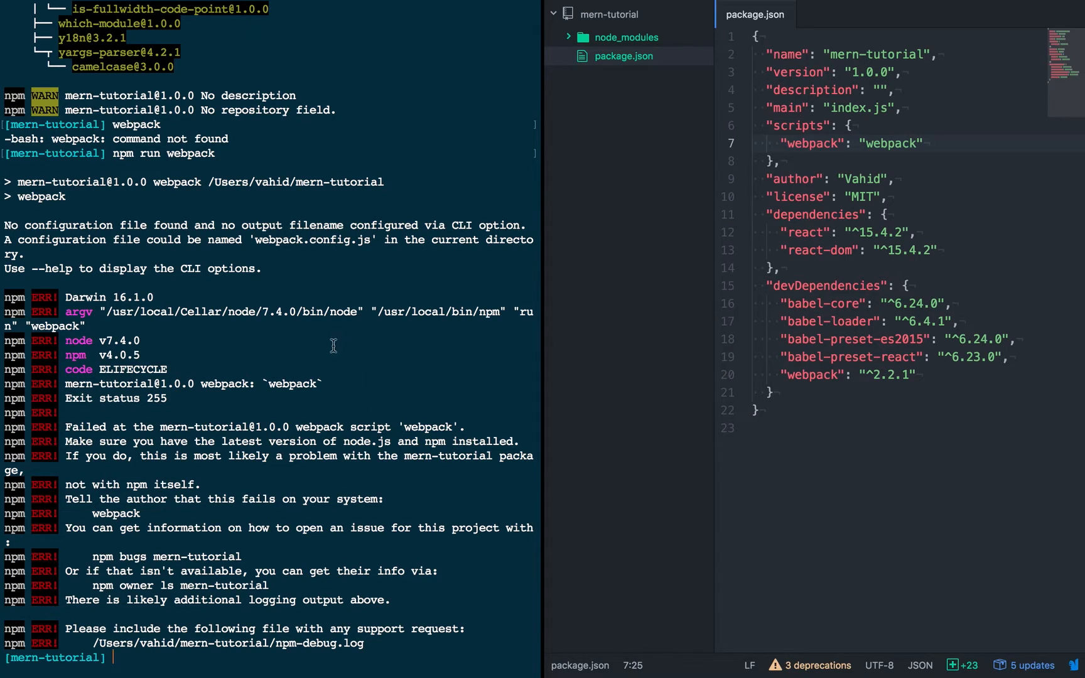
# - Create index.html in the project with a MERN Tutorial title
pyautogui.rightClick(623, 57)
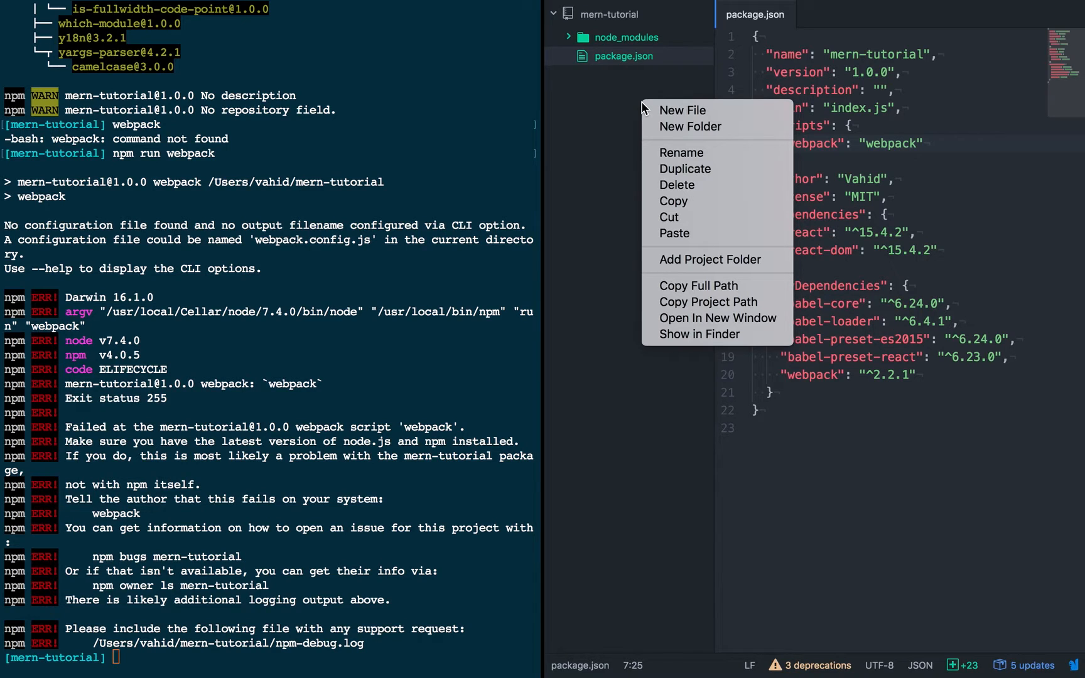
pyautogui.click(660, 115)
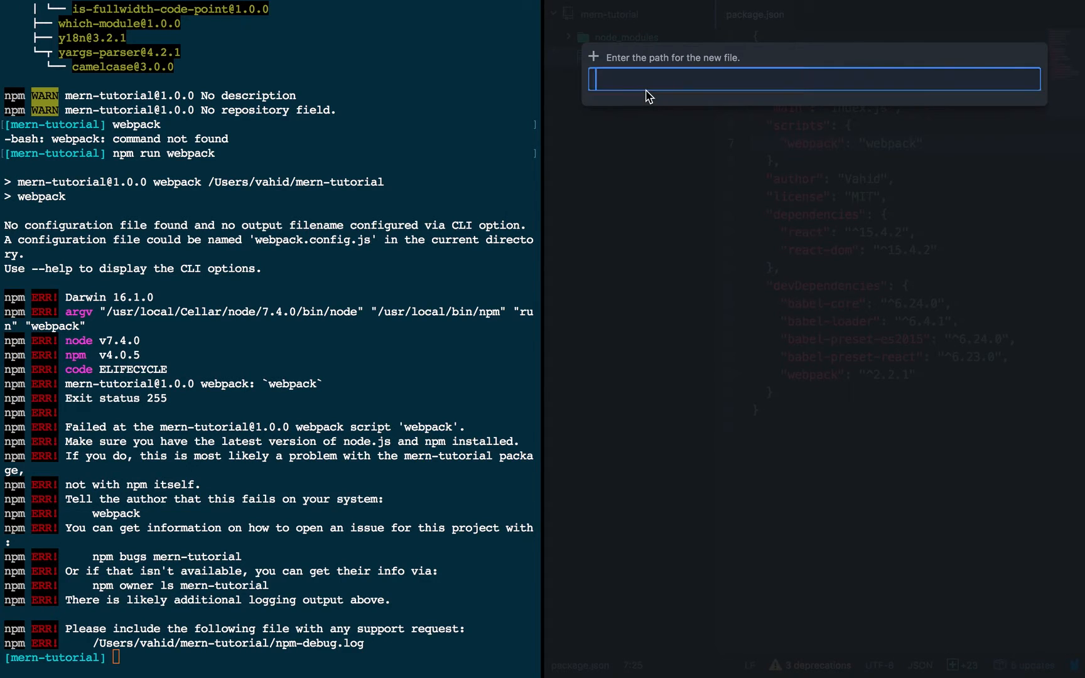
pyautogui.write('index')
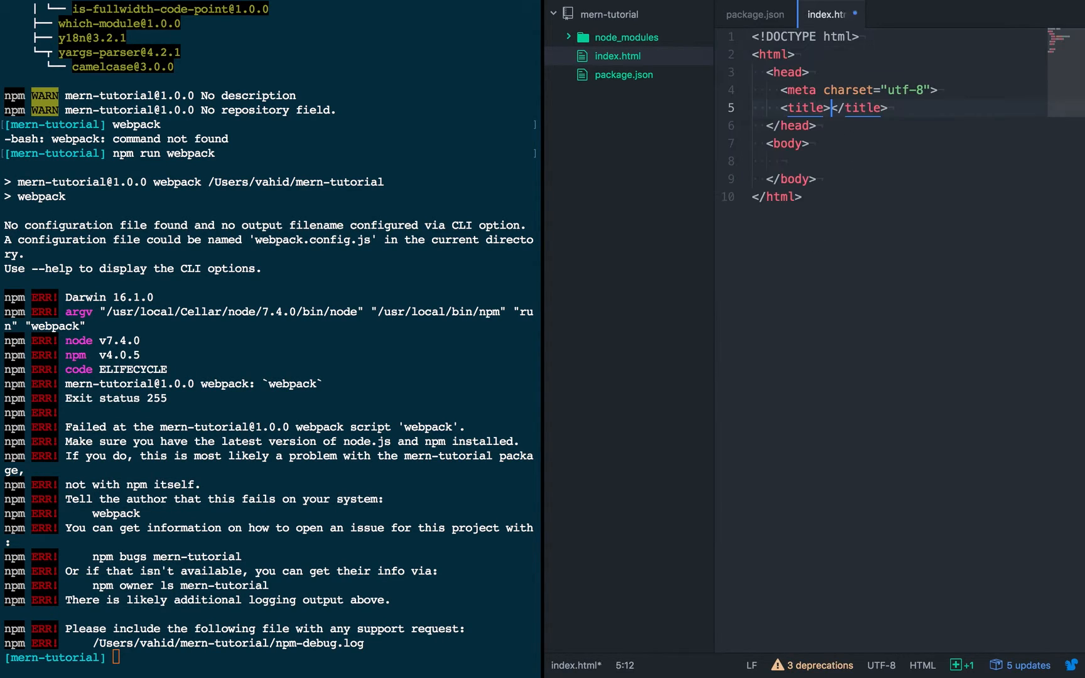
pyautogui.write('MERN Tutorial')
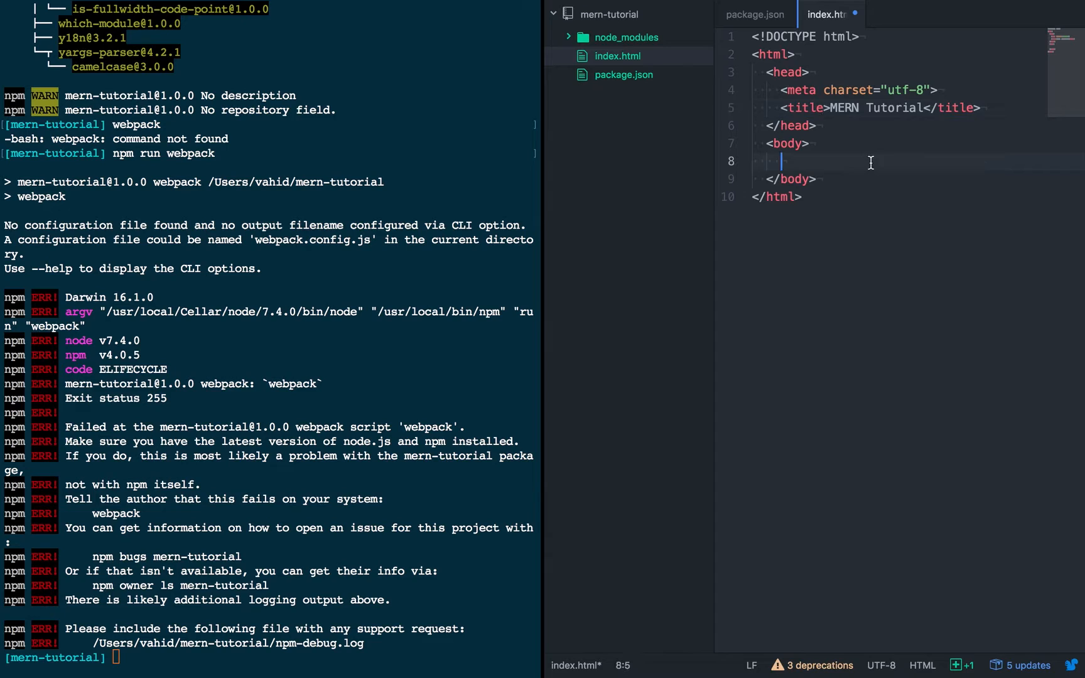
# - Add <div id="app"></div> to the body of index.html
pyautogui.write('<div')
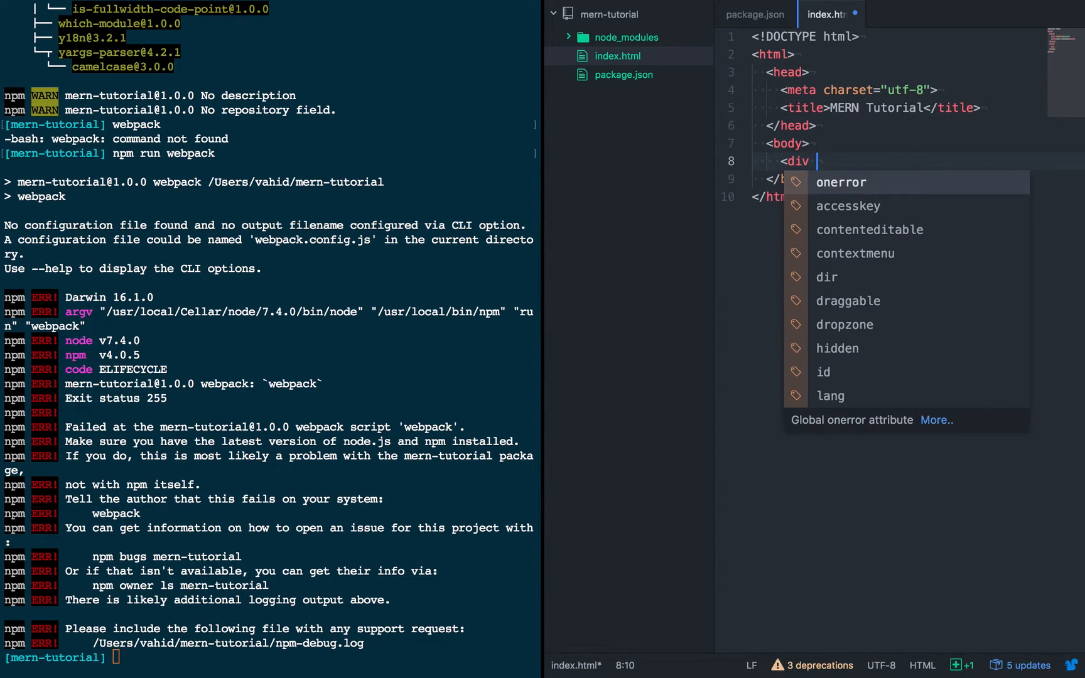
pyautogui.write('id="app"')
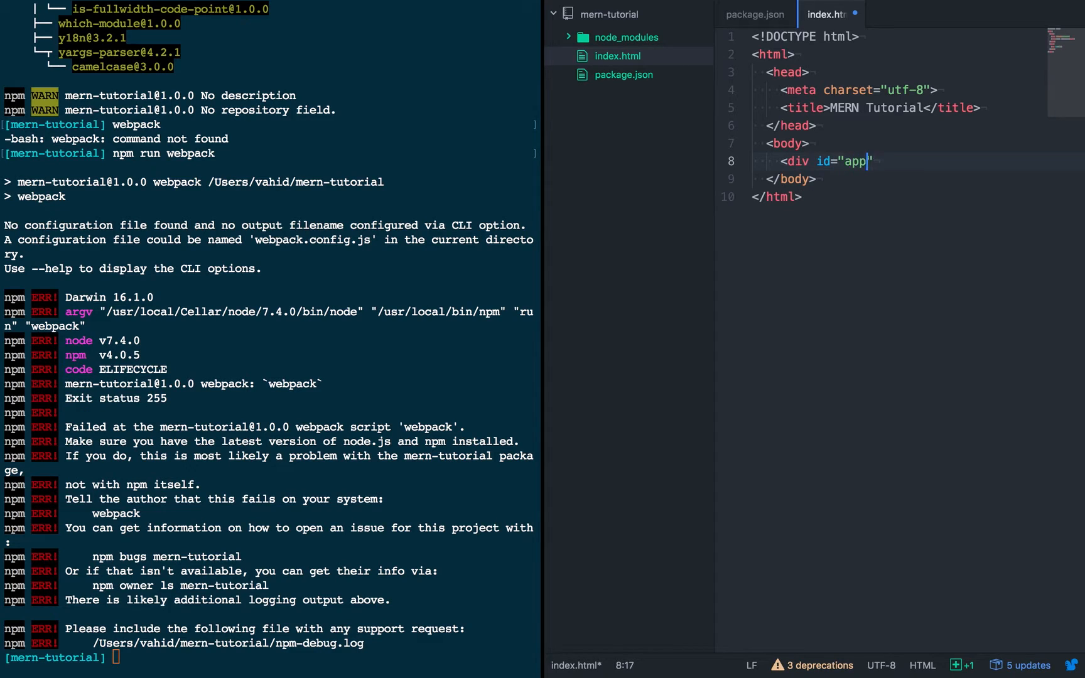
pyautogui.write('></')
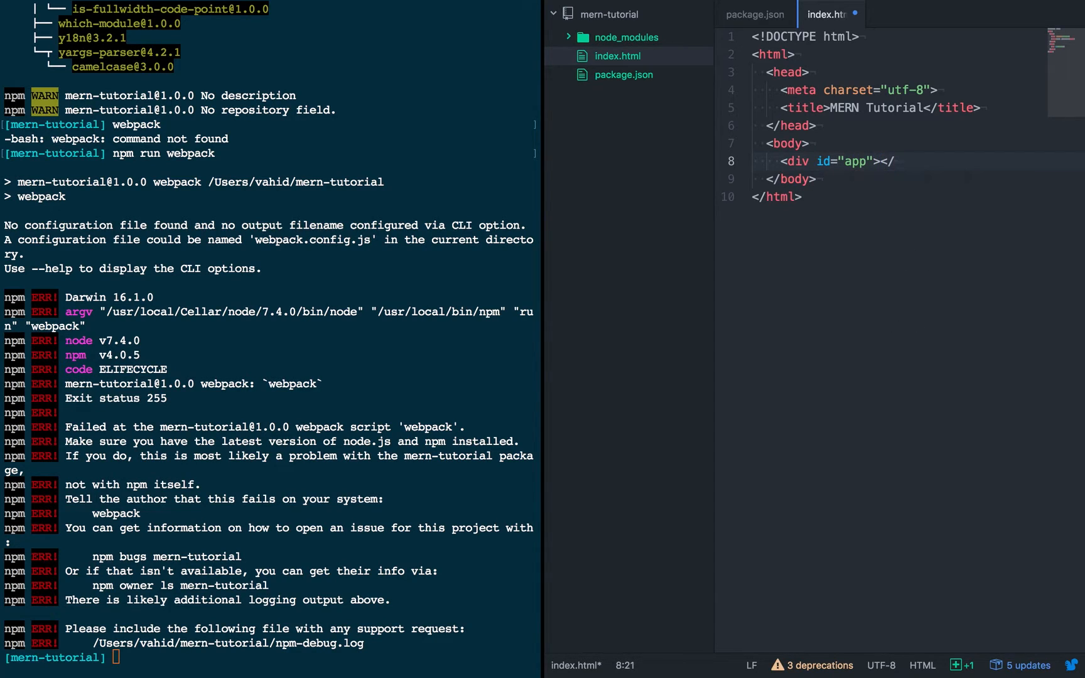
pyautogui.write('di')
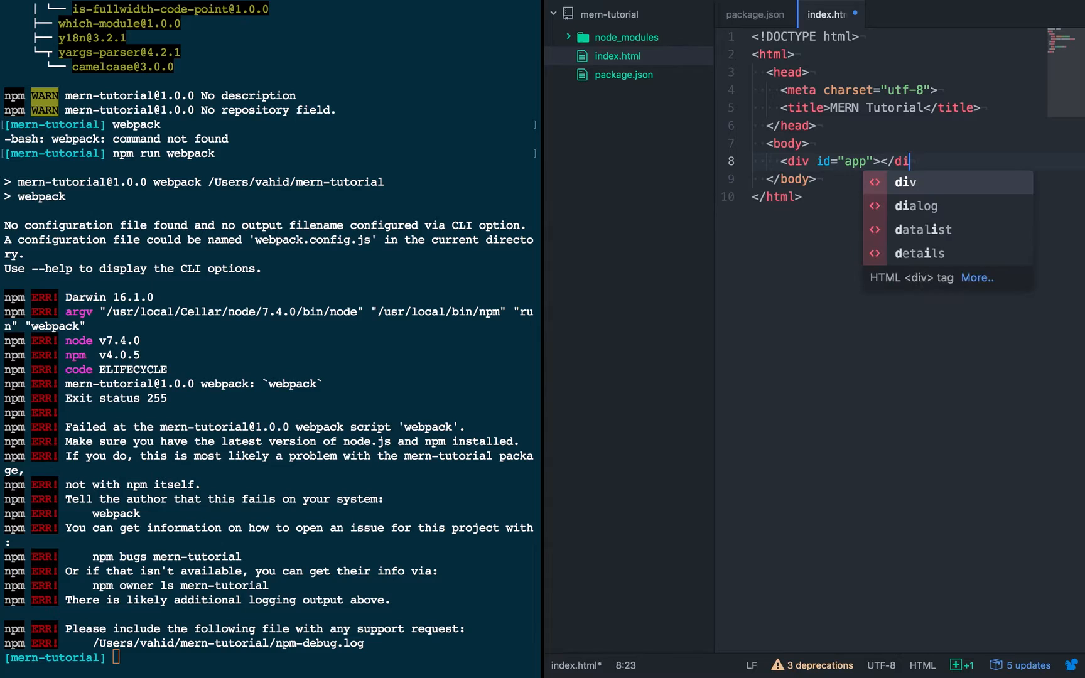
pyautogui.write('v>')
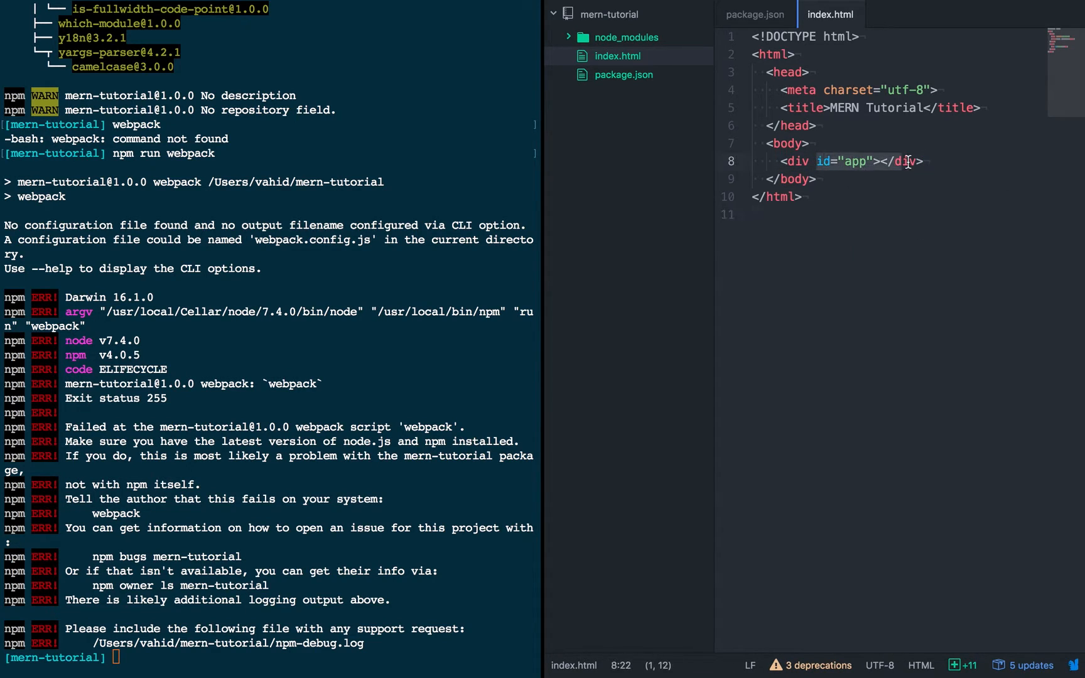
# - Add a <script src="bundle.js"></script> tag after the app div
pyautogui.click(816, 179)
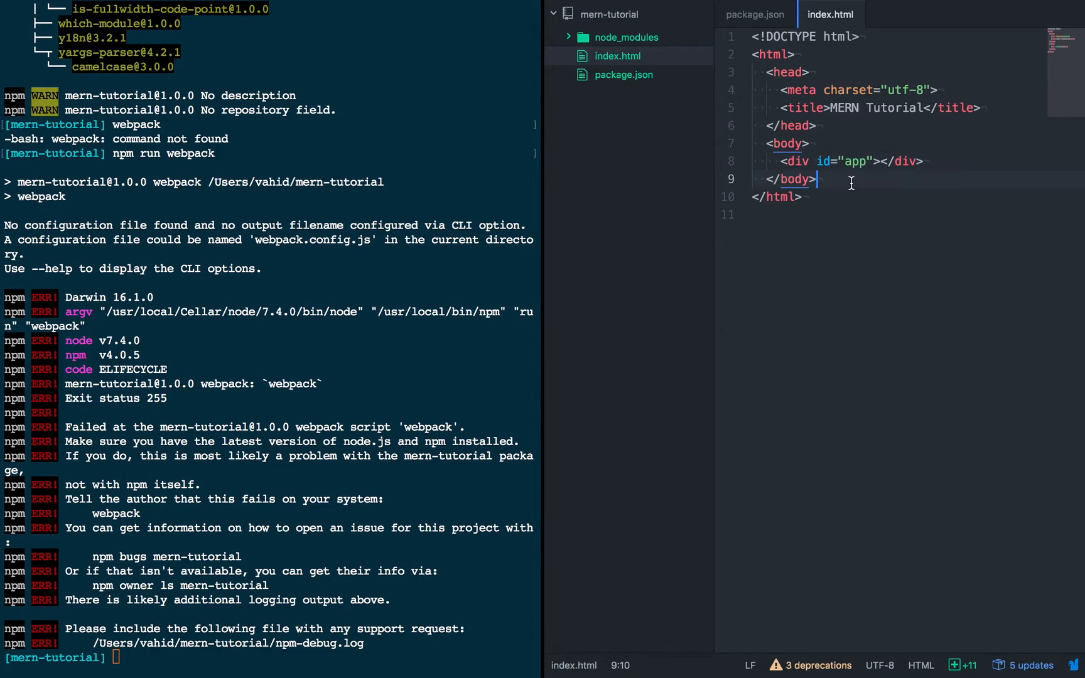
pyautogui.write('<scrip')
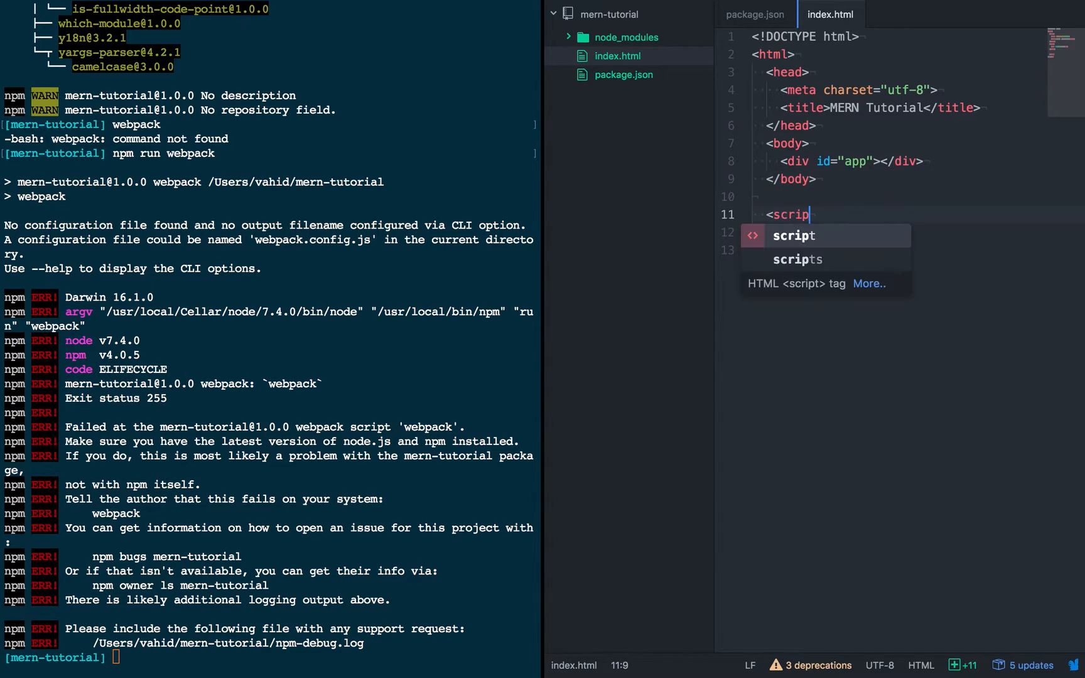
pyautogui.press('Tab')
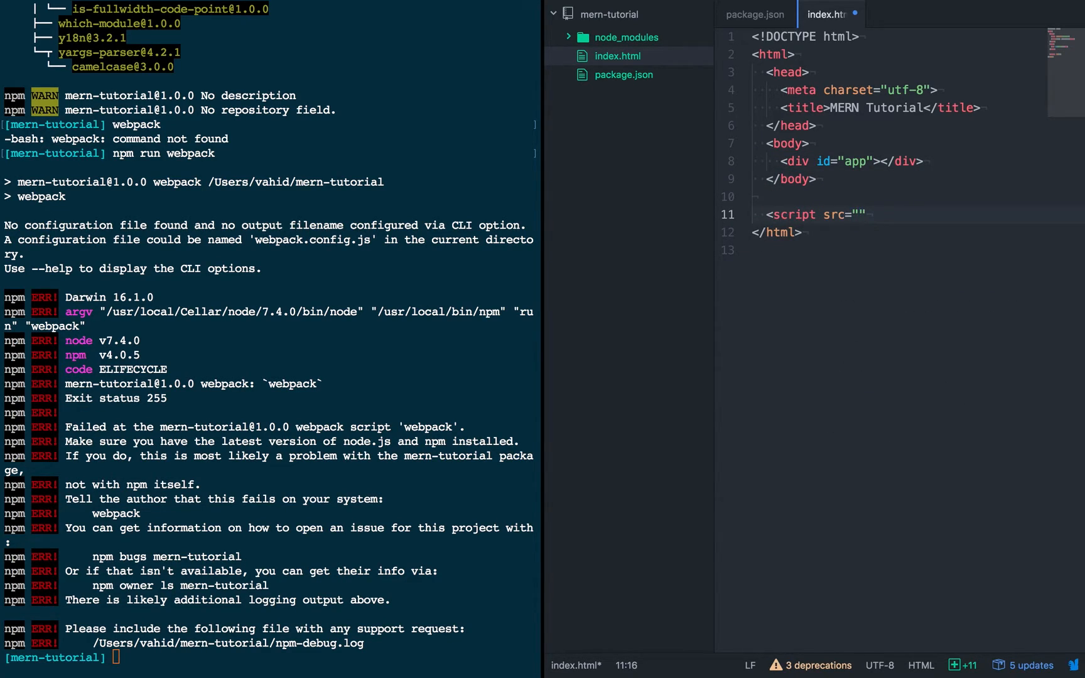
pyautogui.write('bundle.js')
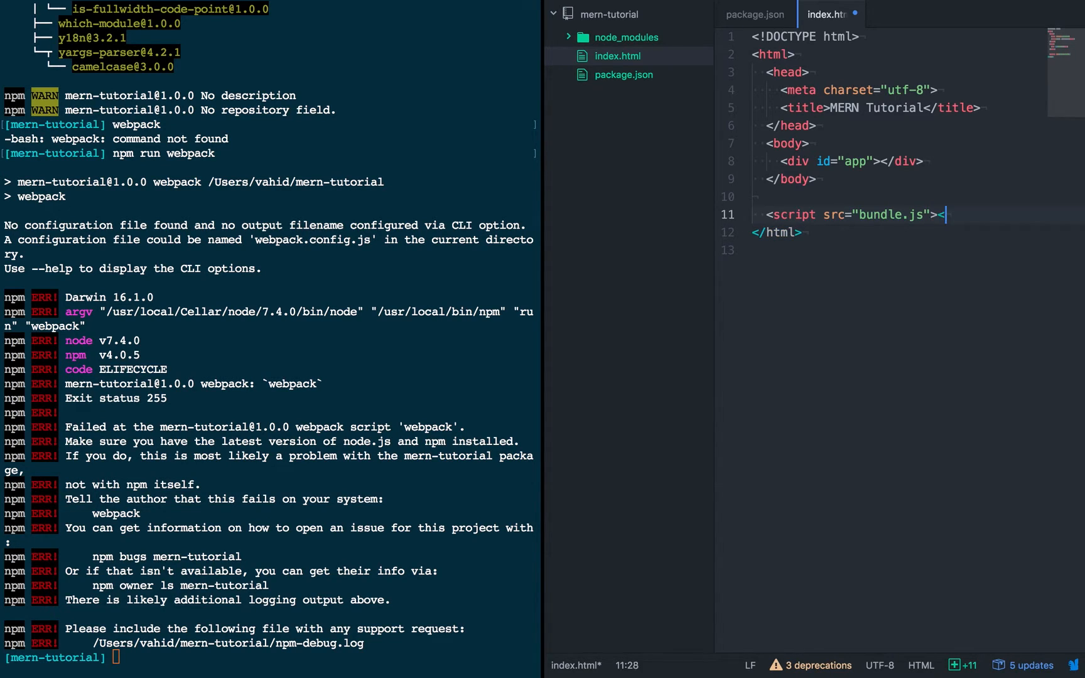
pyautogui.write('/script>')
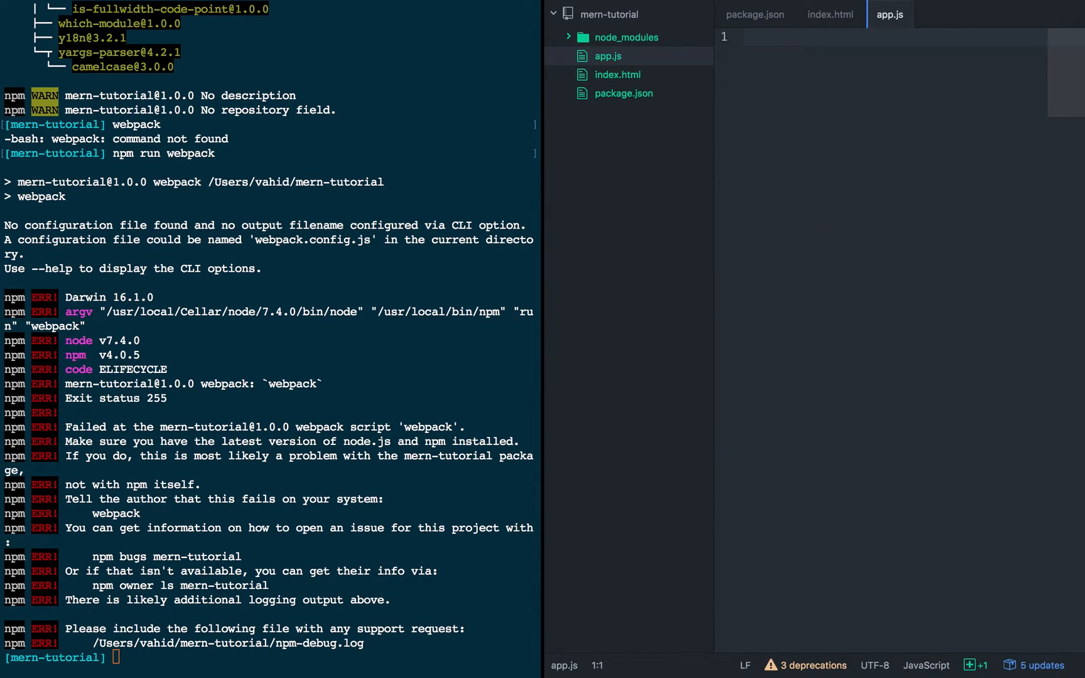
# - Write import React from 'react' and import ReactDOM from 'react-dom' at the top of app.js
pyautogui.click(748, 36)
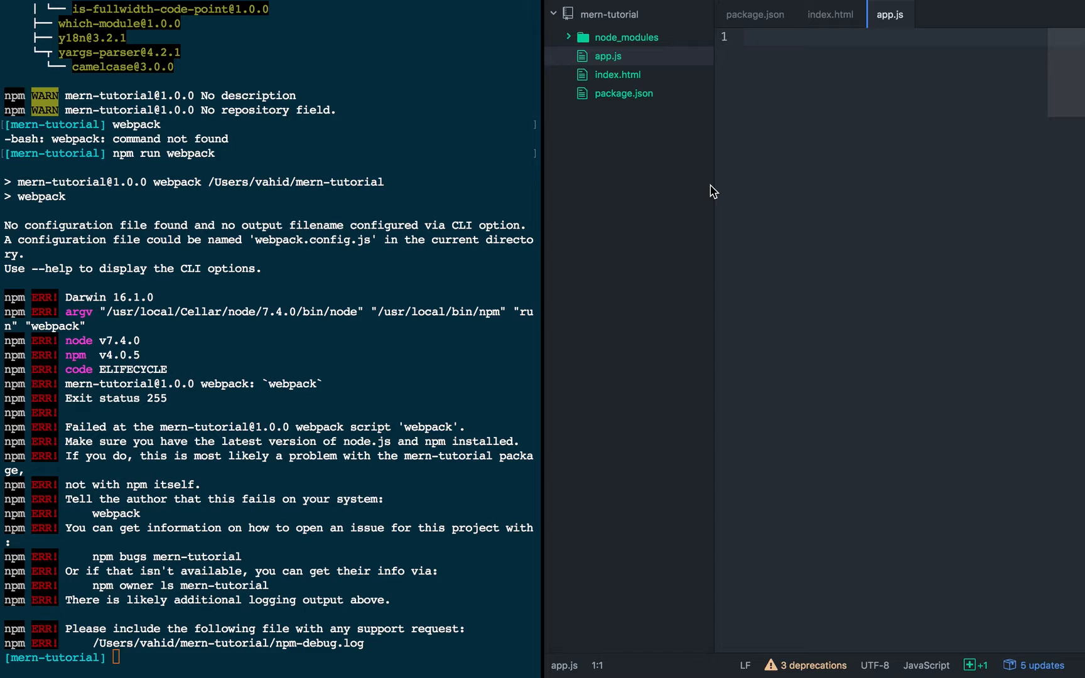
pyautogui.click(747, 37)
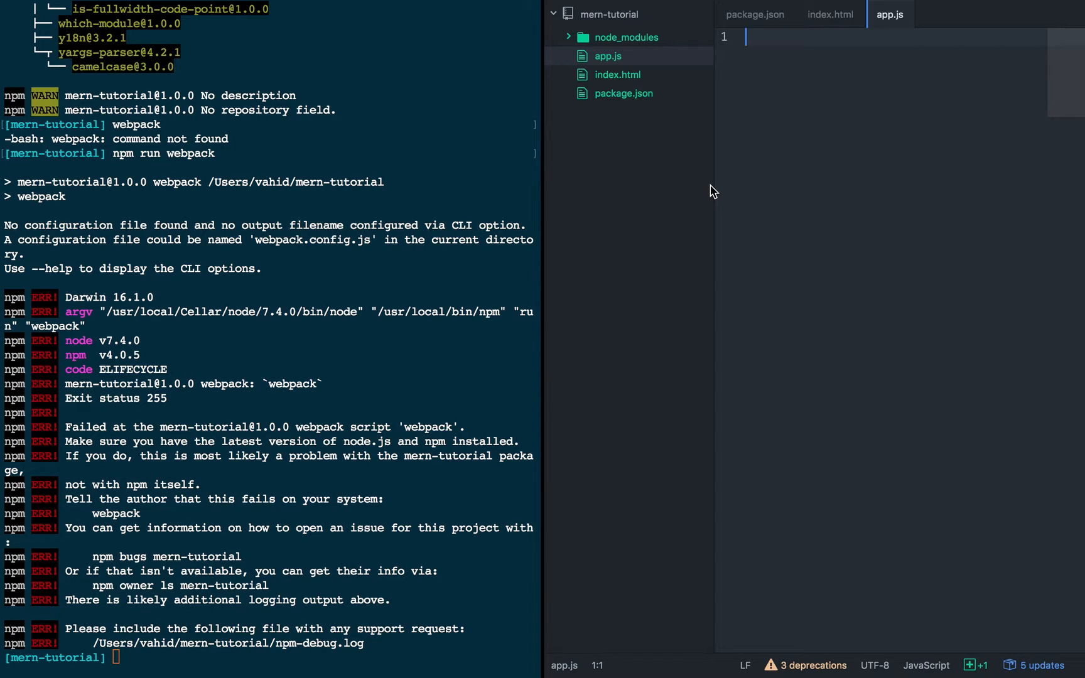
pyautogui.write('import React')
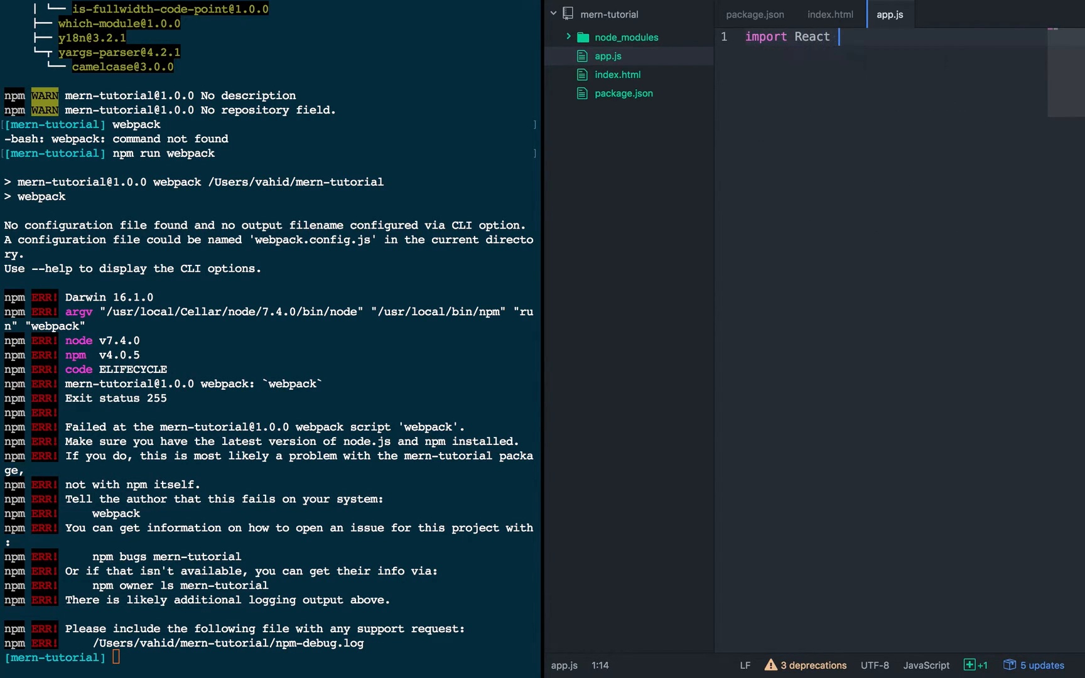
pyautogui.write("from 'react'")
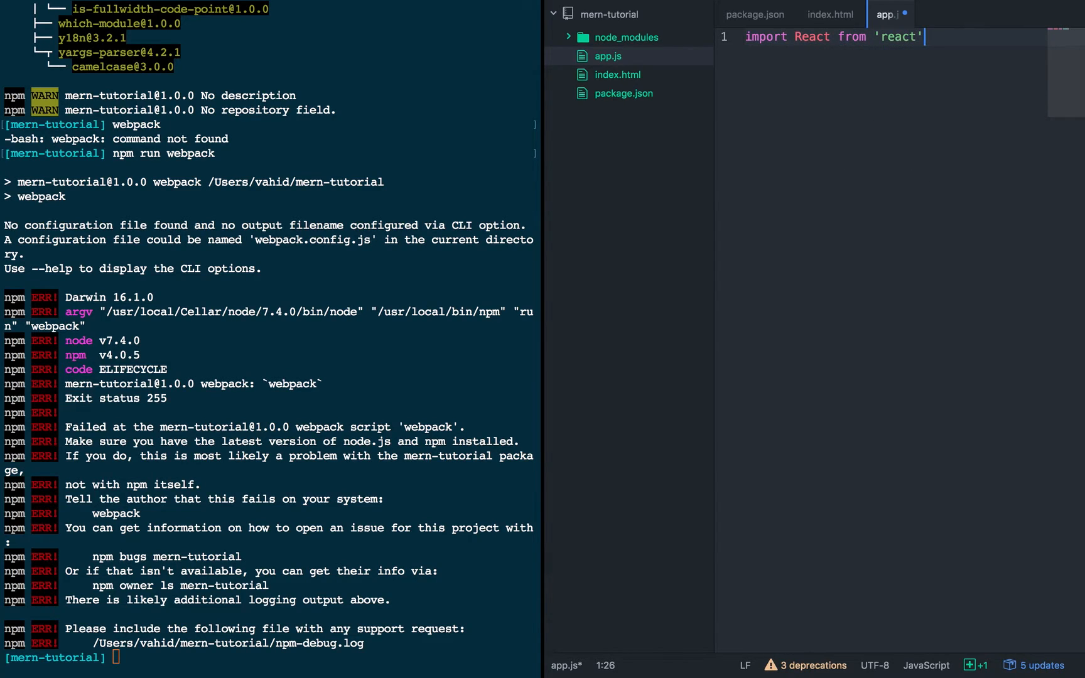
pyautogui.write('import R')
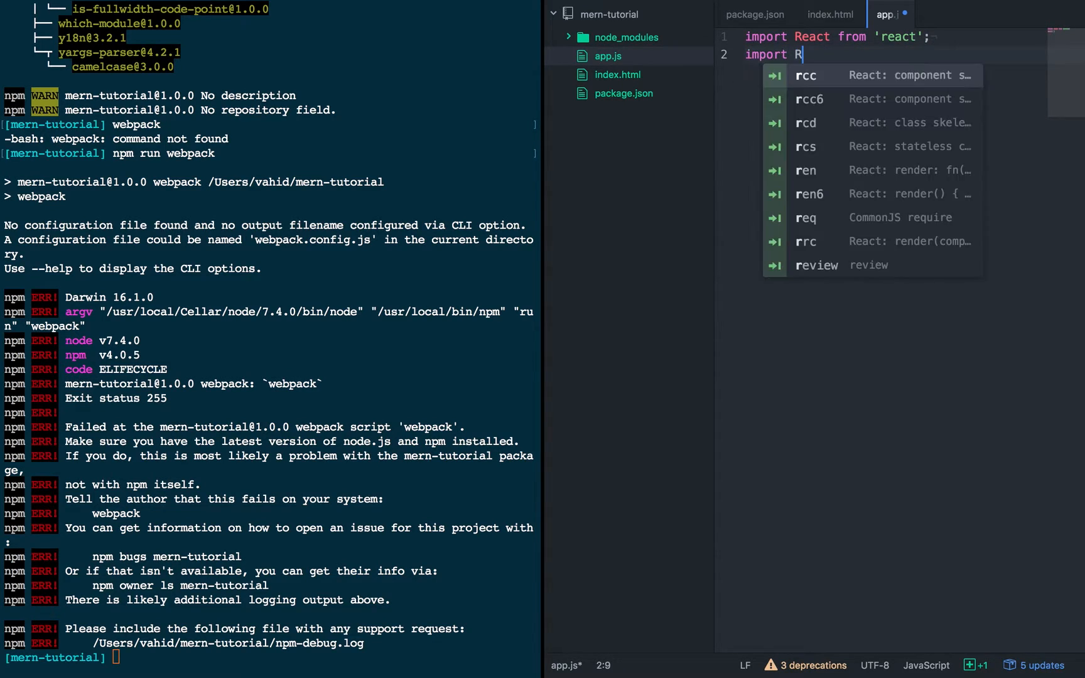
pyautogui.write('eactDOM f')
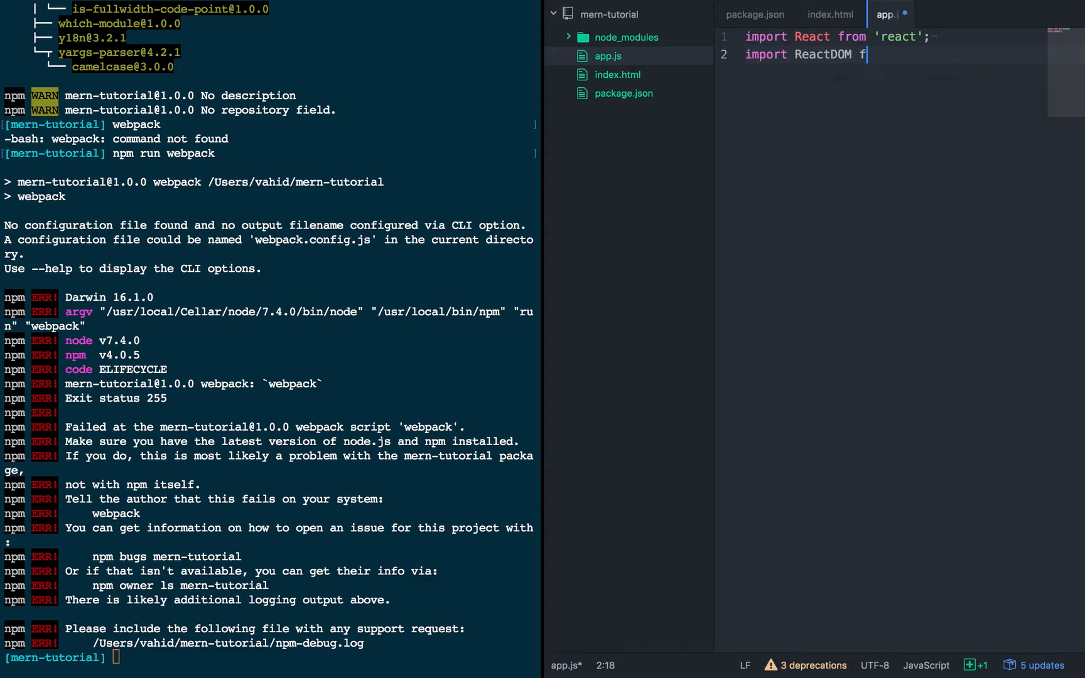
pyautogui.write("rom 'react-dom';")
pyautogui.write('class App ext')
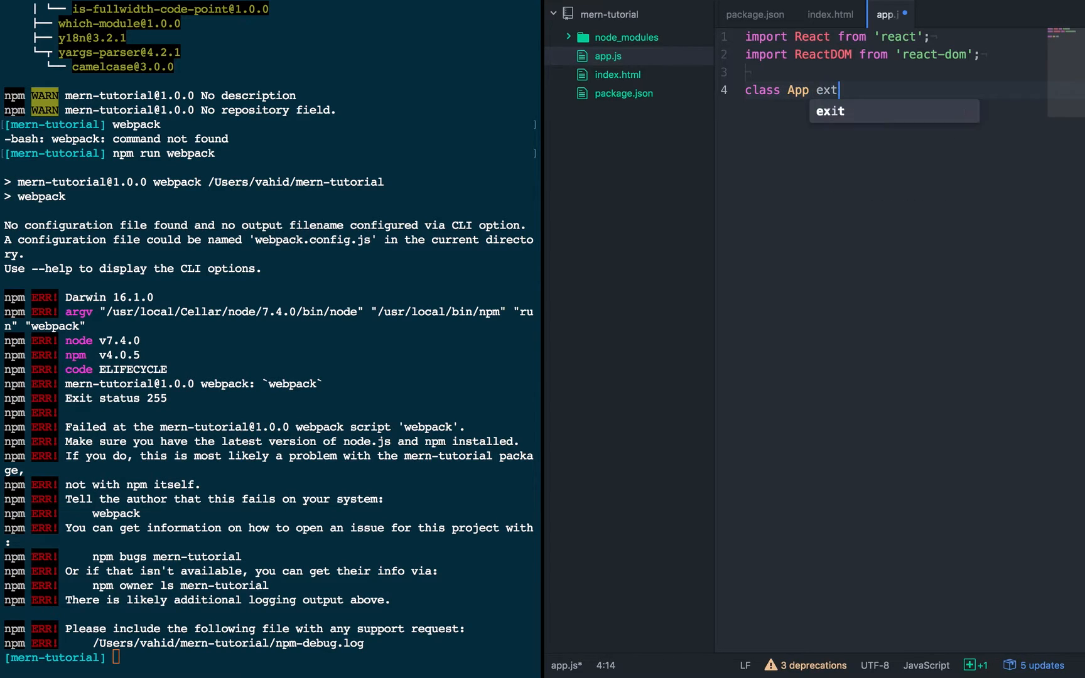
# - Define class App extends React.Component whose render() returns <h1>hello</h1>
pyautogui.write('ends C')
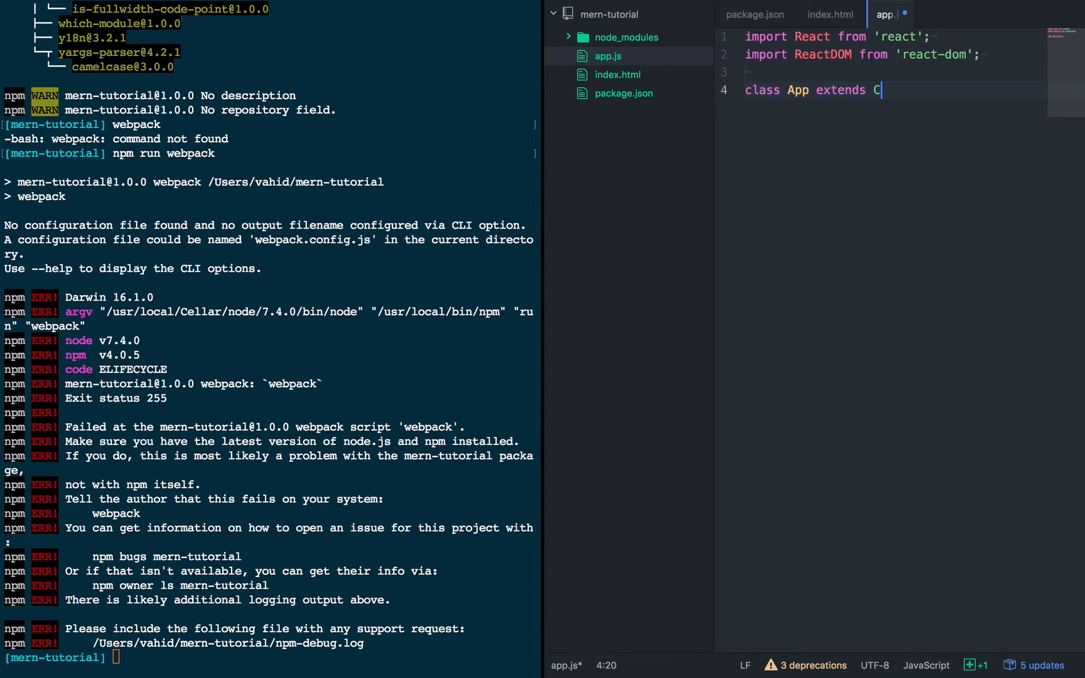
pyautogui.write('React.Compone')
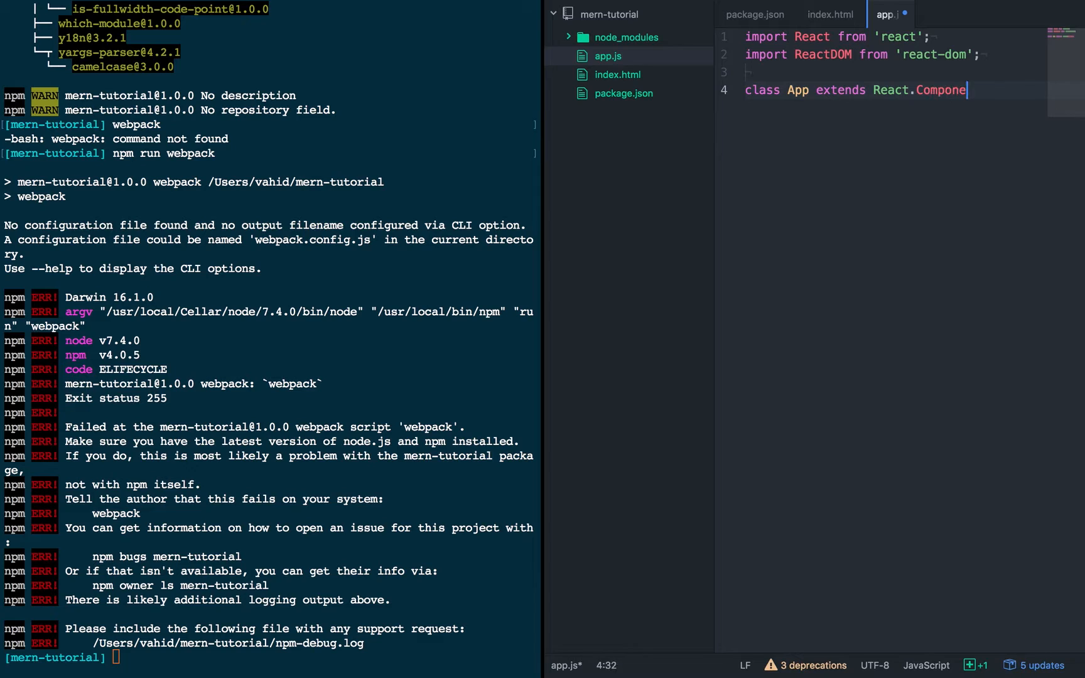
pyautogui.write('nt')
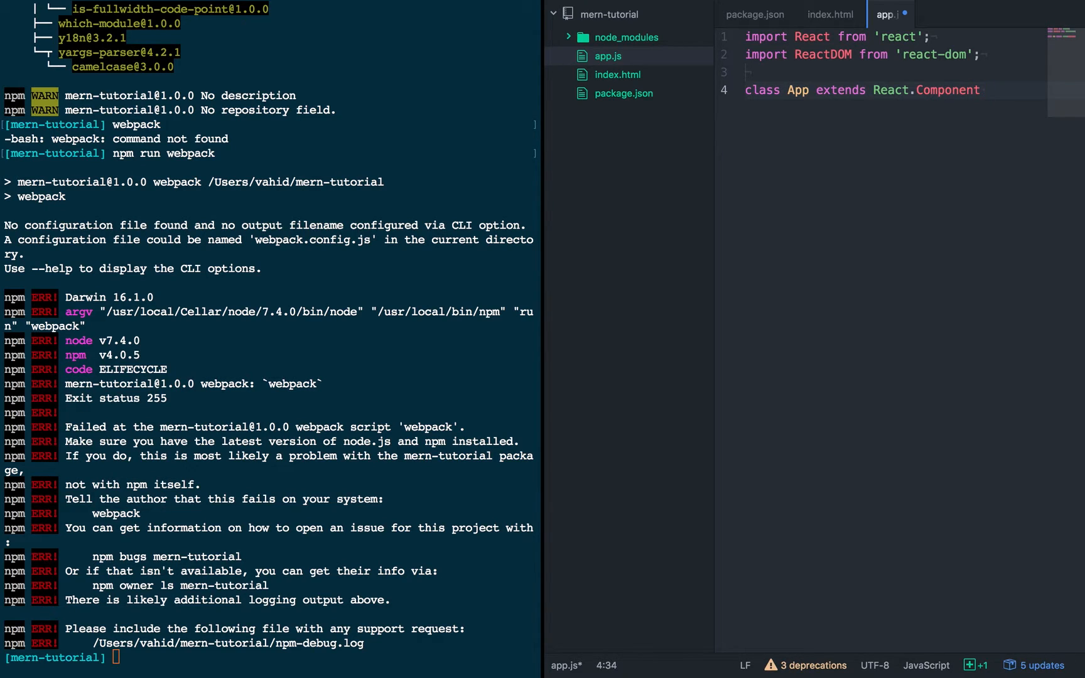
pyautogui.write('{')
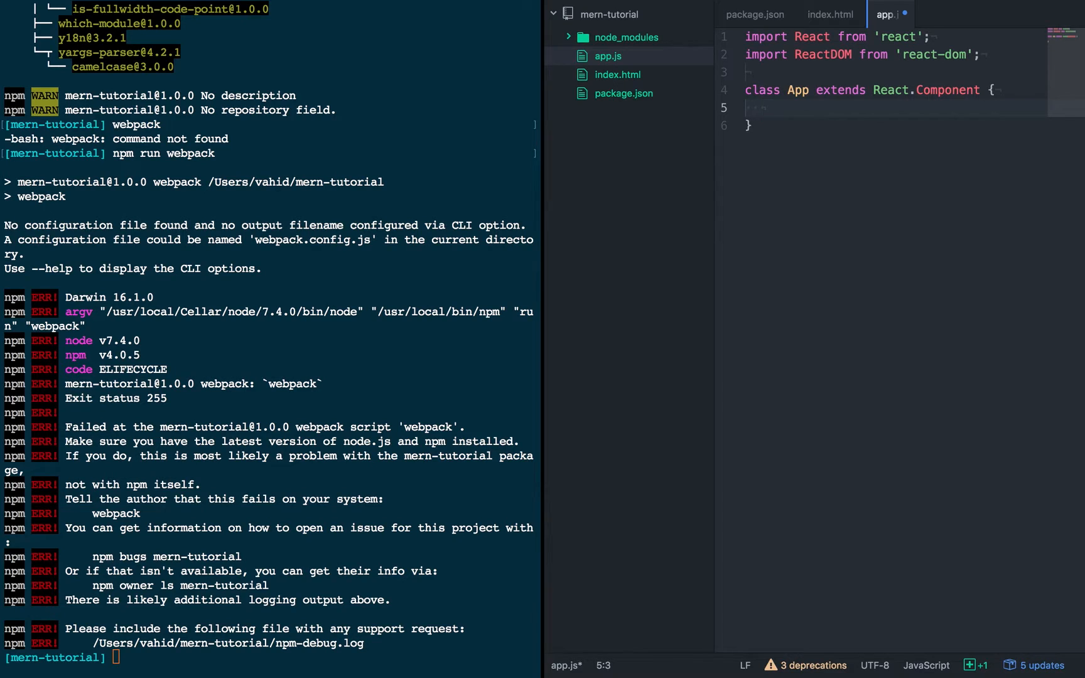
pyautogui.write('render () {')
pyautogui.write('return')
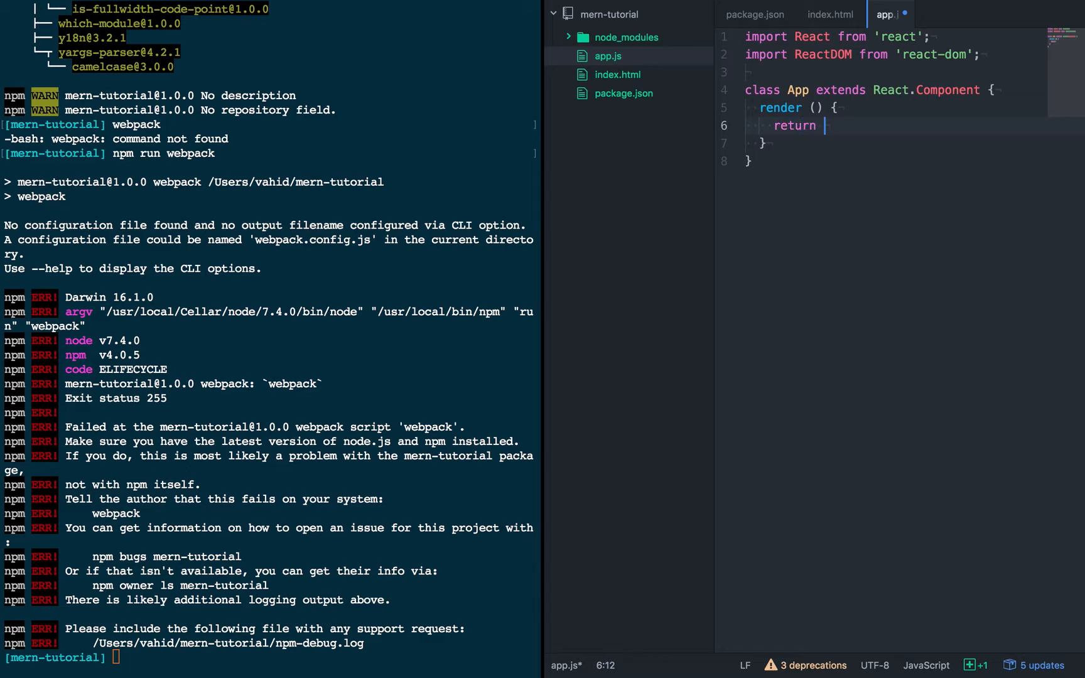
pyautogui.write('<h1>')
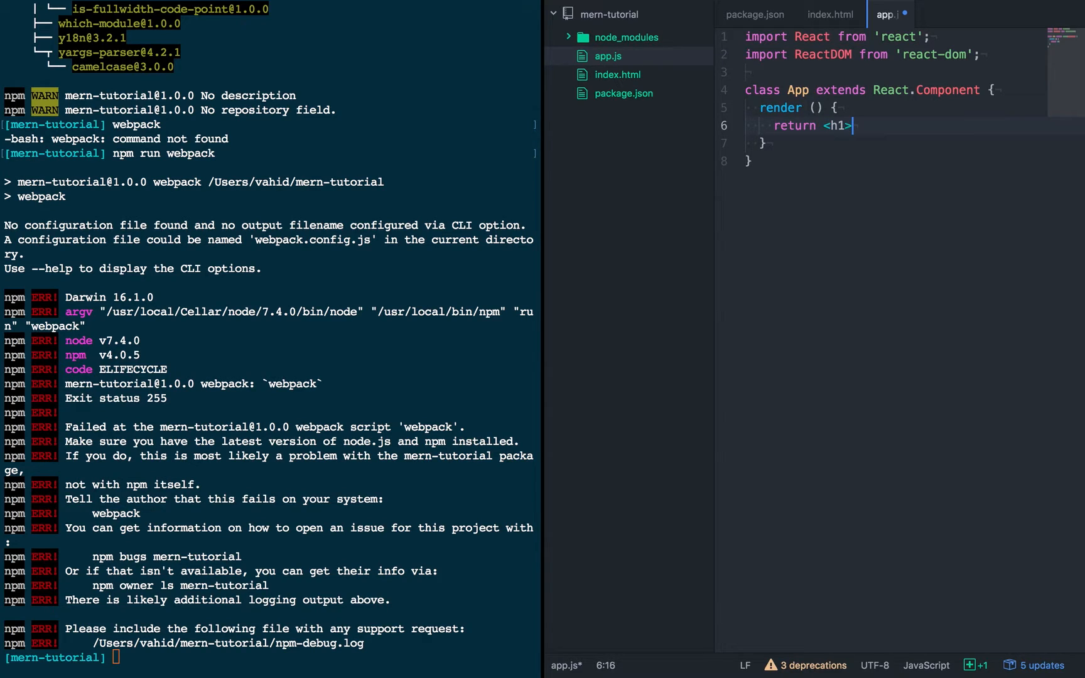
pyautogui.write('hello</h1>;')
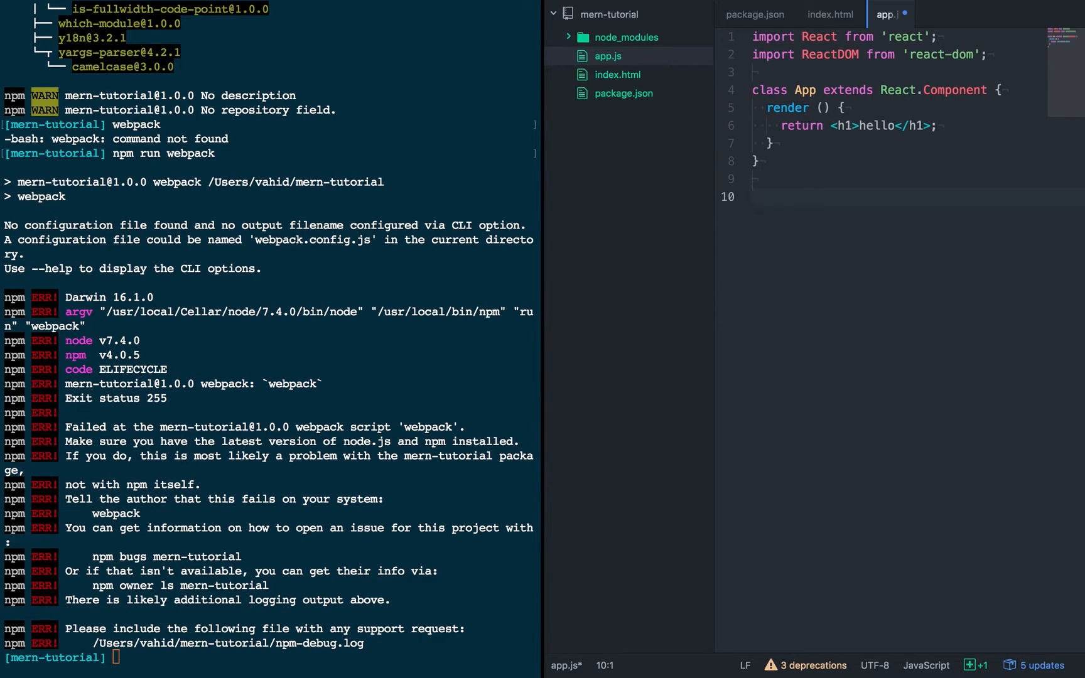
# - Write ReactDOM.render(<App />, document.getElementById('app')); to mount App
pyautogui.write('R')
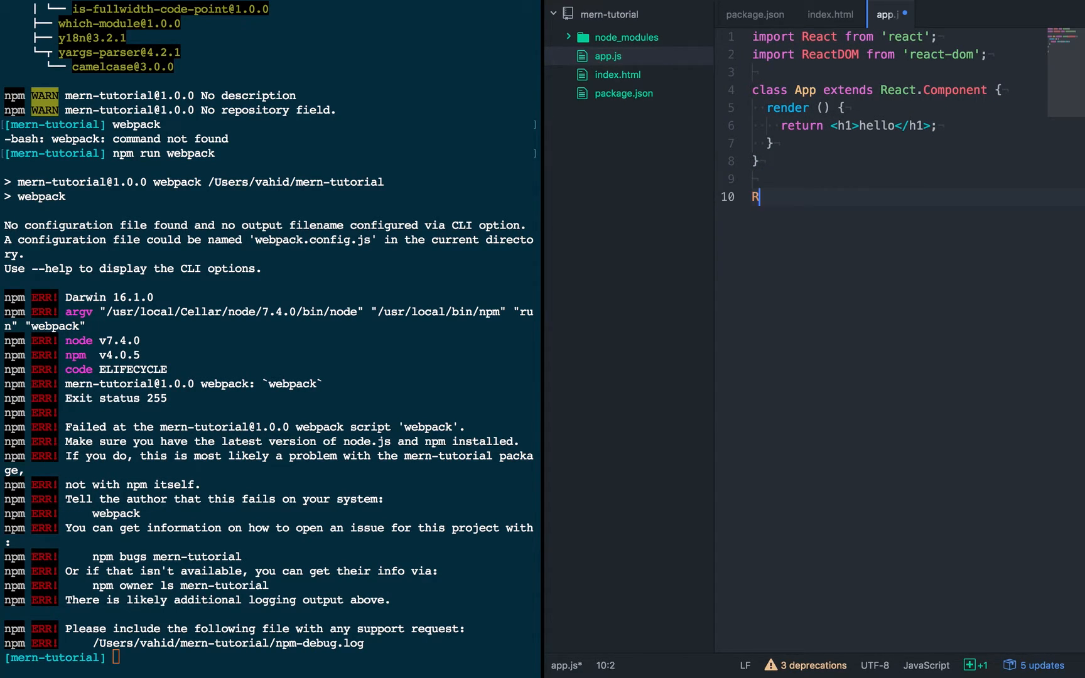
pyautogui.write('eactDOM.')
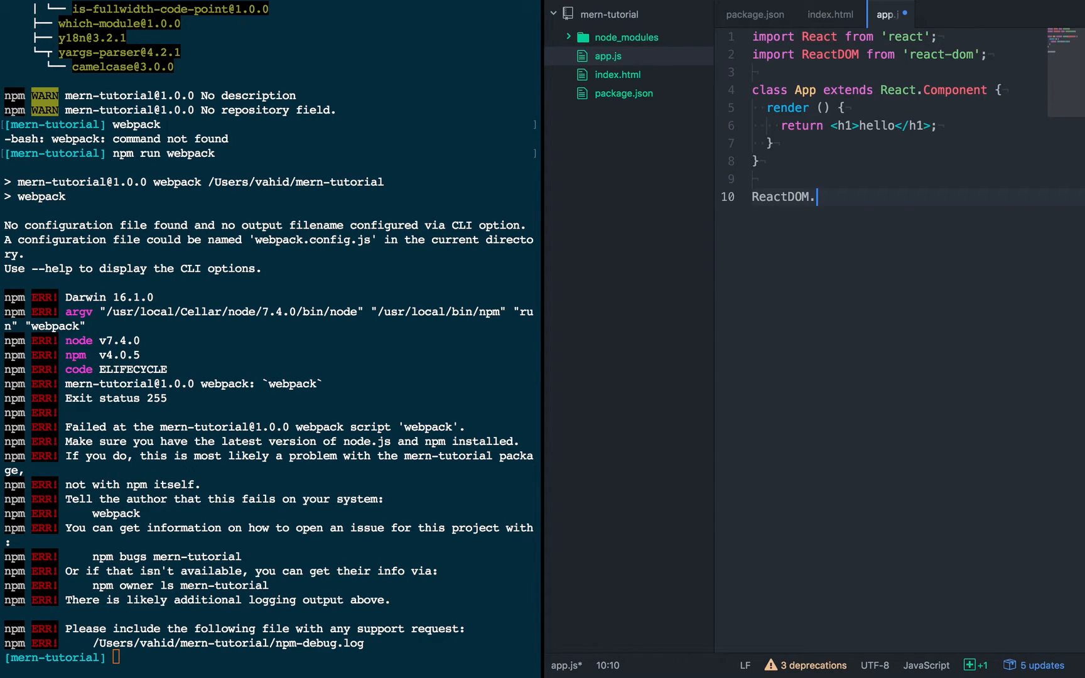
pyautogui.write('render(<')
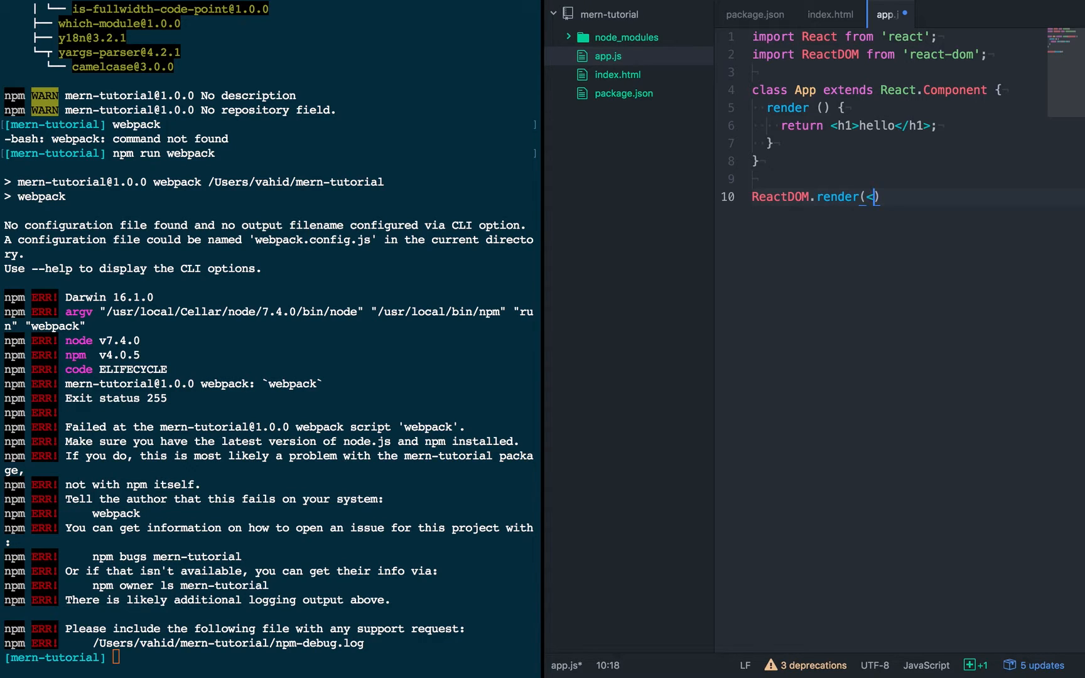
pyautogui.write('App />')
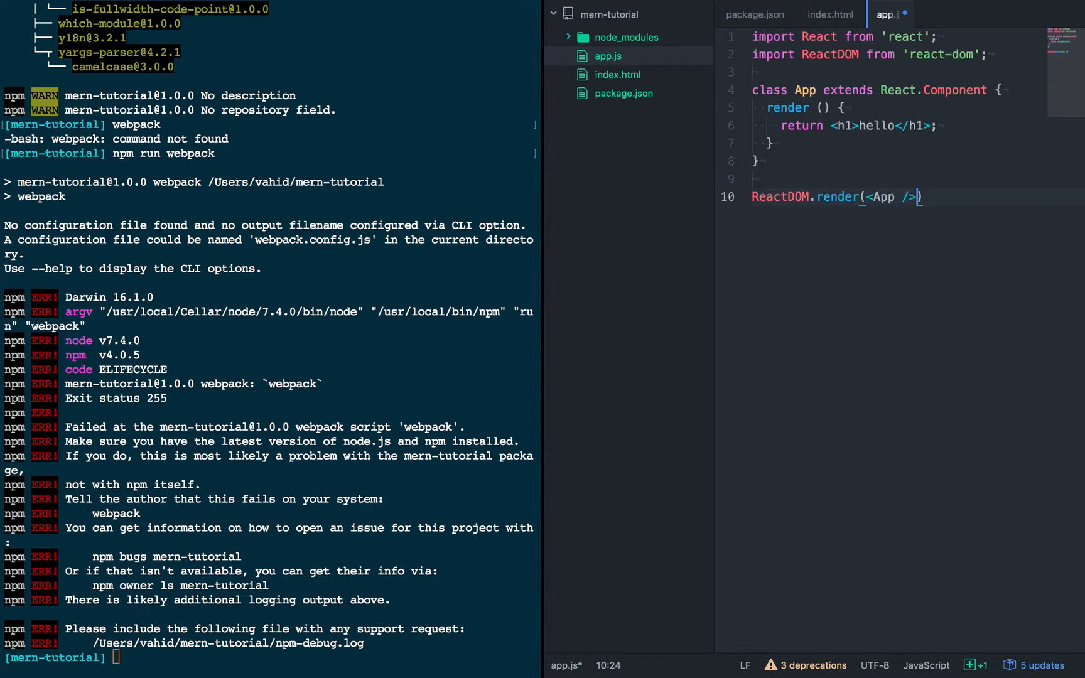
pyautogui.write(', doc')
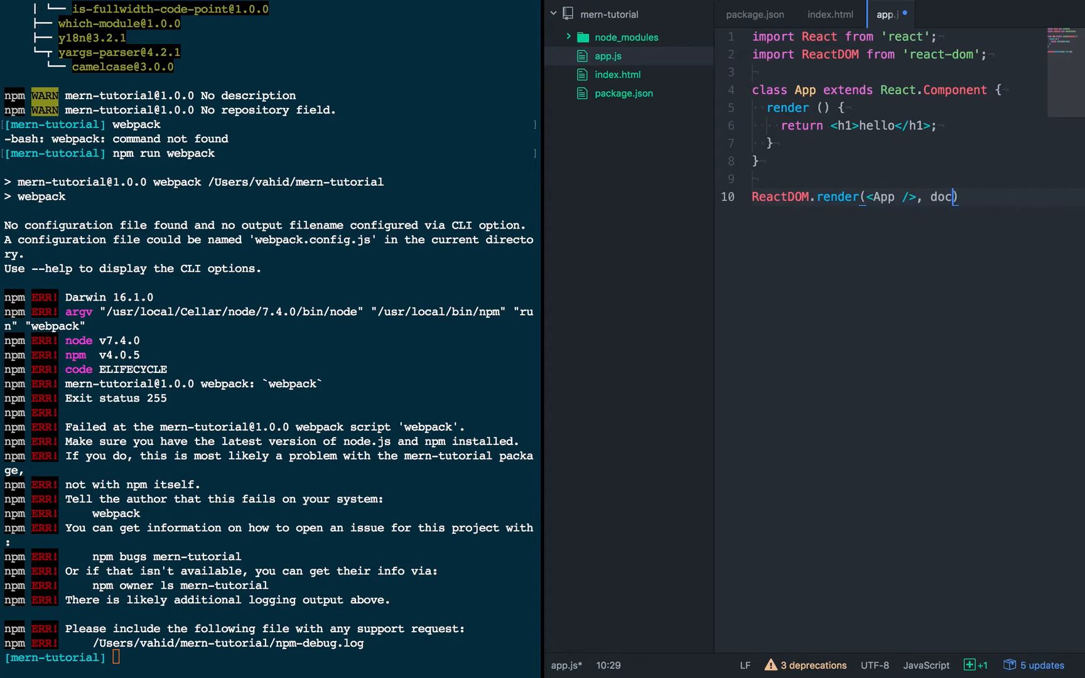
pyautogui.write('ument.getE')
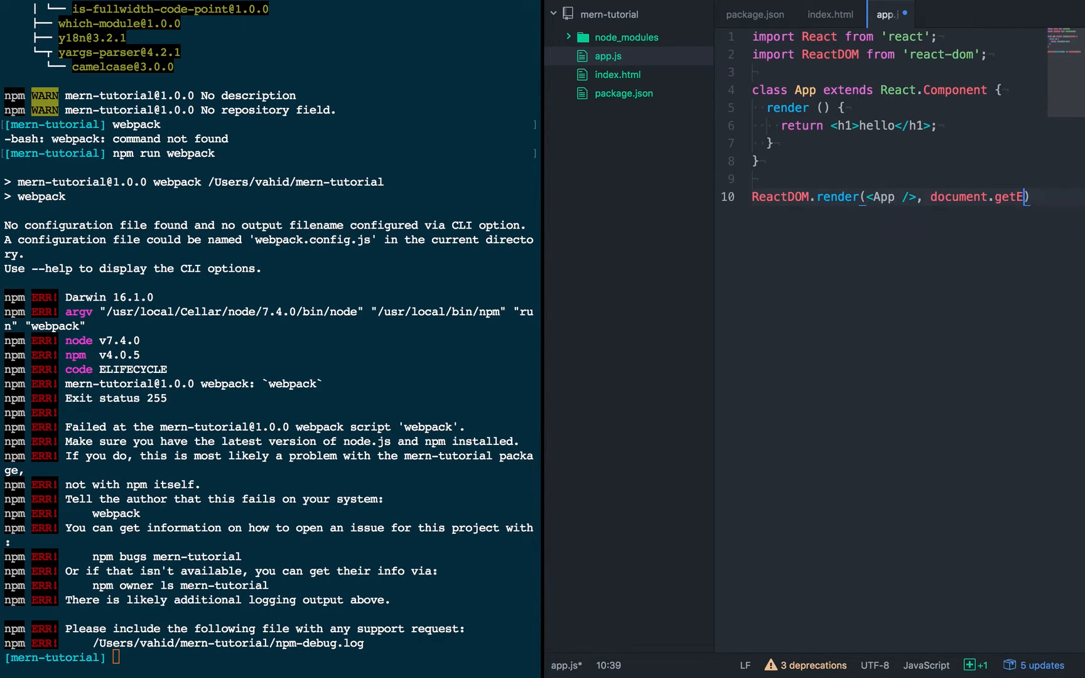
pyautogui.write('lementById')
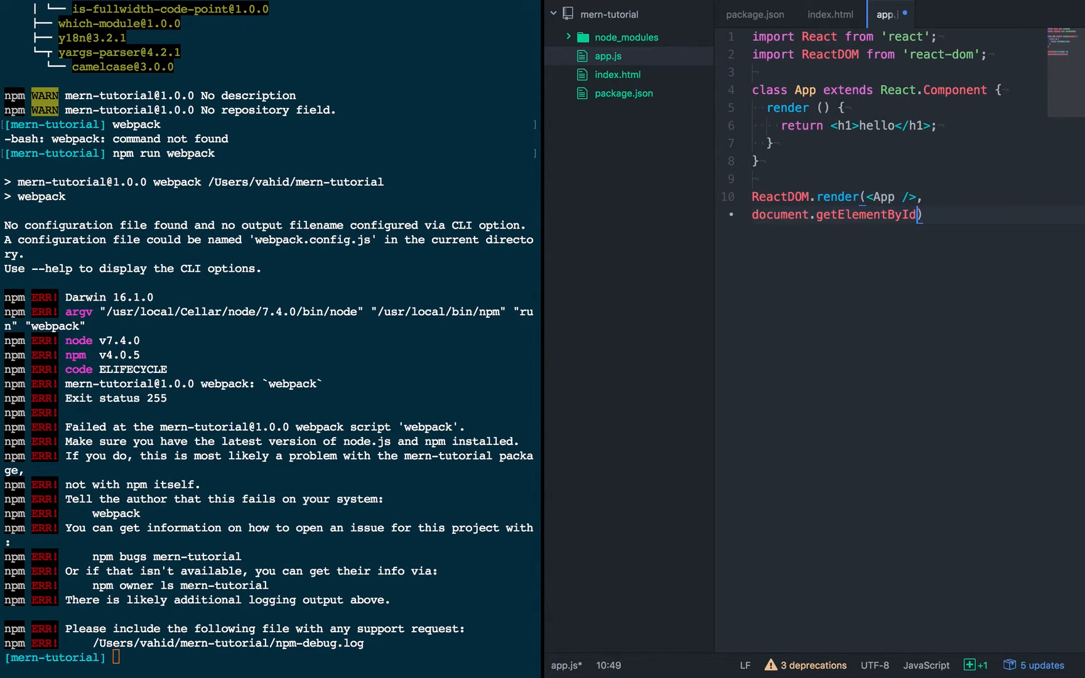
pyautogui.write("'app'));")
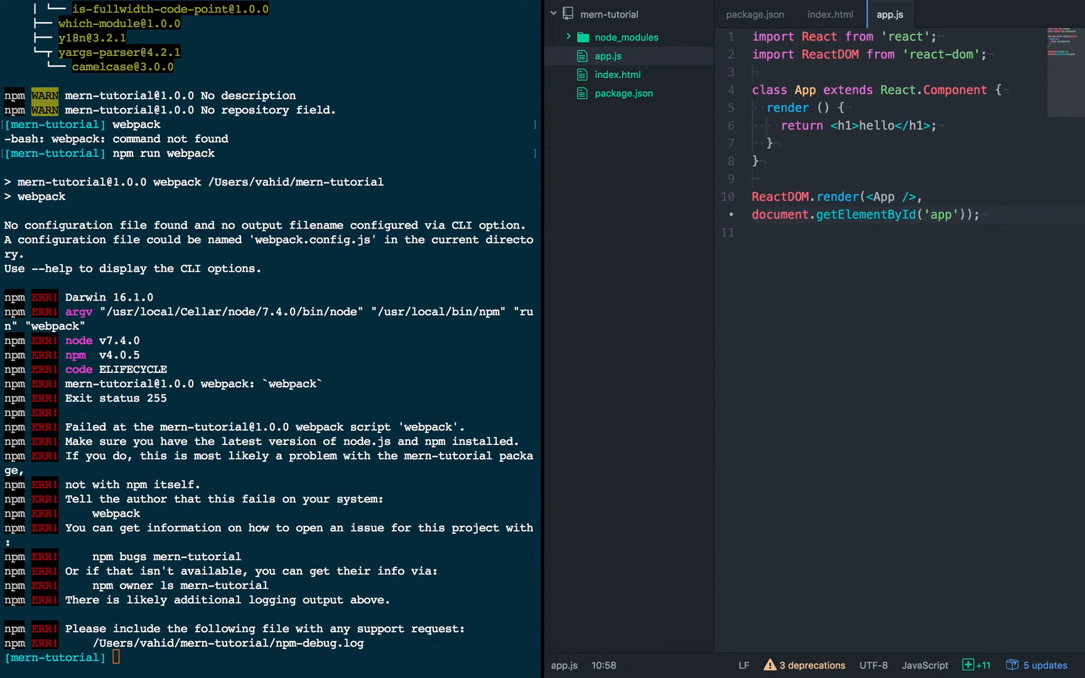
# - Bring up the file actions context menu for the mern-tutorial project folder
pyautogui.click(978, 215)
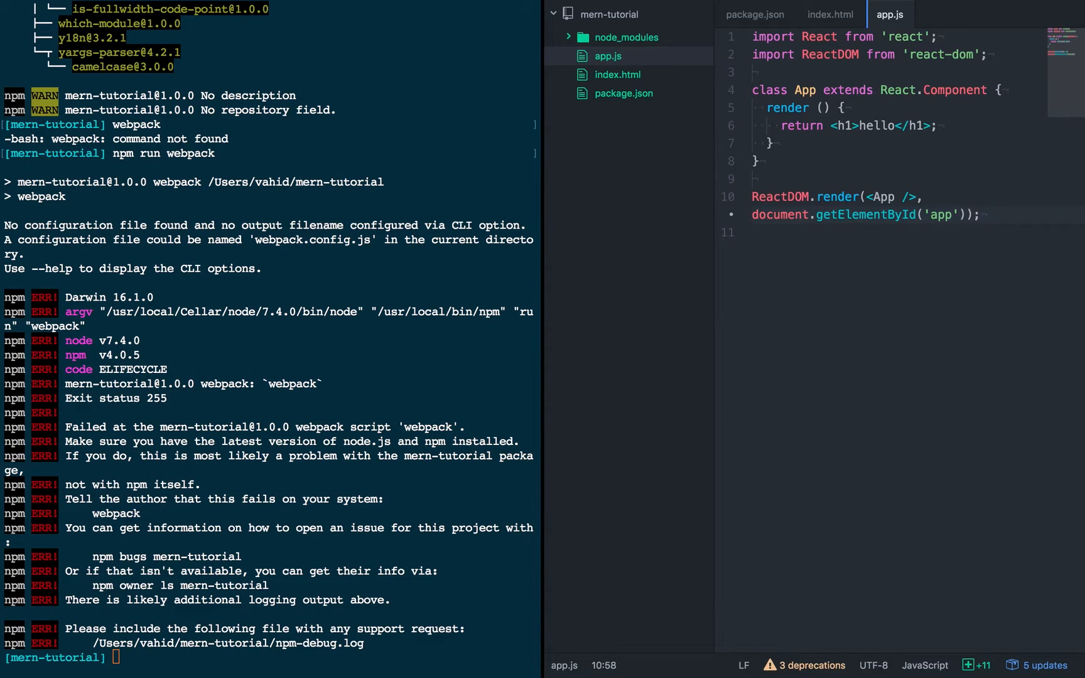
pyautogui.click(977, 214)
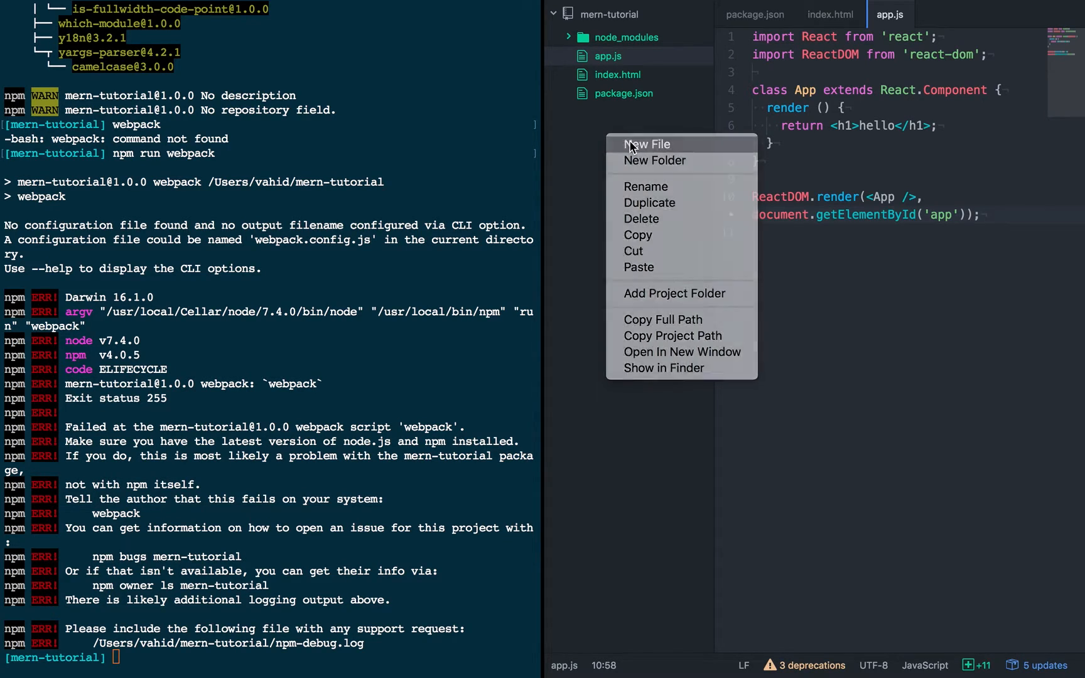
# - Create a new empty file named webpack.config.js in the mern-tutorial project
pyautogui.click(647, 144)
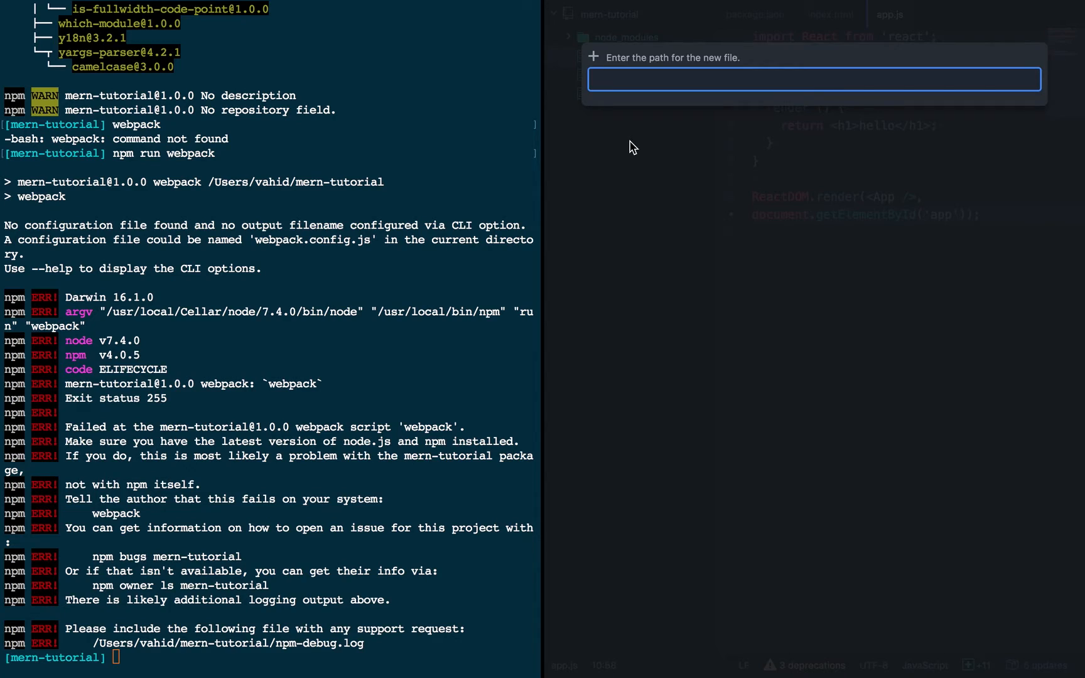
pyautogui.write('webpack')
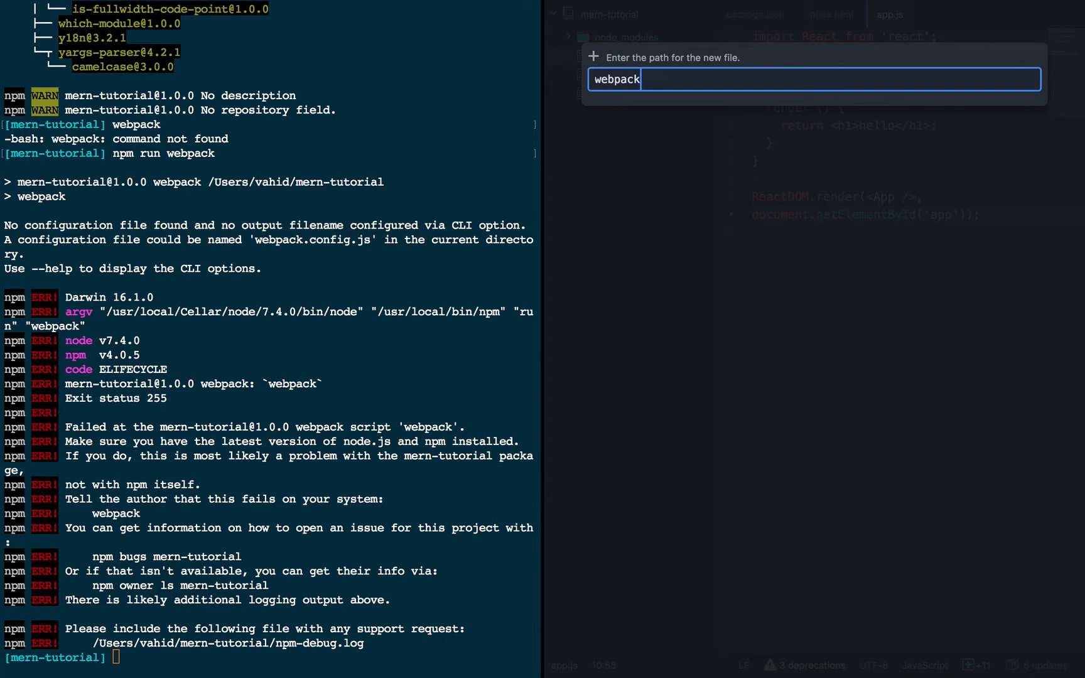
pyautogui.write('.config.js')
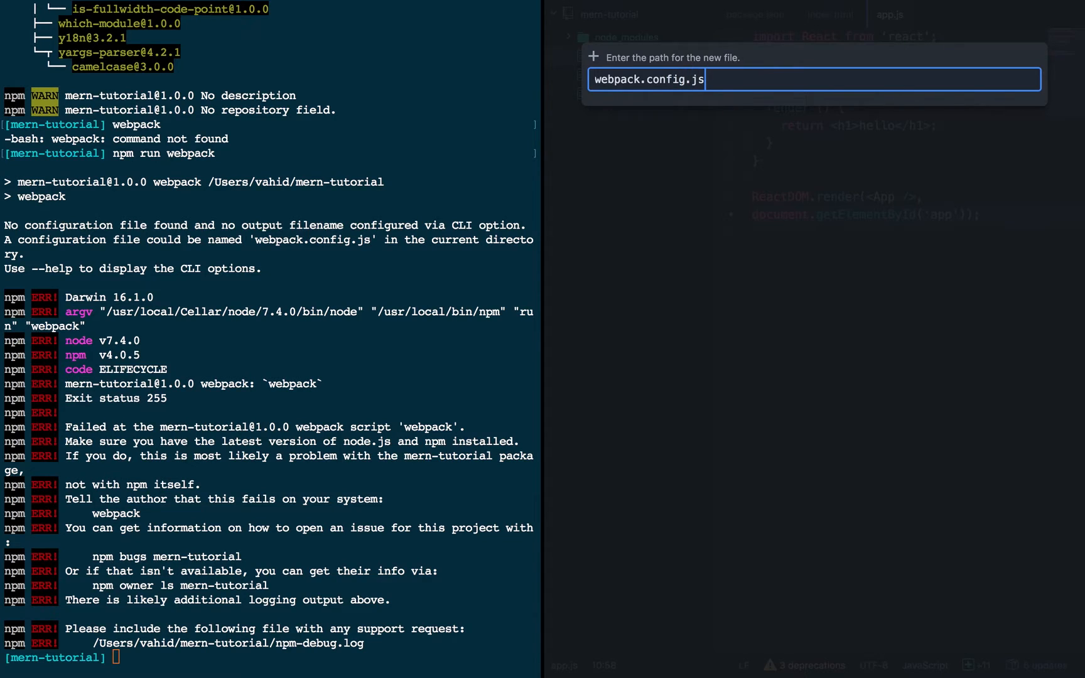
pyautogui.press('enter')
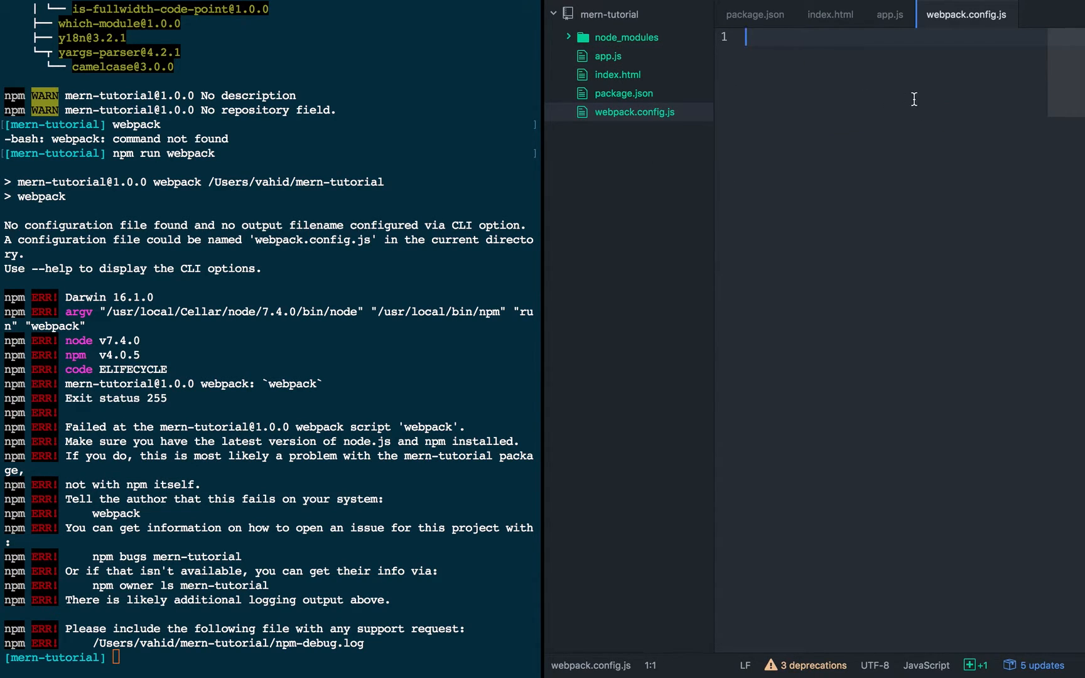
# - Write var path = require('path'); and var webpack = require('webpack'); as the first two lines
pyautogui.write("var path = 'p")
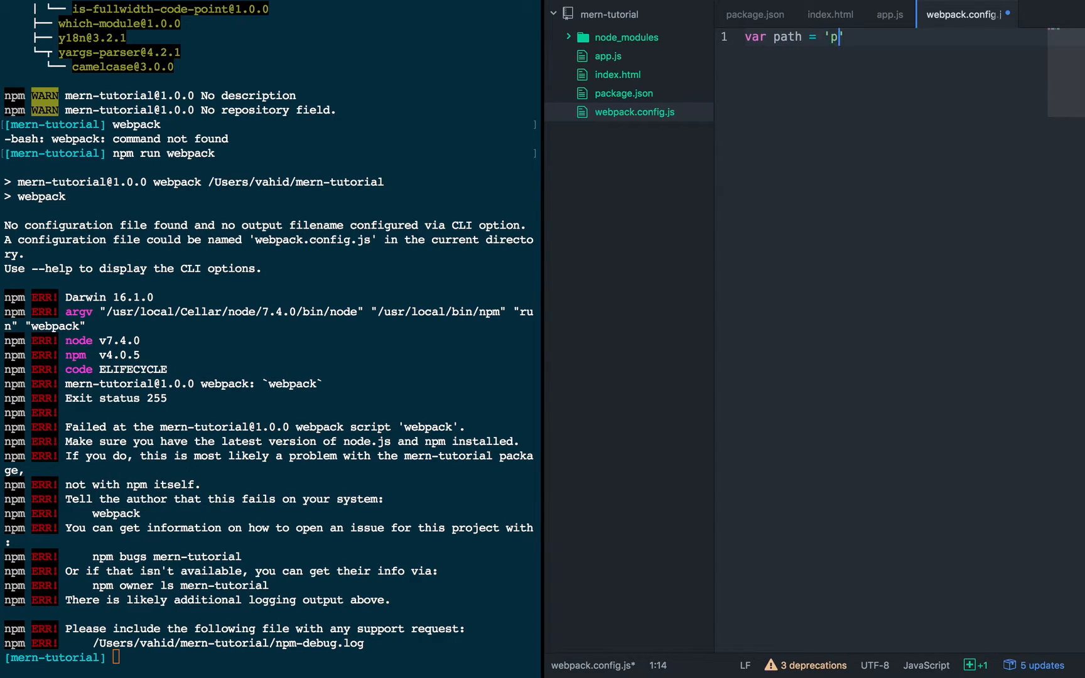
pyautogui.write('req')
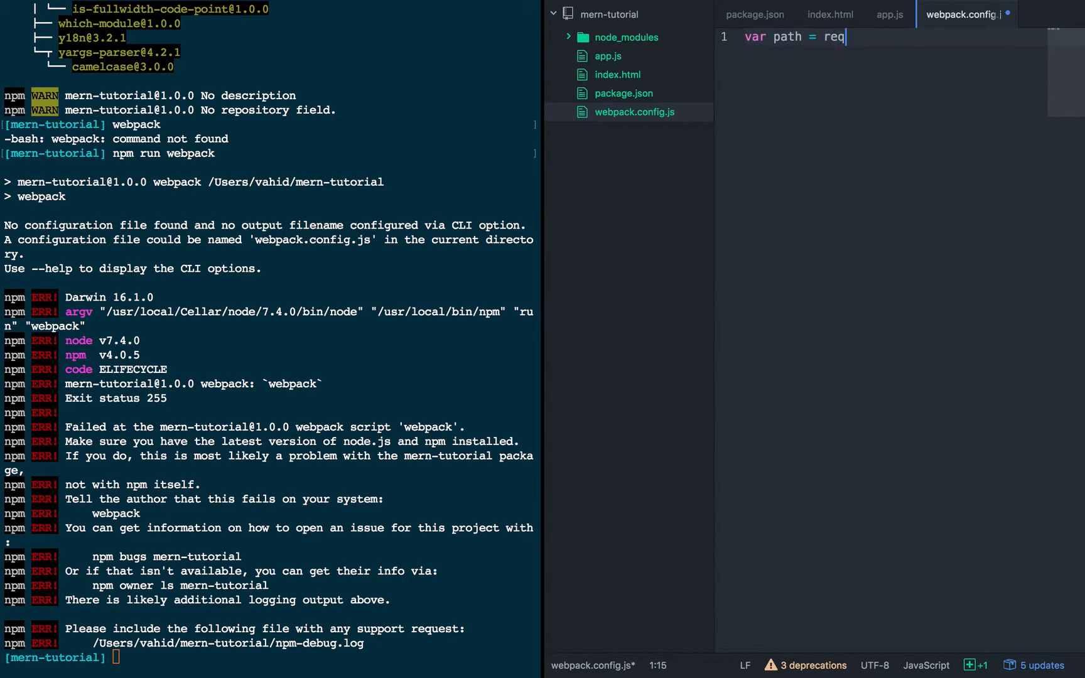
pyautogui.write("uire('path');")
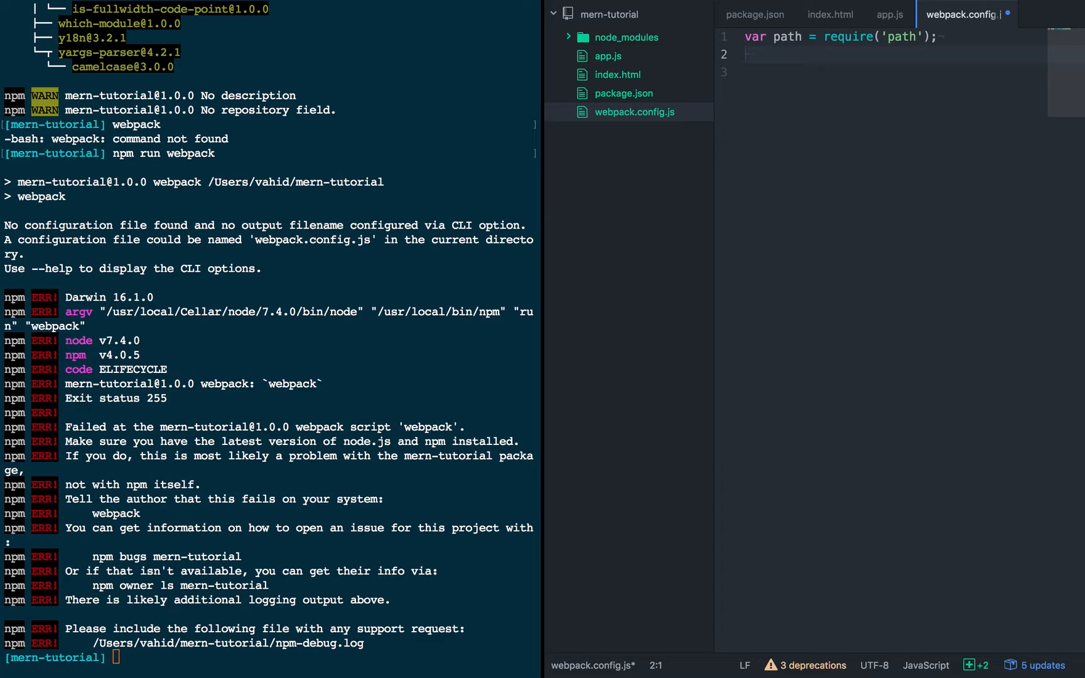
pyautogui.write('var')
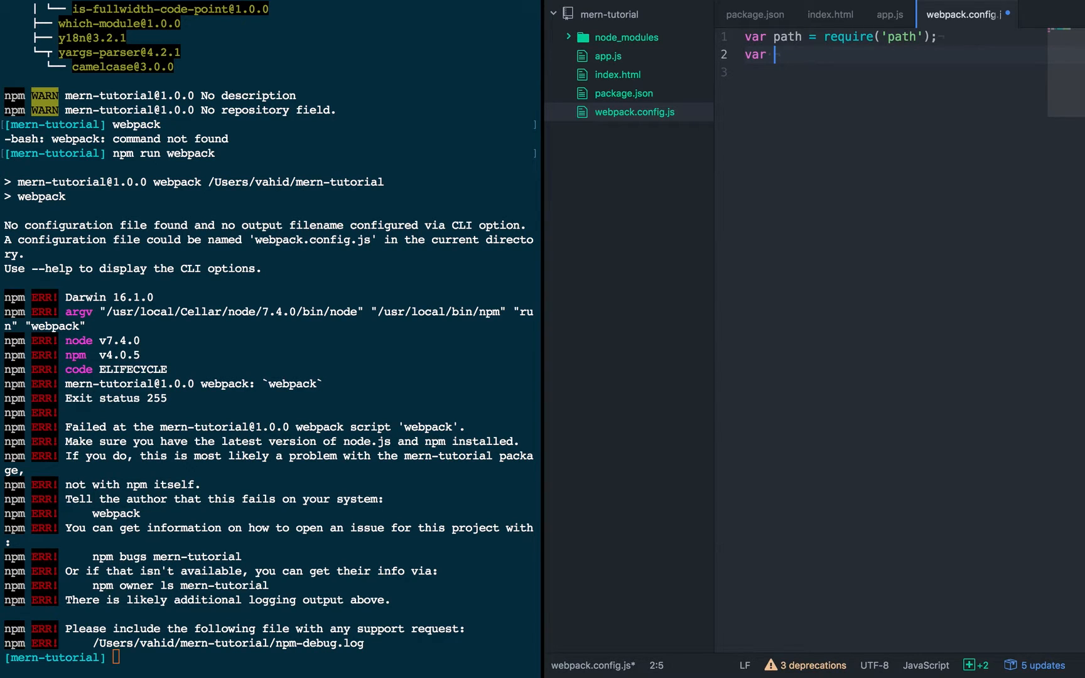
pyautogui.write('webpack = requir')
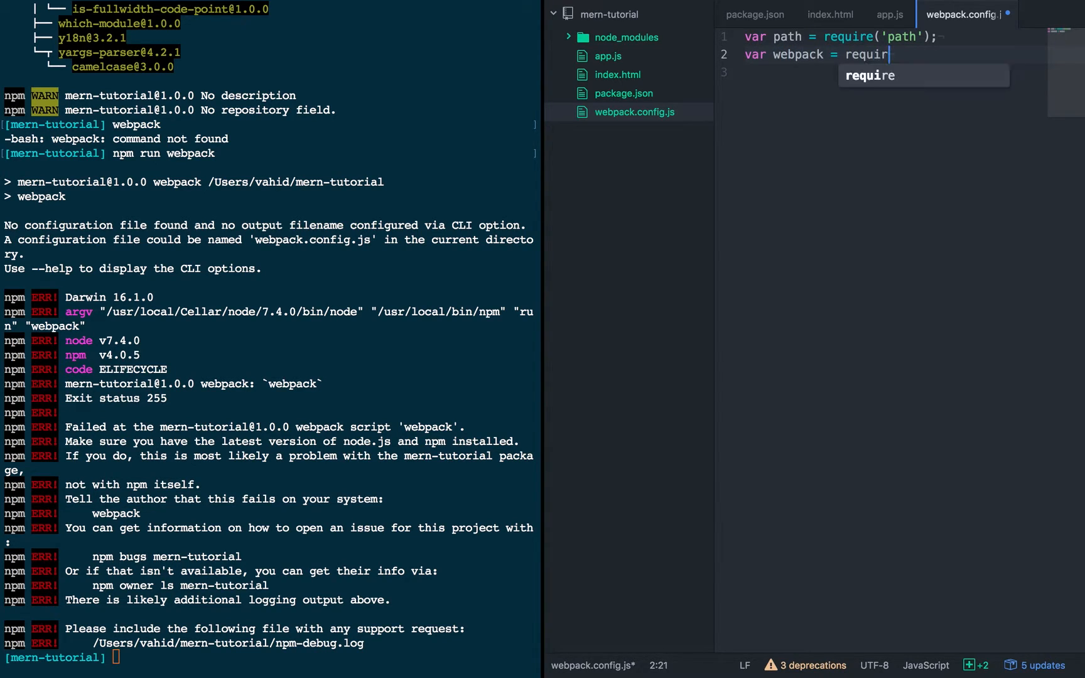
pyautogui.write("e('webpack');")
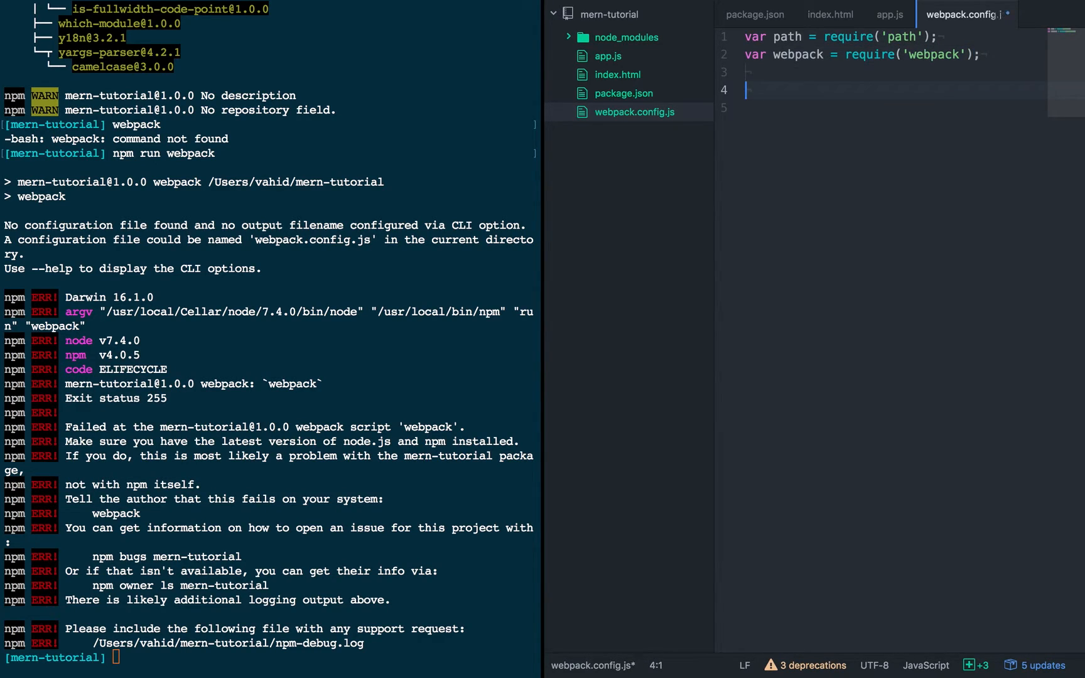
# - Add module.exports = { entry: './app.js' }, save, and start a new line after entry
pyautogui.write('mode')
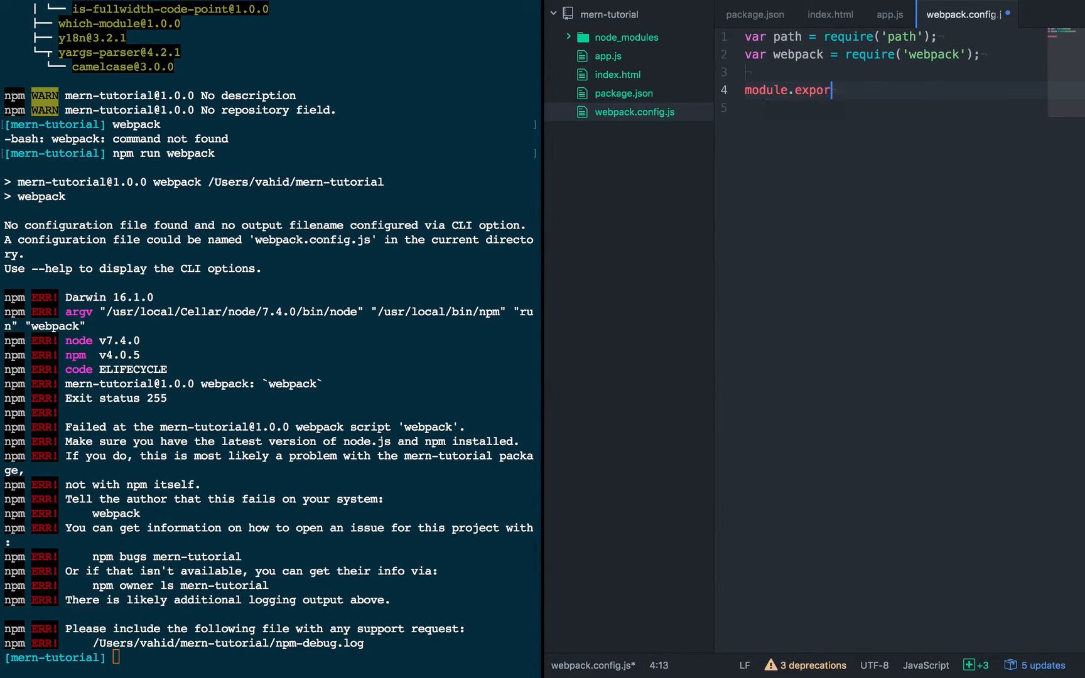
pyautogui.write('ts = {')
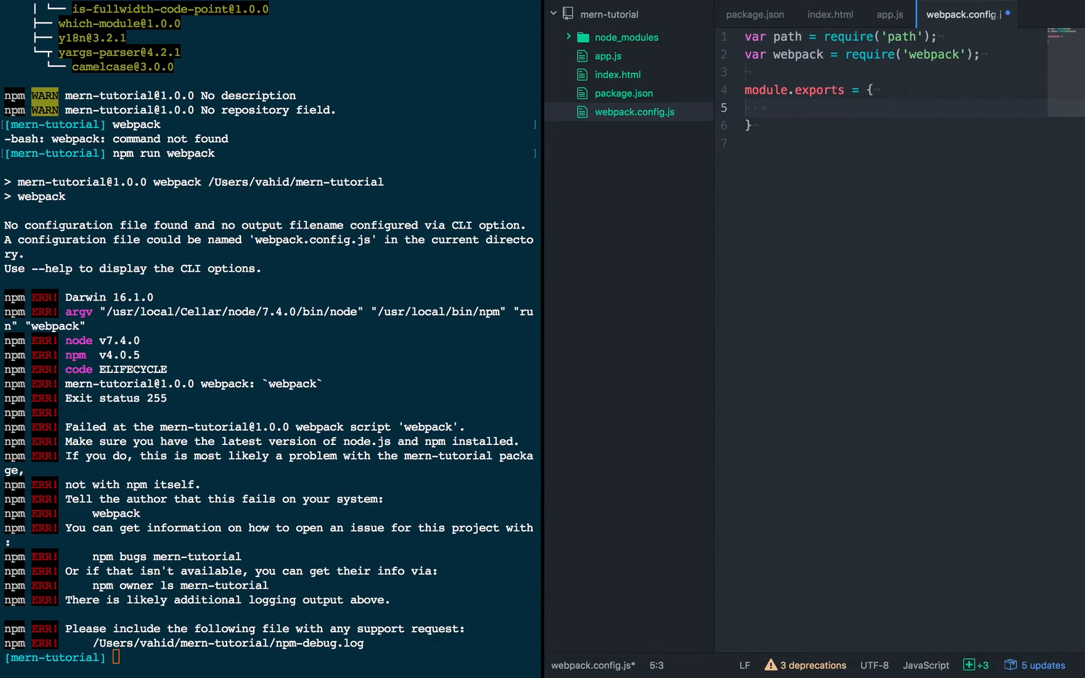
pyautogui.write('e')
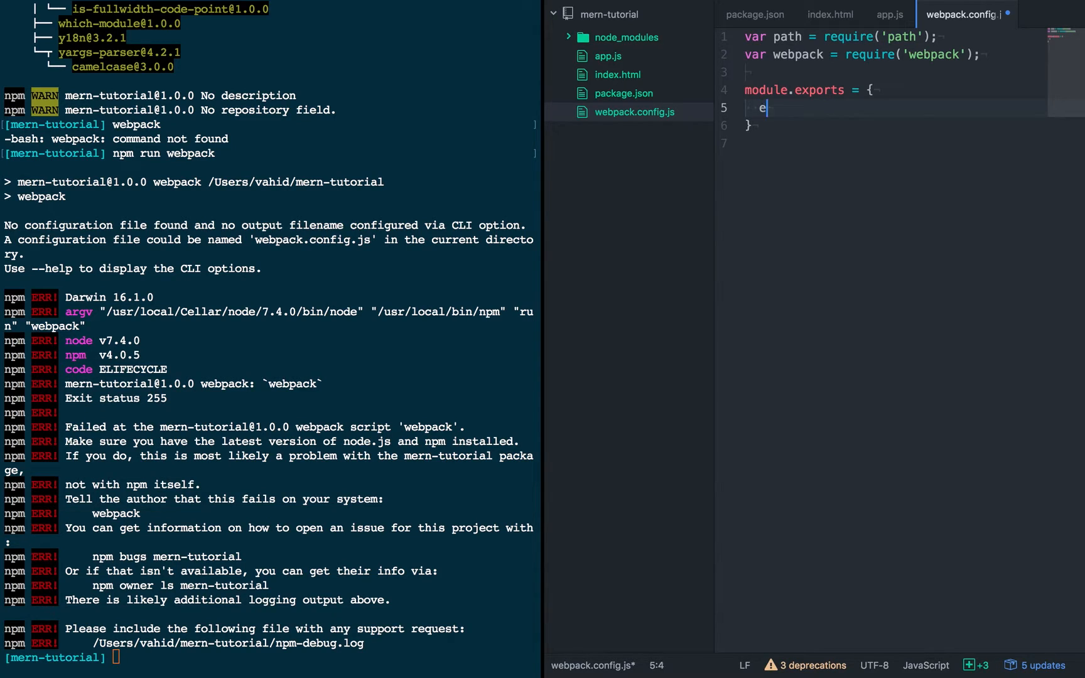
pyautogui.write('ntry:')
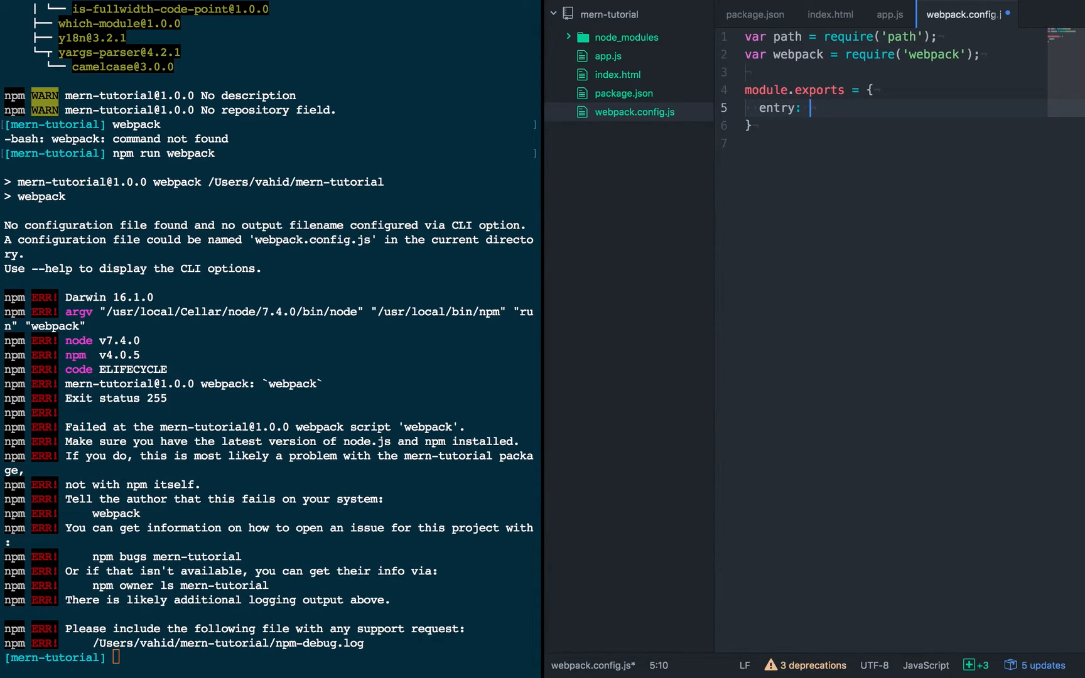
pyautogui.write("'./ap")
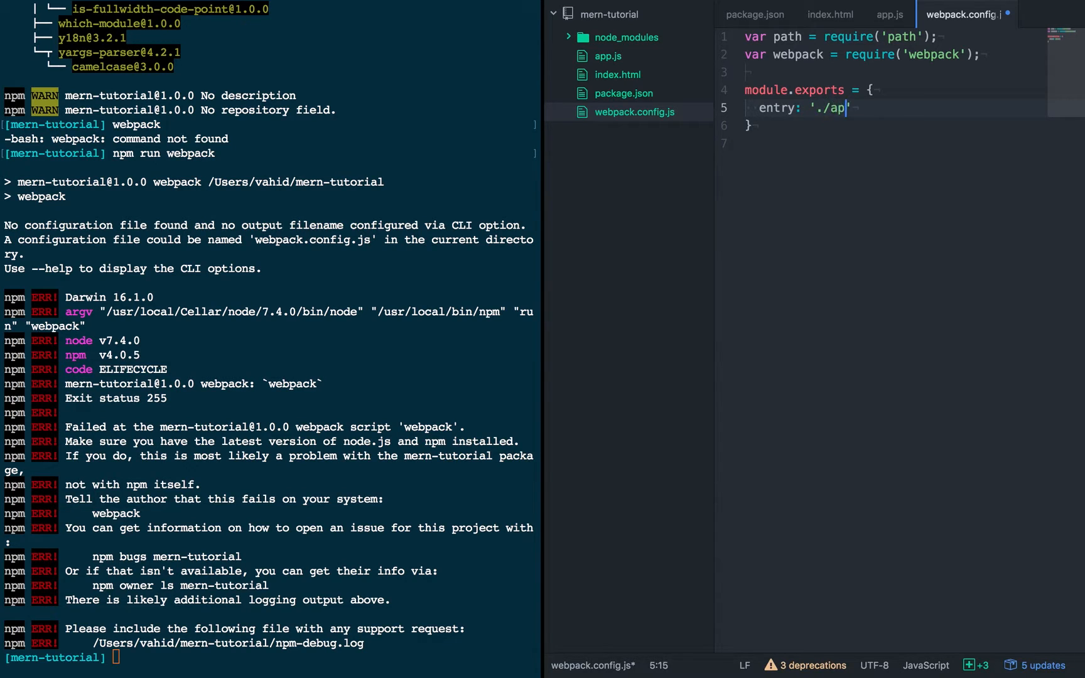
pyautogui.write("p.js'")
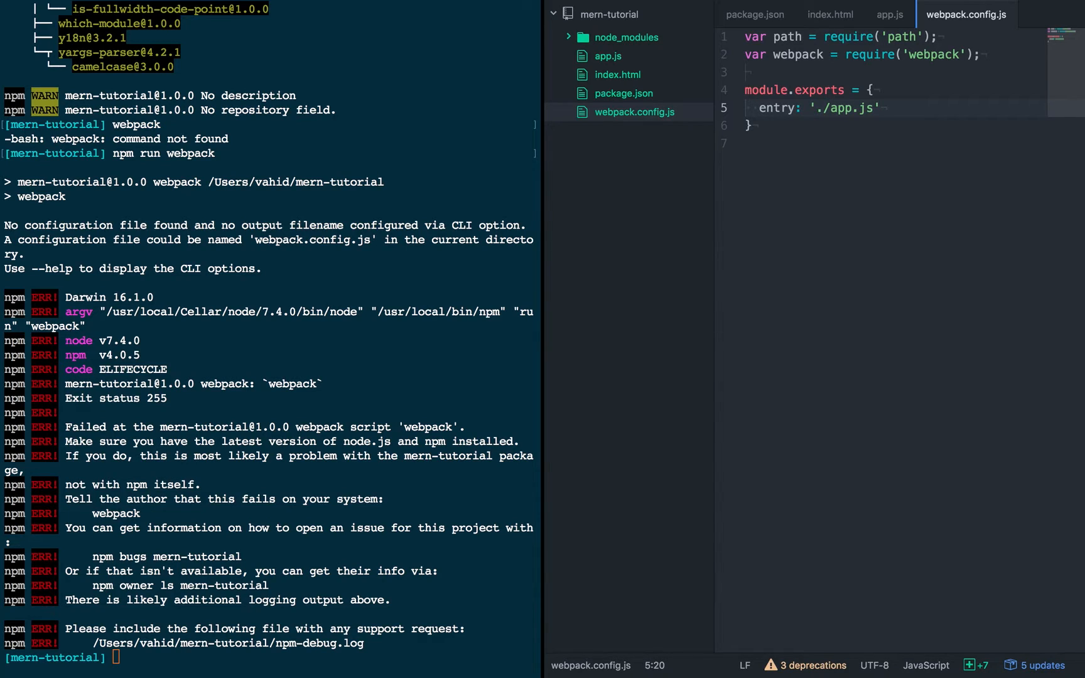
pyautogui.click(880, 106)
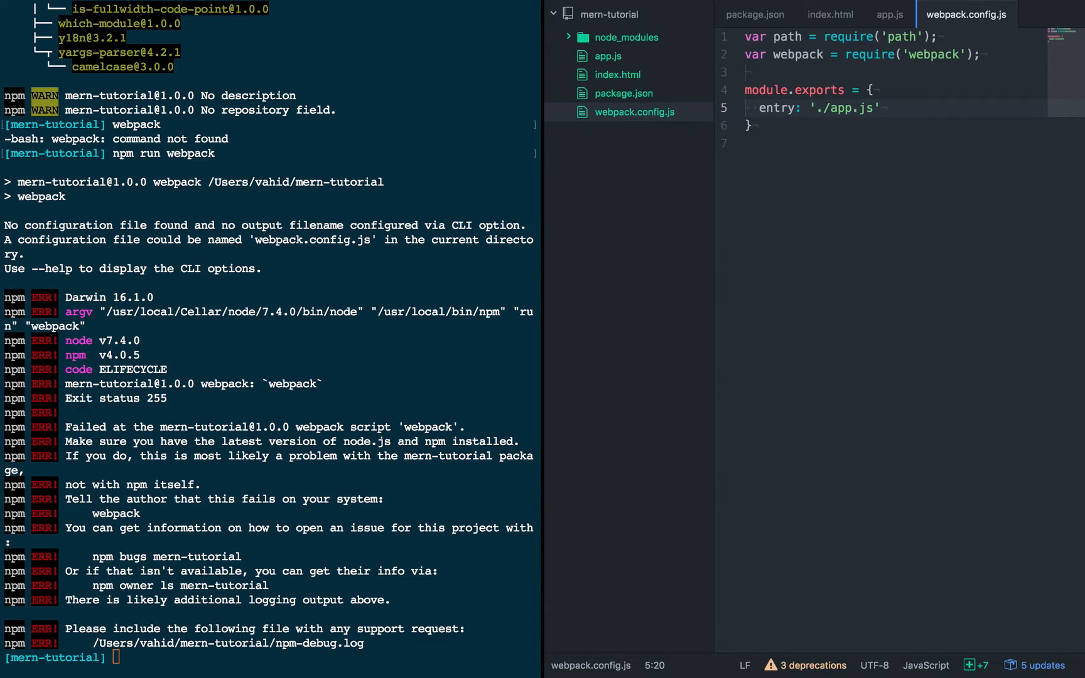
pyautogui.click(881, 108)
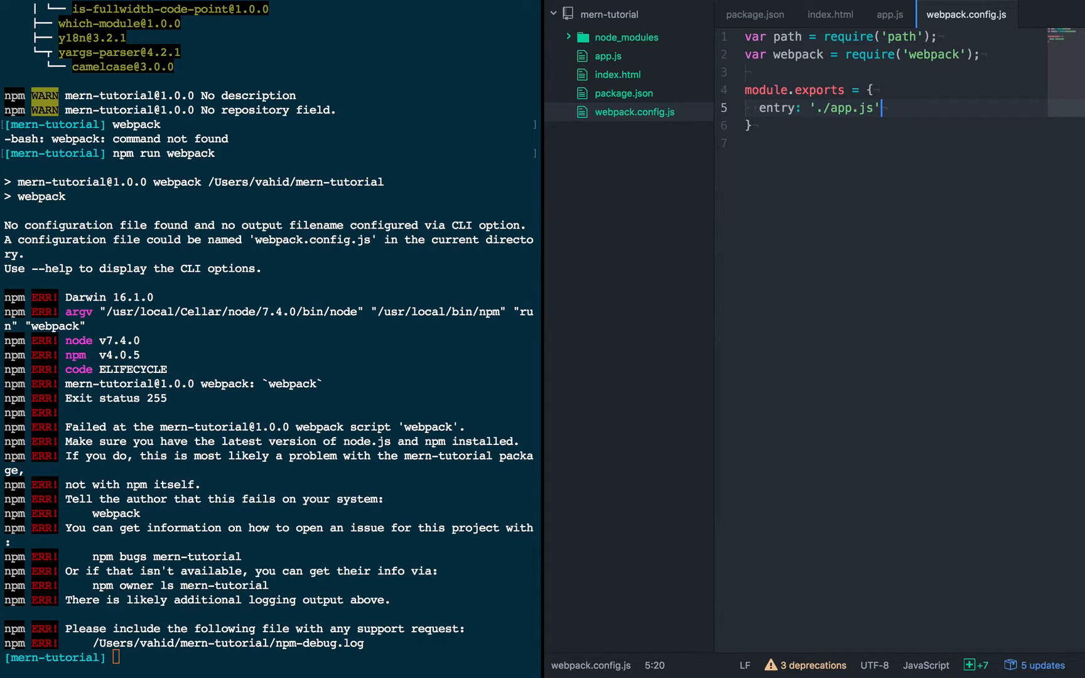
pyautogui.press('Enter')
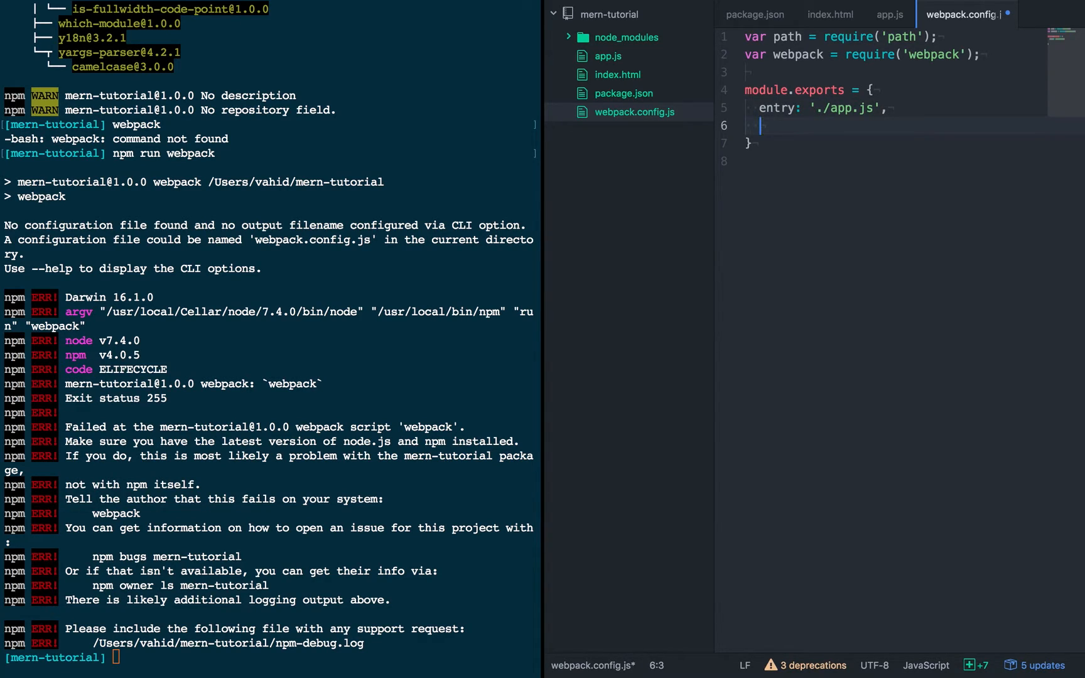
# - Add output: { path: __dirname, filename: 'bundle.js' } and begin a module block
pyautogui.write('output: {')
pyautogui.write('path:')
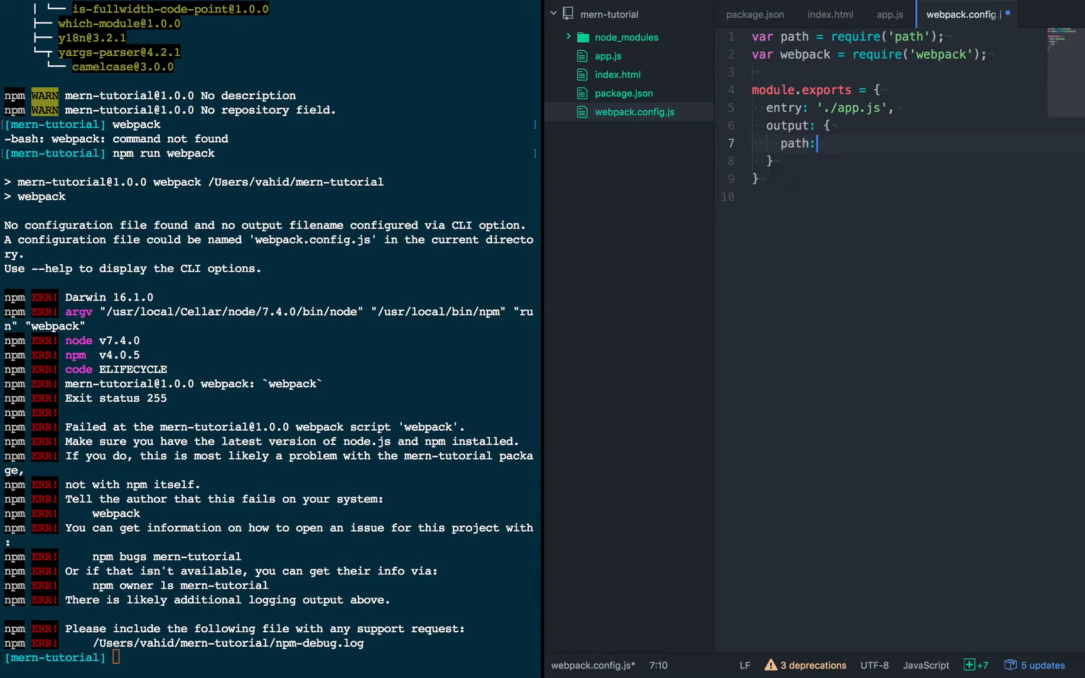
pyautogui.write('__dirname,')
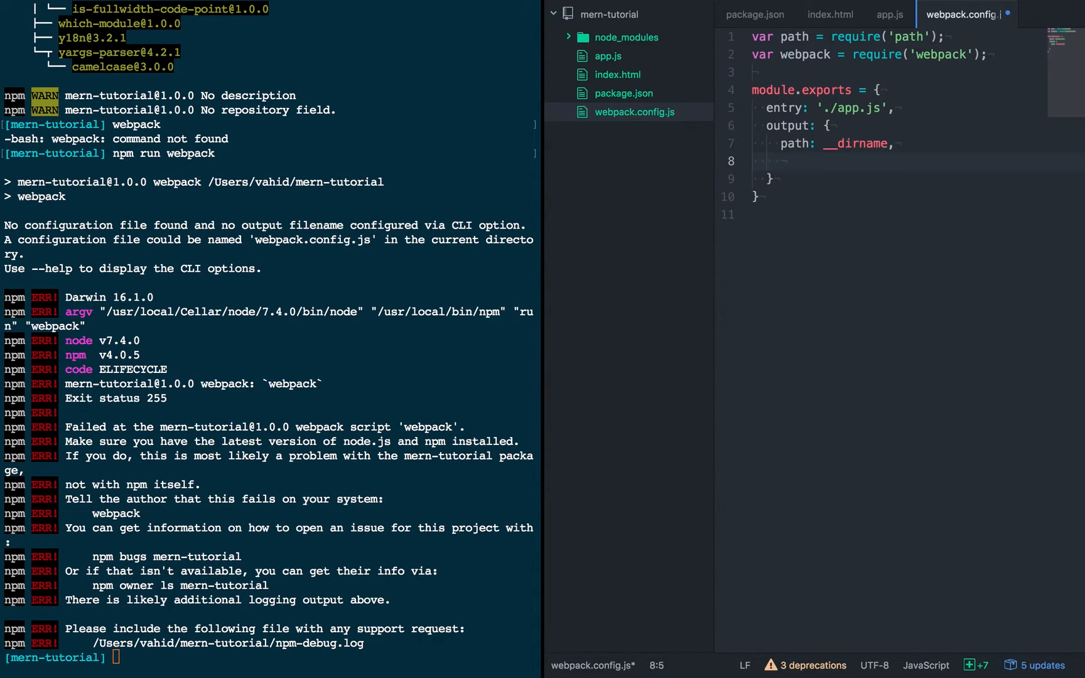
pyautogui.write("filename: 'bu")
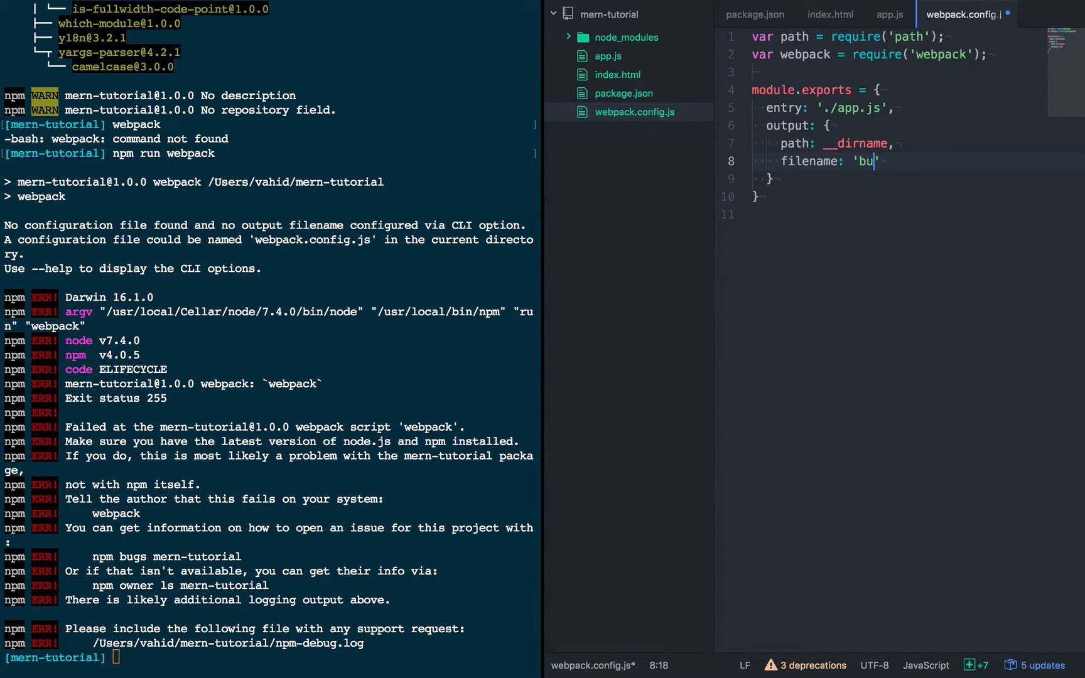
pyautogui.write("ndle.js'")
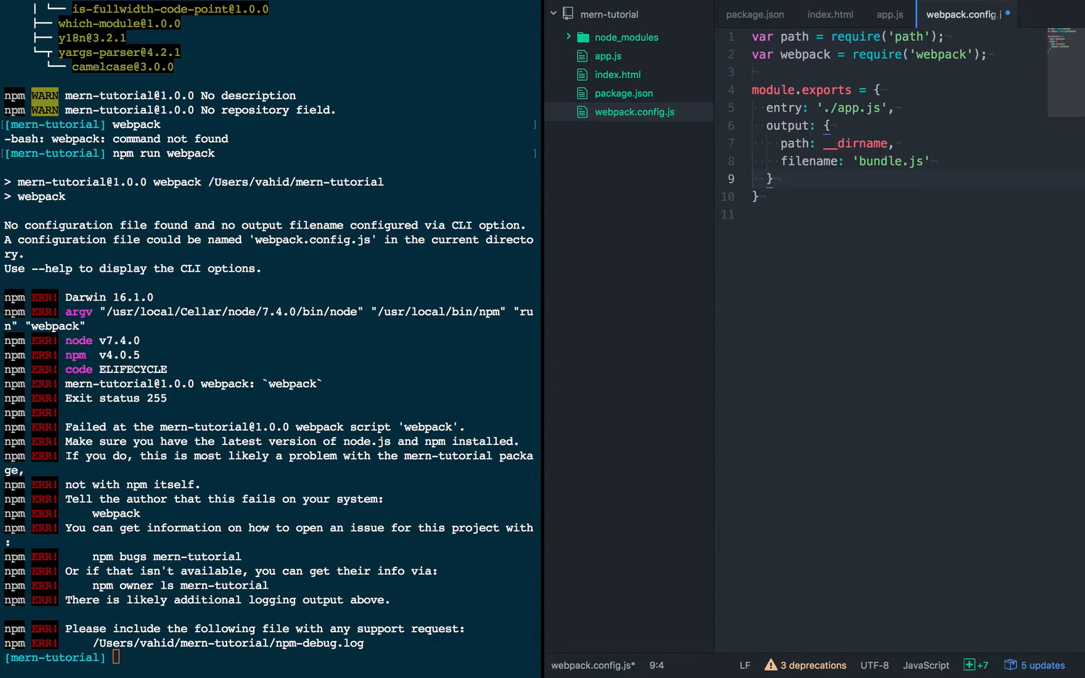
pyautogui.write('module: {')
pyautogui.write('loa')
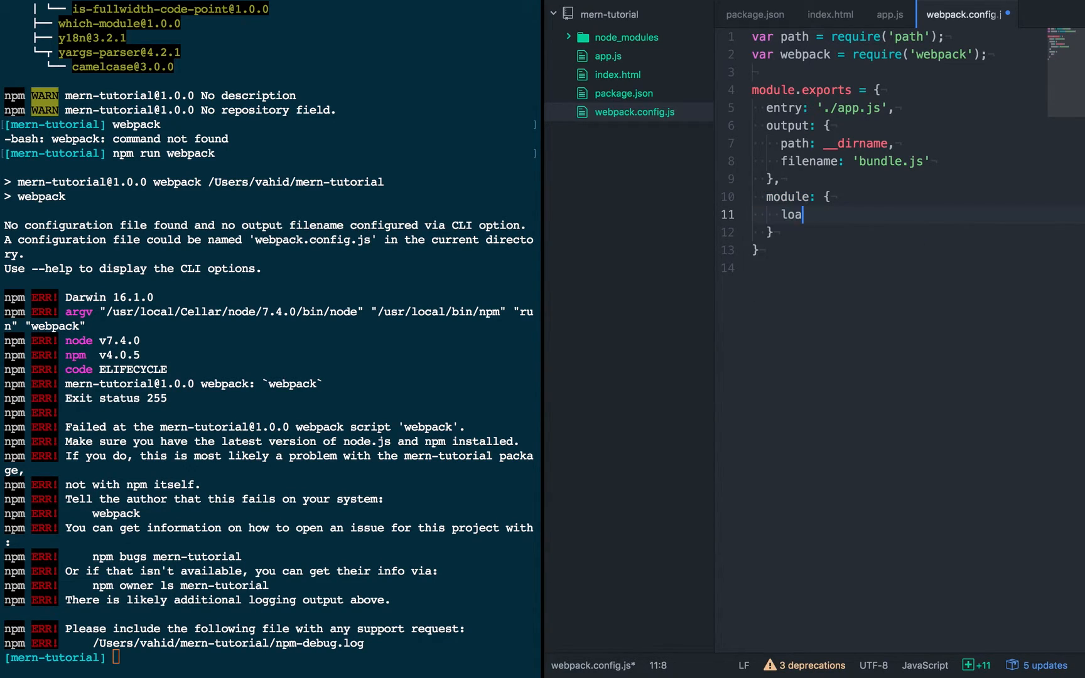
# - Start a loaders array with test /\.jsx?$/ and loader 'babel-loader'
pyautogui.write('ders')
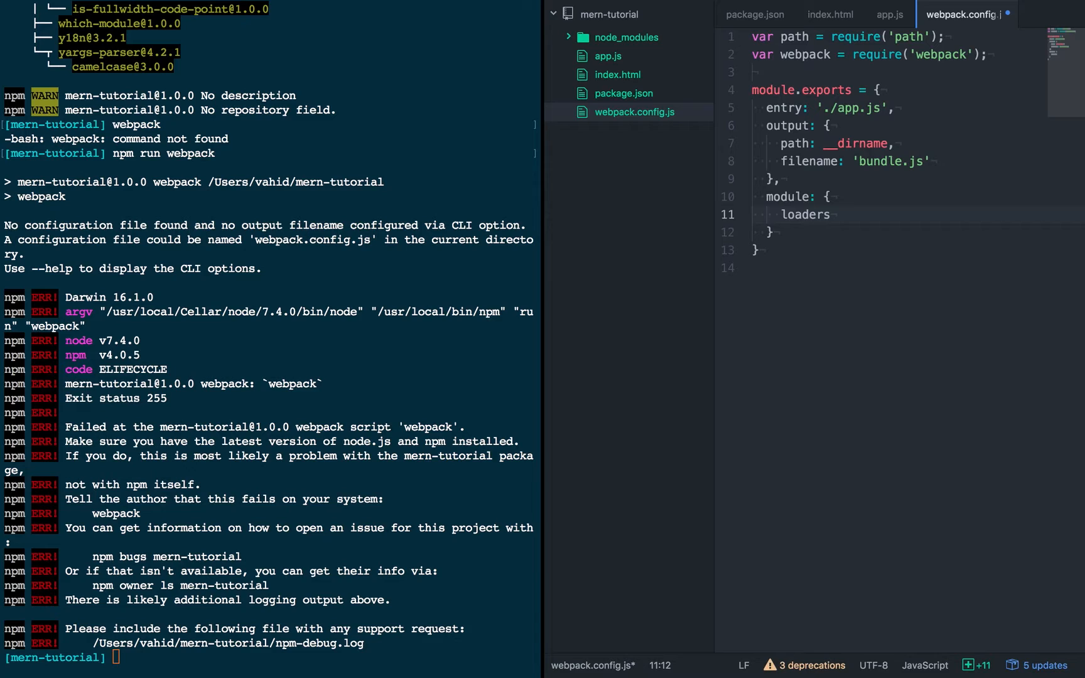
pyautogui.write(': [{')
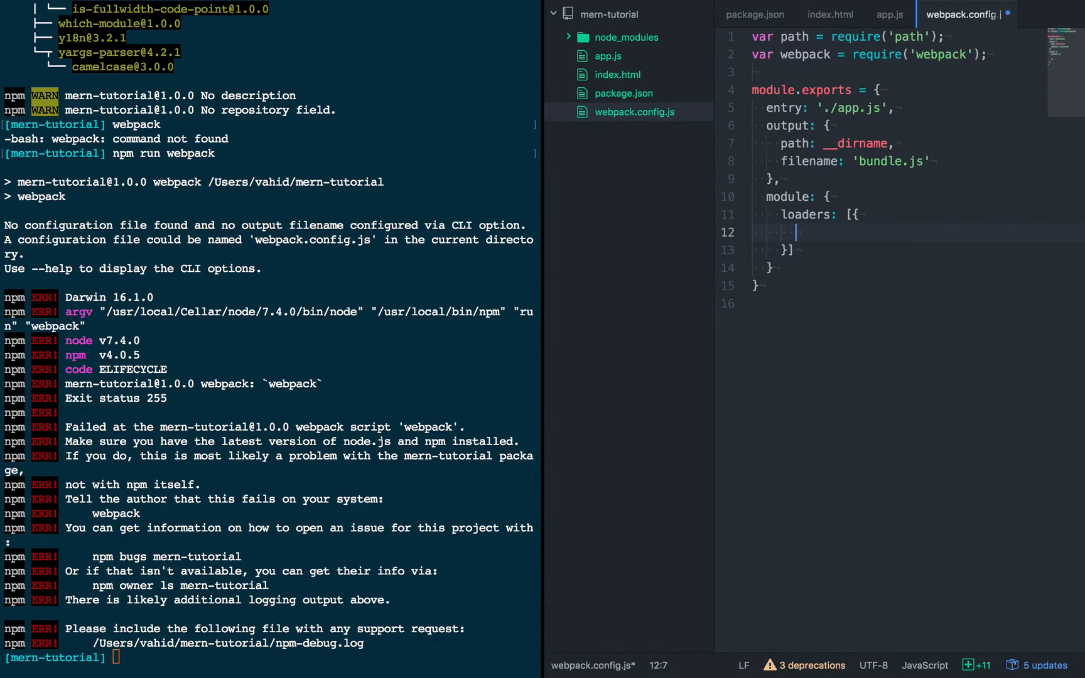
pyautogui.write('test')
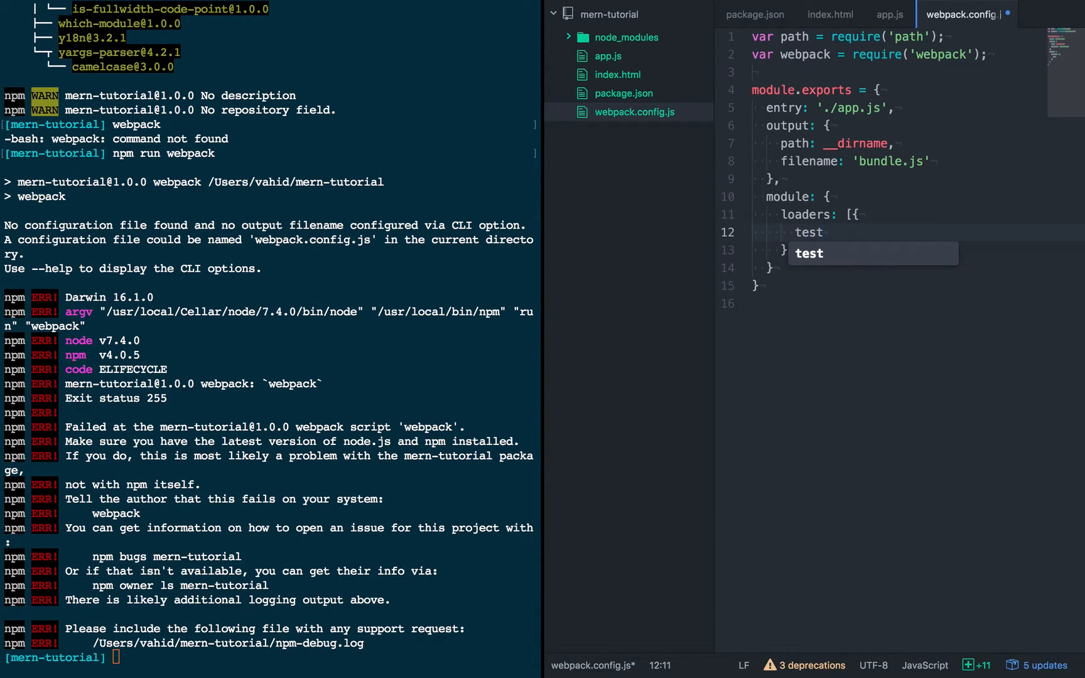
pyautogui.write(': /.j')
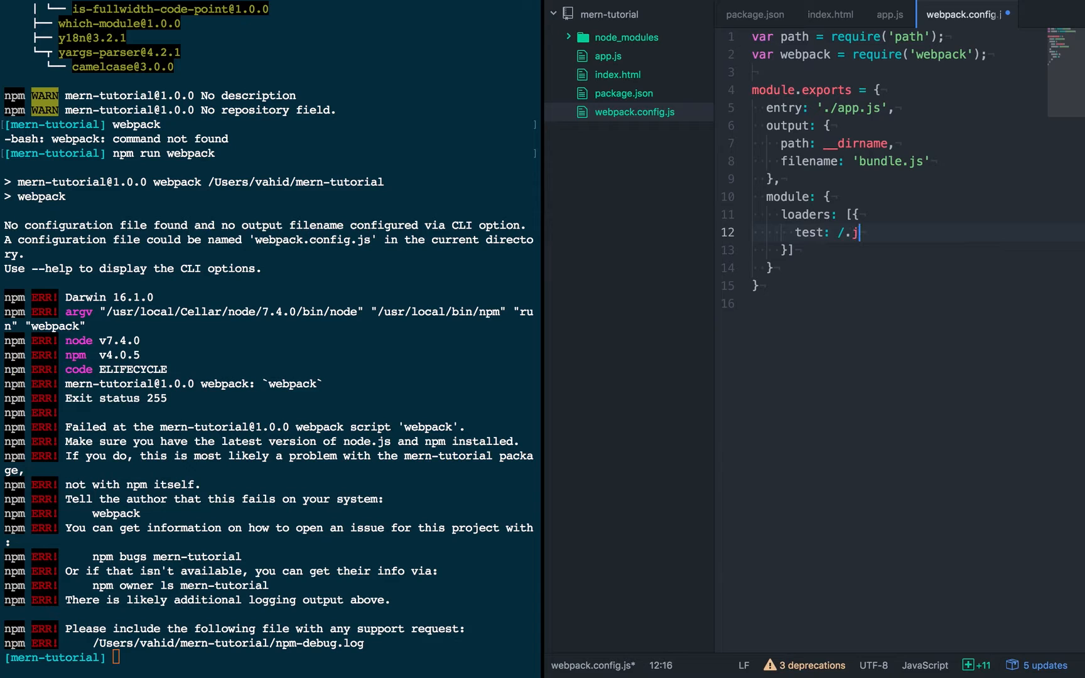
pyautogui.write('sx?')
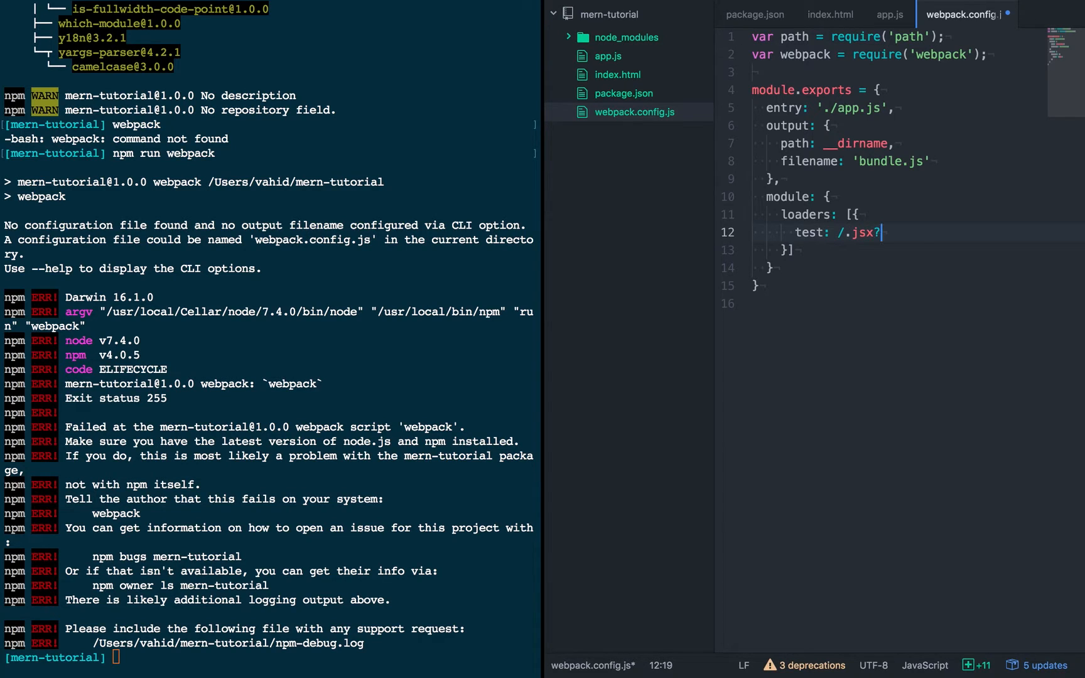
pyautogui.write('$/,')
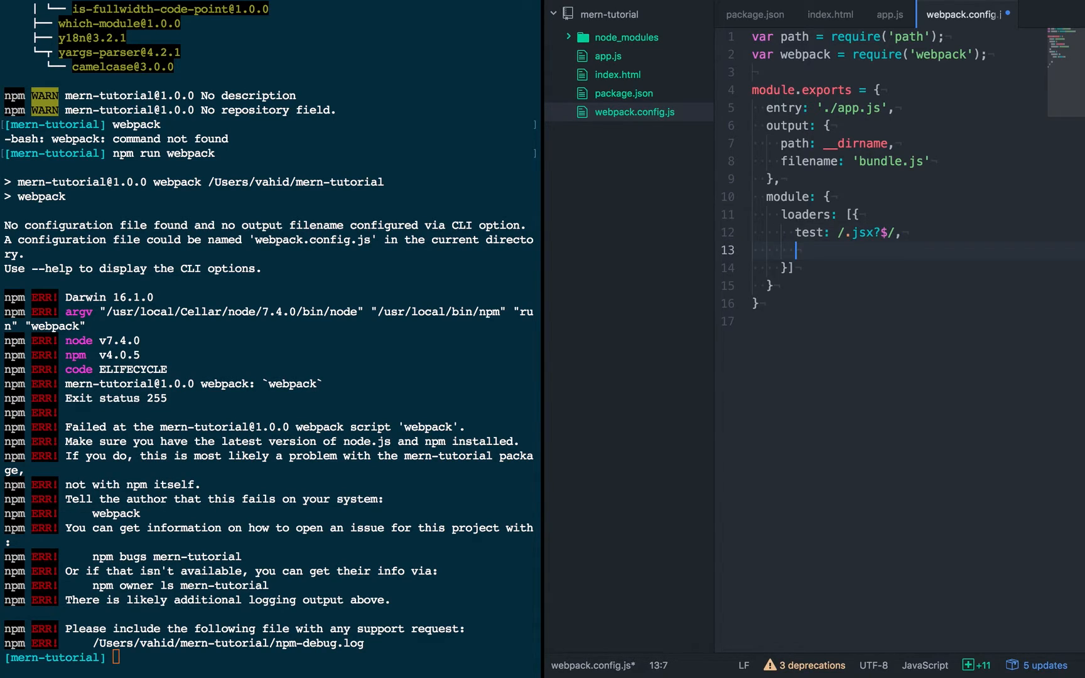
pyautogui.write('loaders')
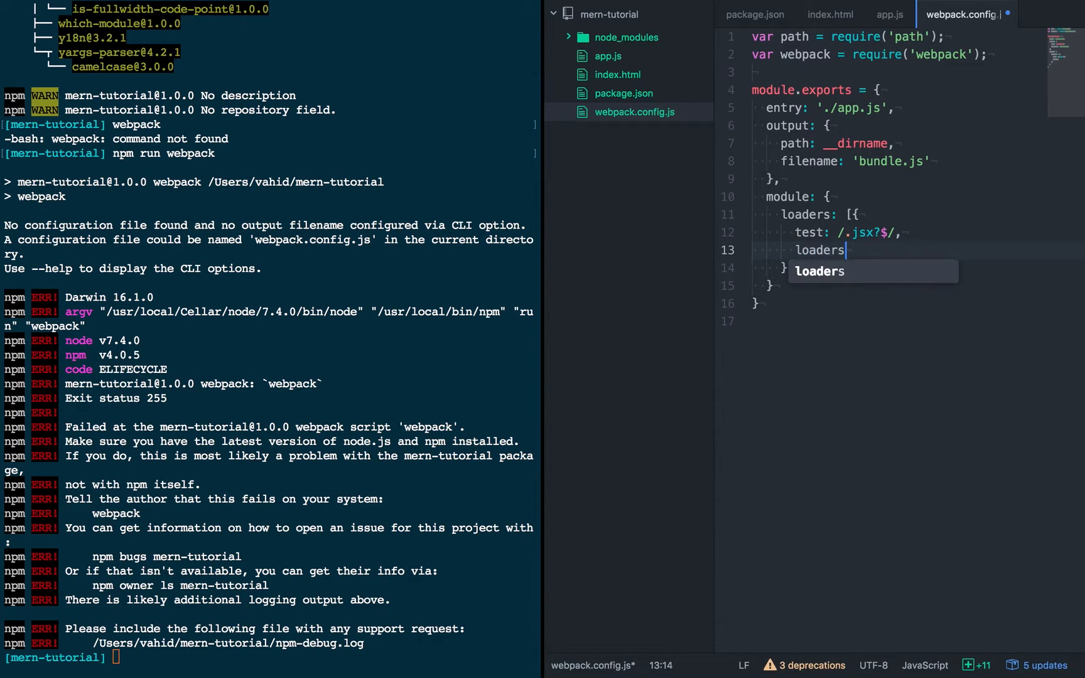
pyautogui.write("loader: 'b'")
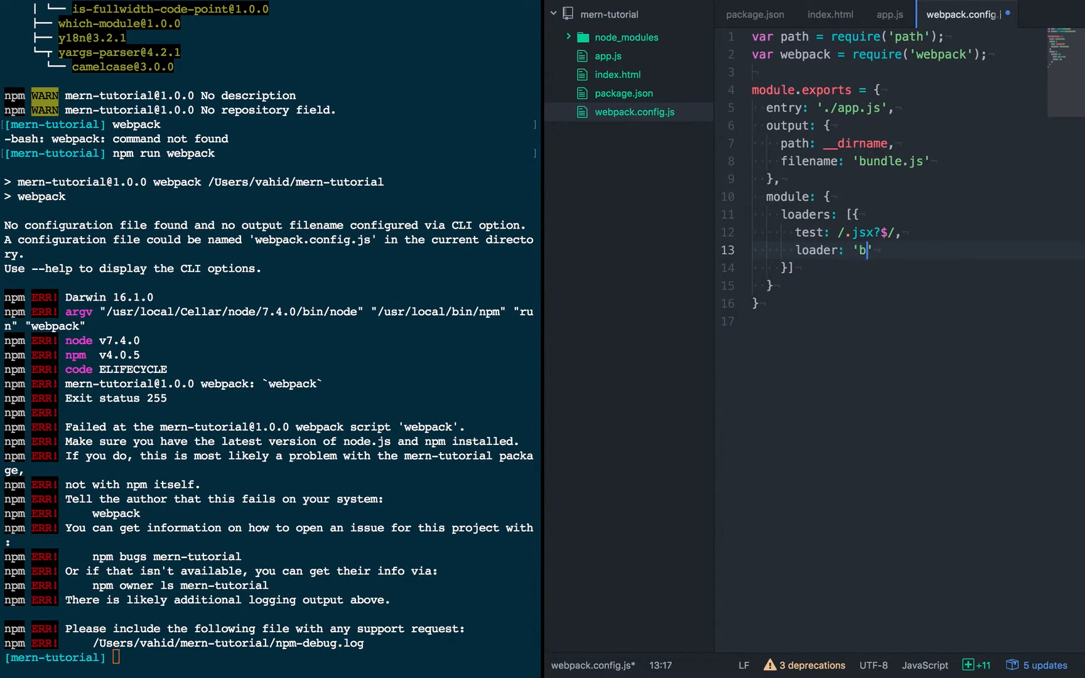
pyautogui.write("abel-loader'")
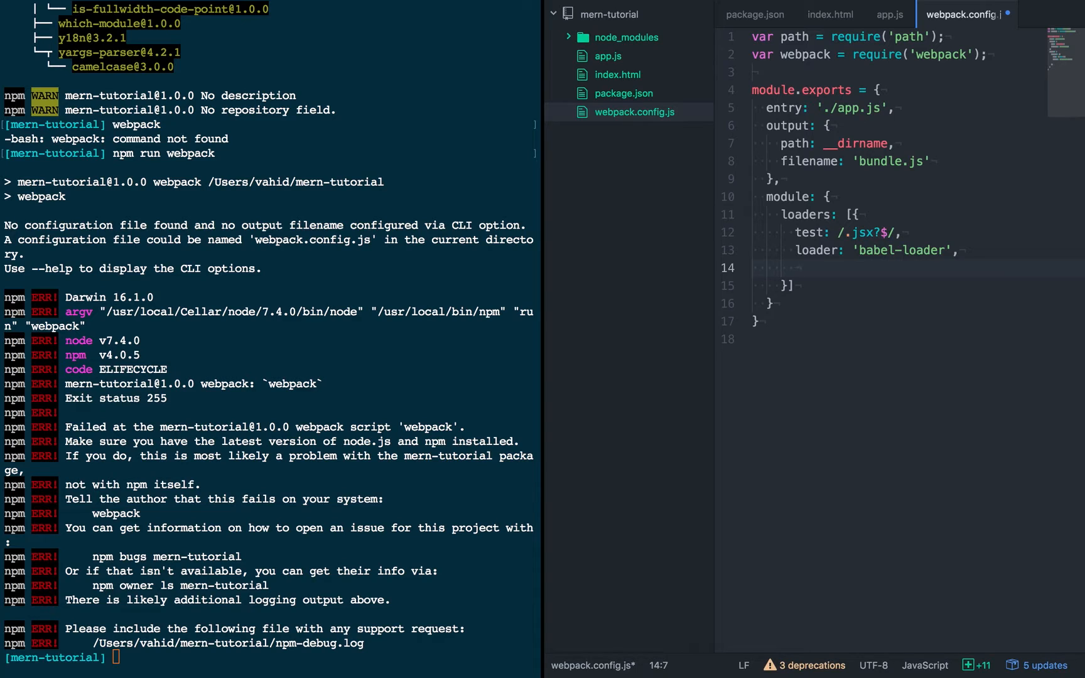
# - Add exclude /node_modules/ and query presets ['es2015', 'react'] to the rule
pyautogui.write('exclude: /no')
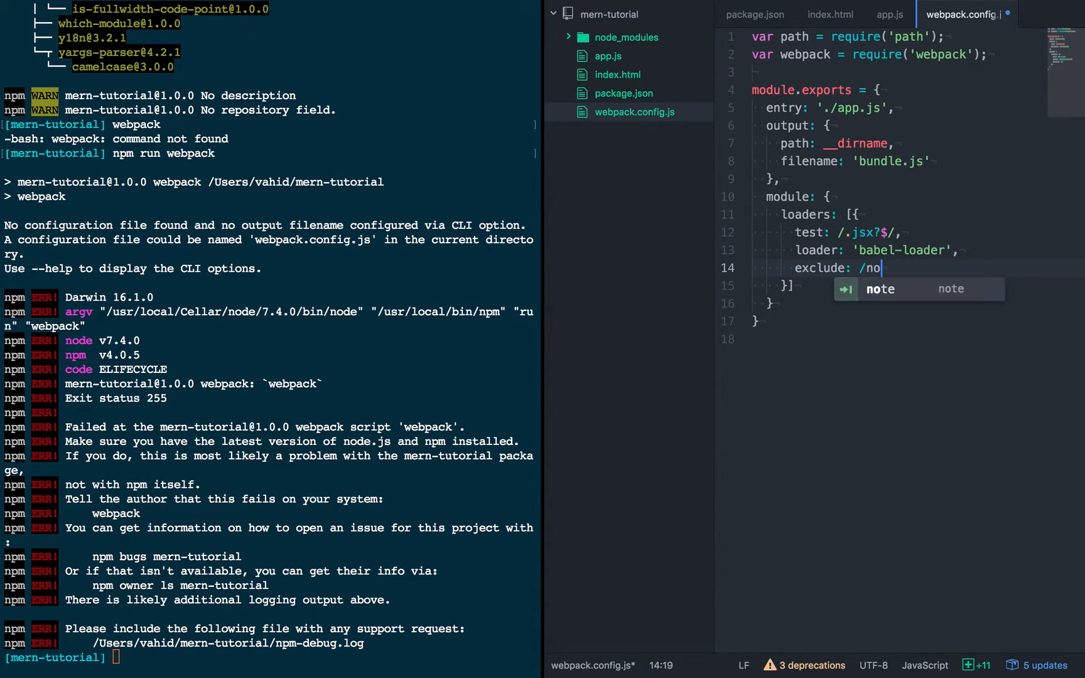
pyautogui.write('de_modu')
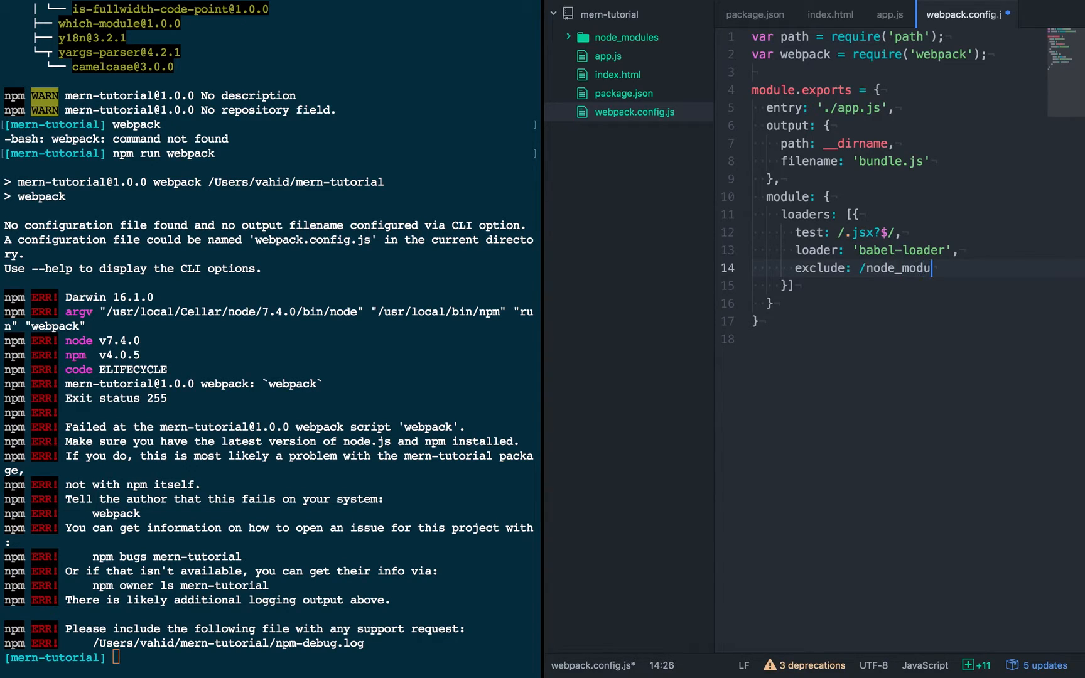
pyautogui.write('les/,')
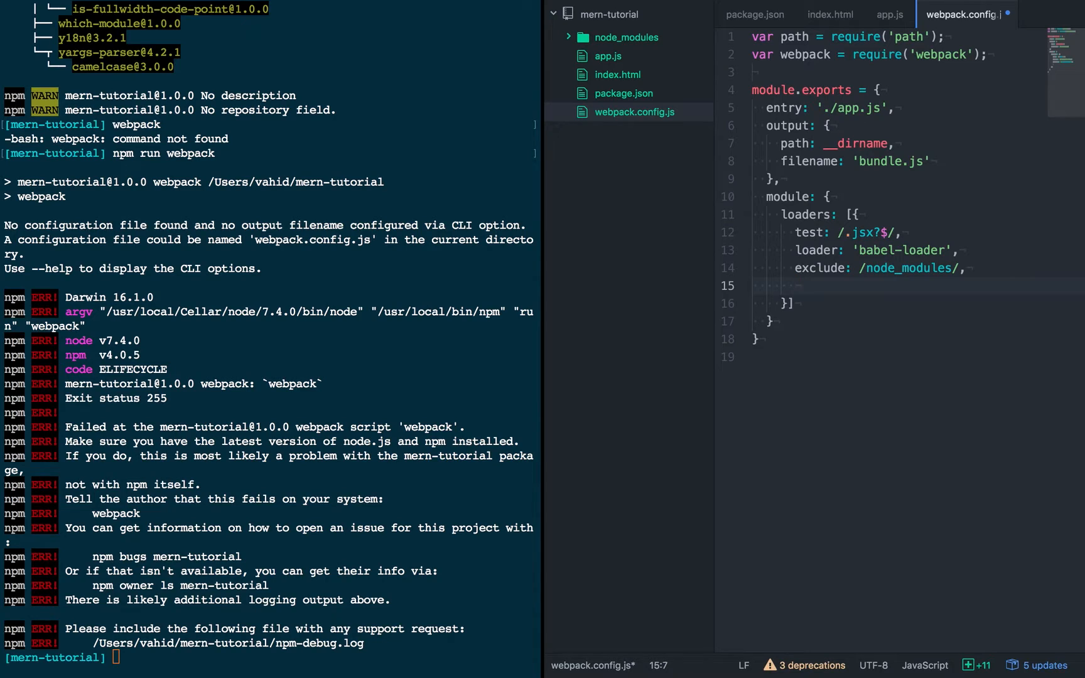
pyautogui.write('query:')
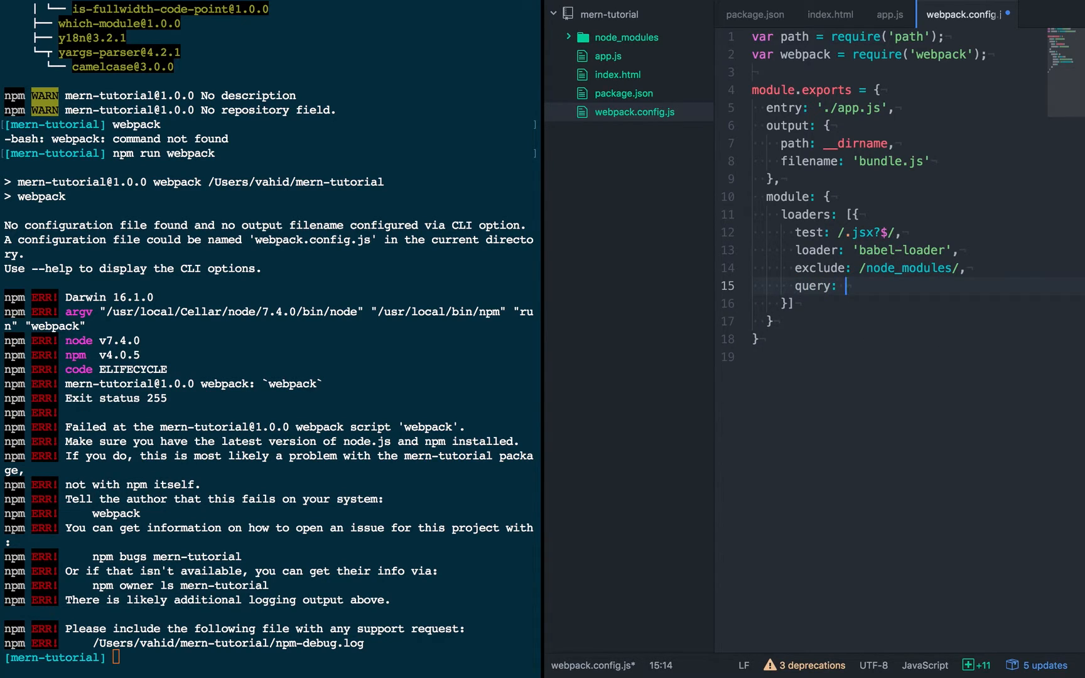
pyautogui.write('{')
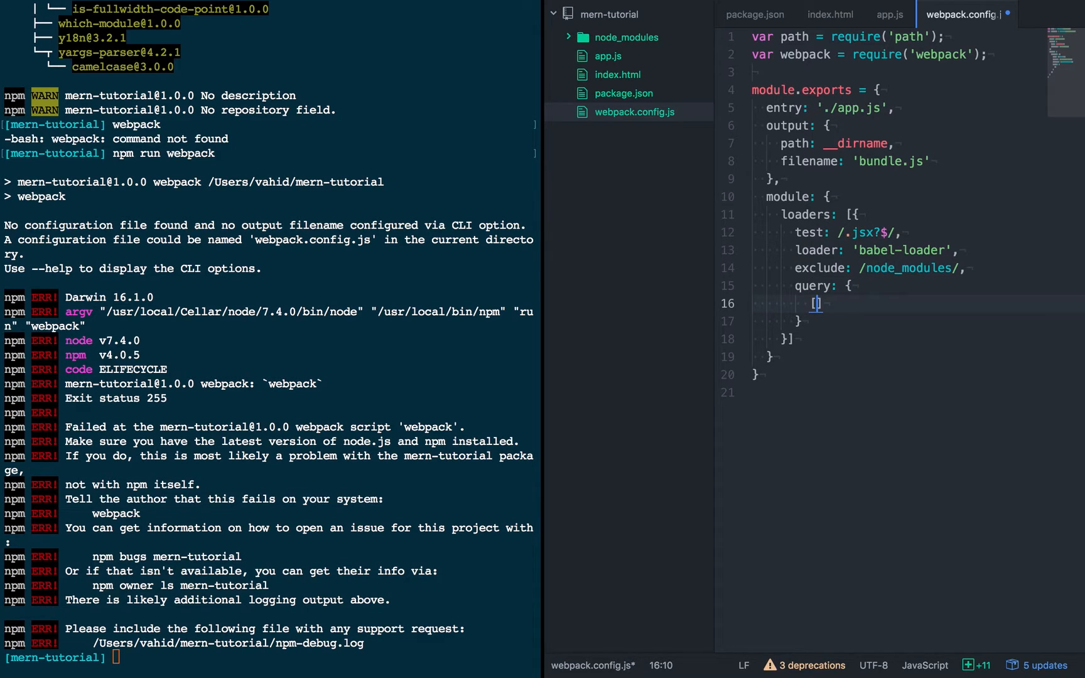
pyautogui.write("presets: ['es'")
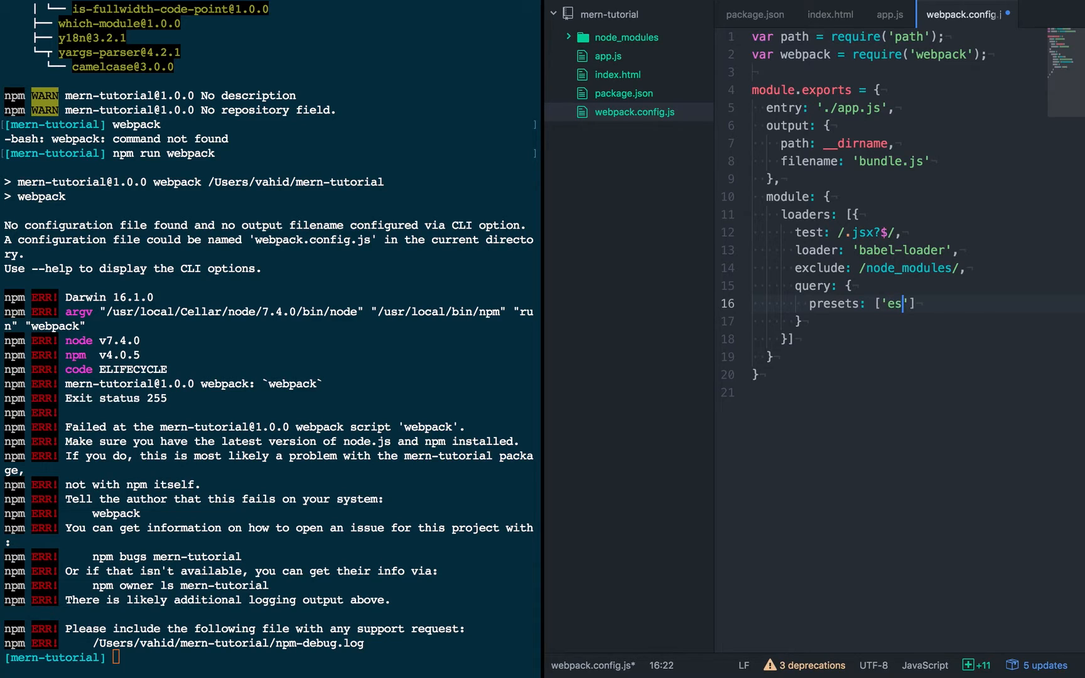
pyautogui.write("2015', '")
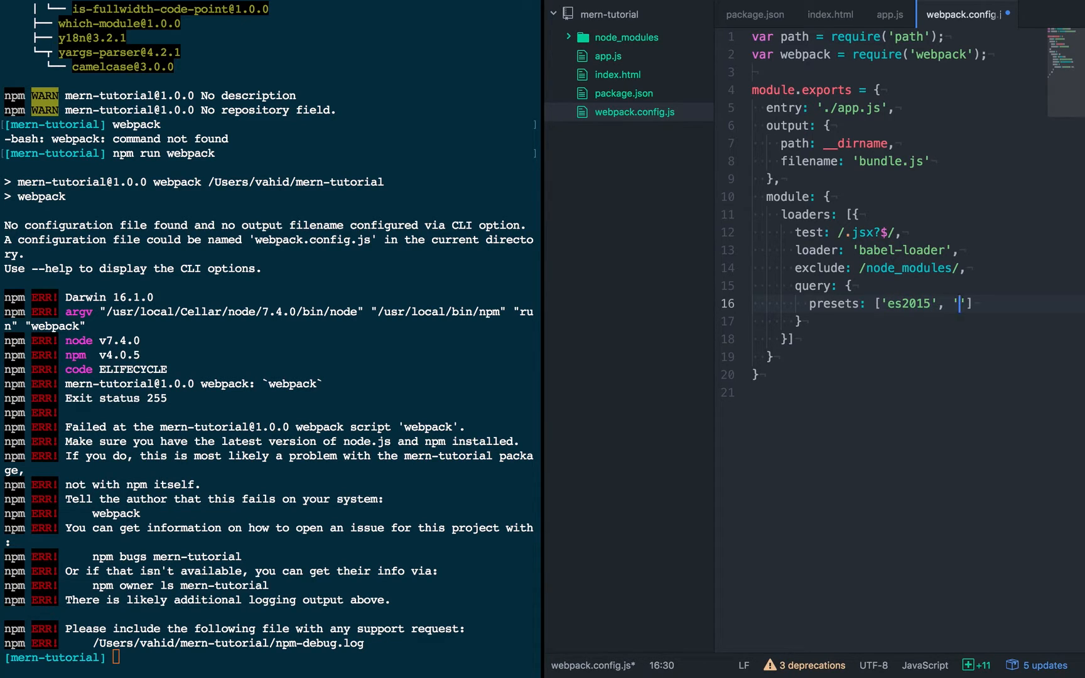
pyautogui.write('react')
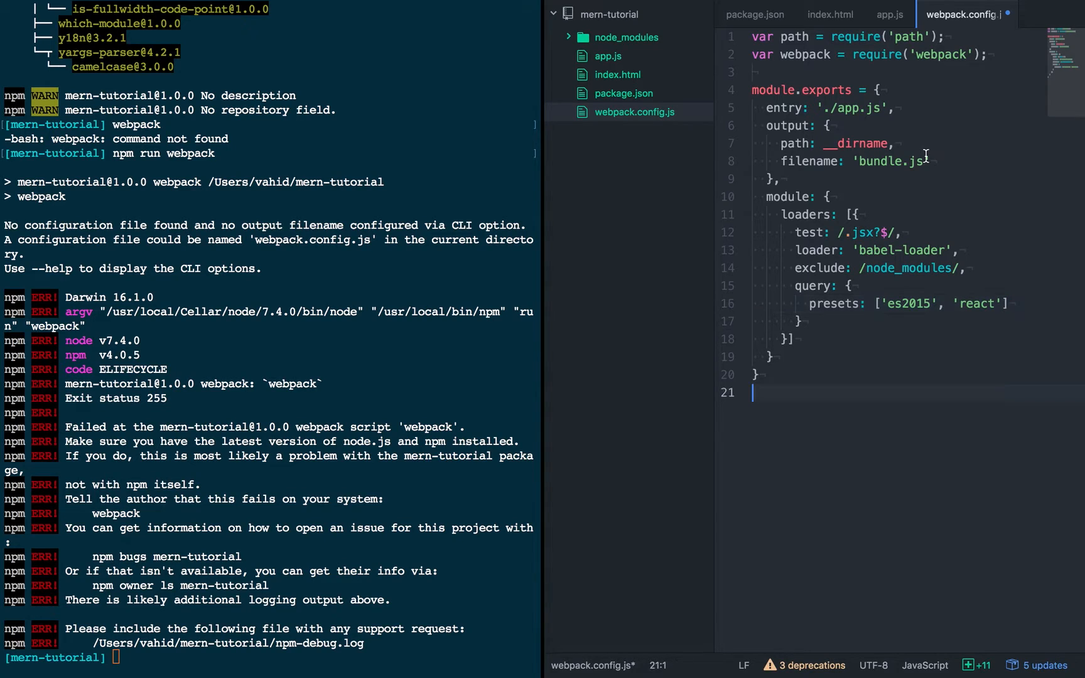
# - Save the config and run npm run webpack so it emits a 727 kB bundle.js
pyautogui.press('cmd+s')
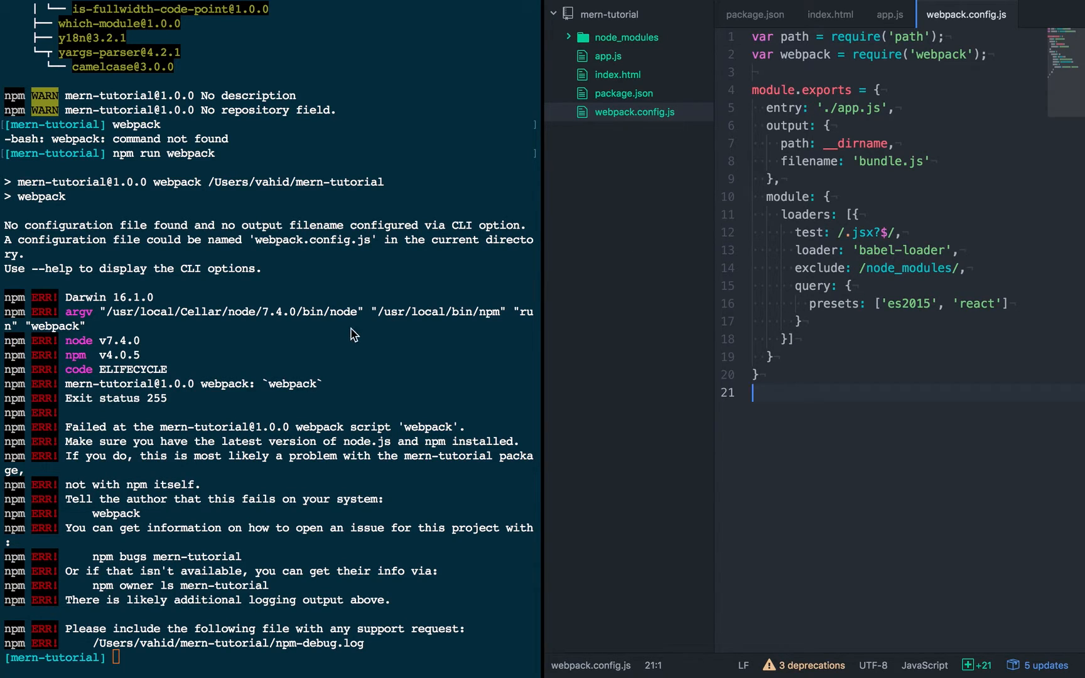
pyautogui.write('npm run webpack')
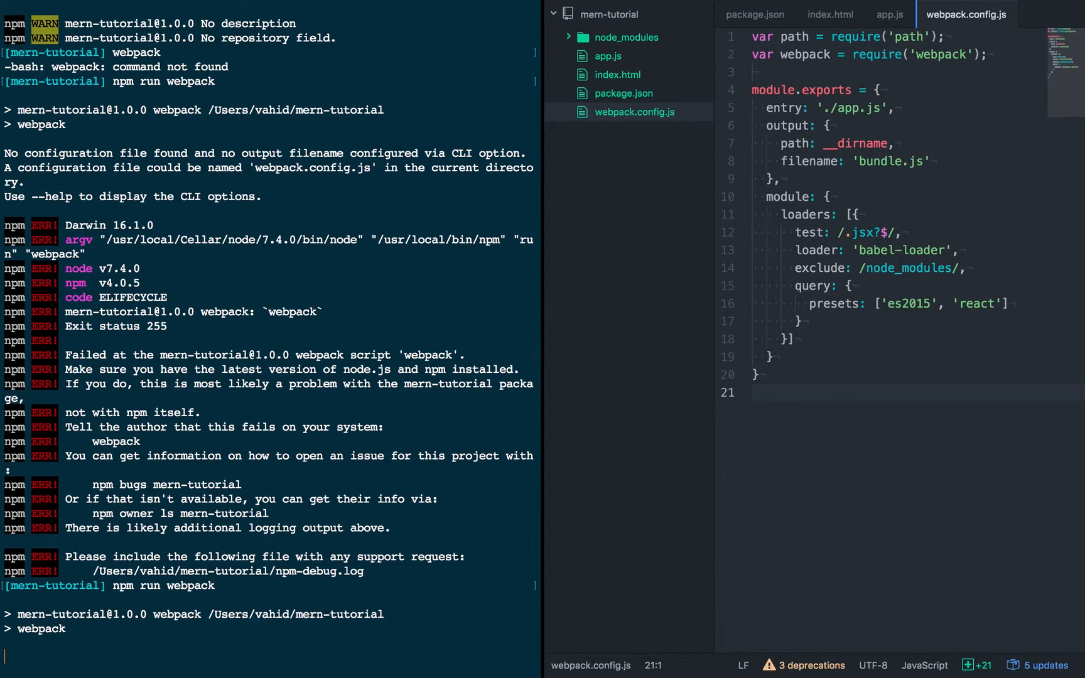
pyautogui.scroll(-3)
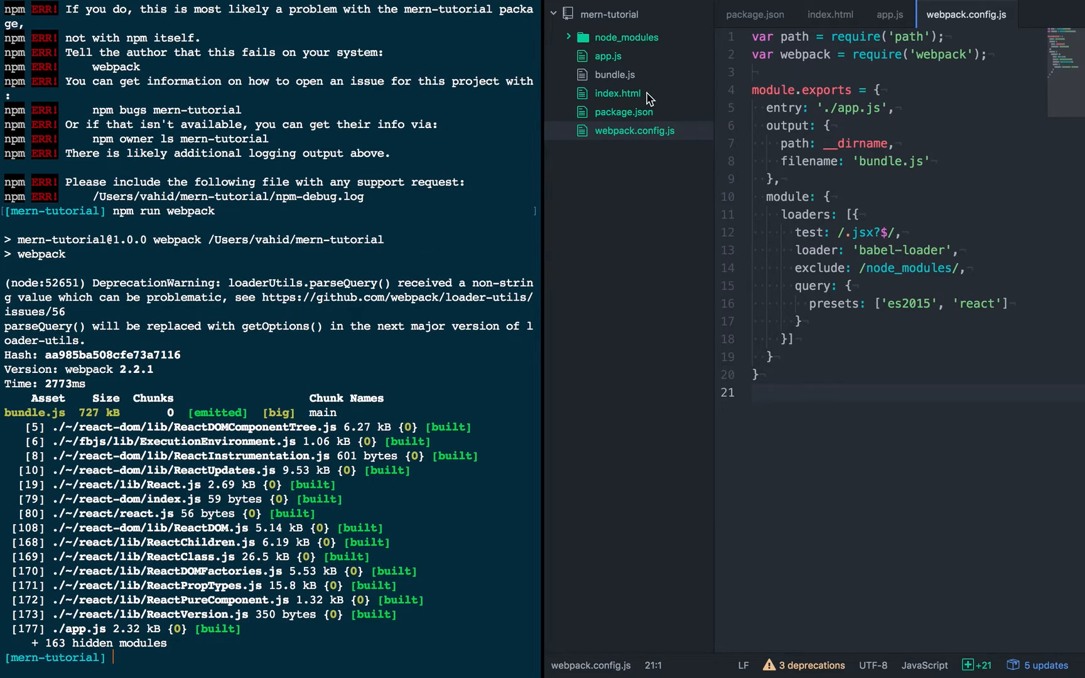
pyautogui.moveTo(614, 75)
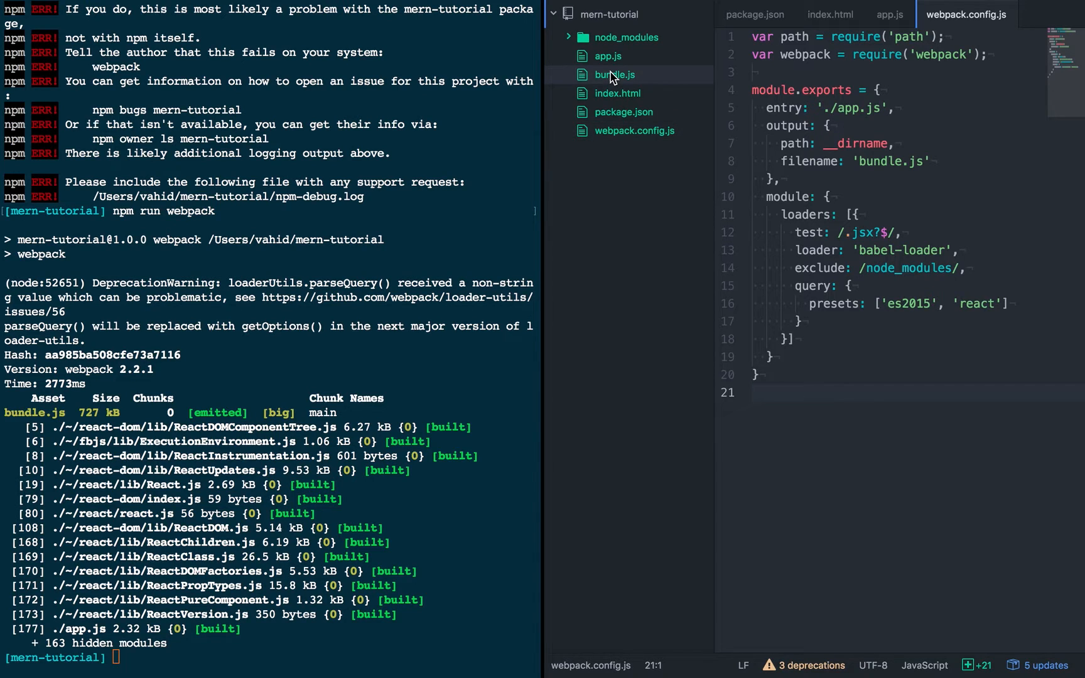
# - View the generated bundle.js in Atom and scroll through its code
pyautogui.click(616, 75)
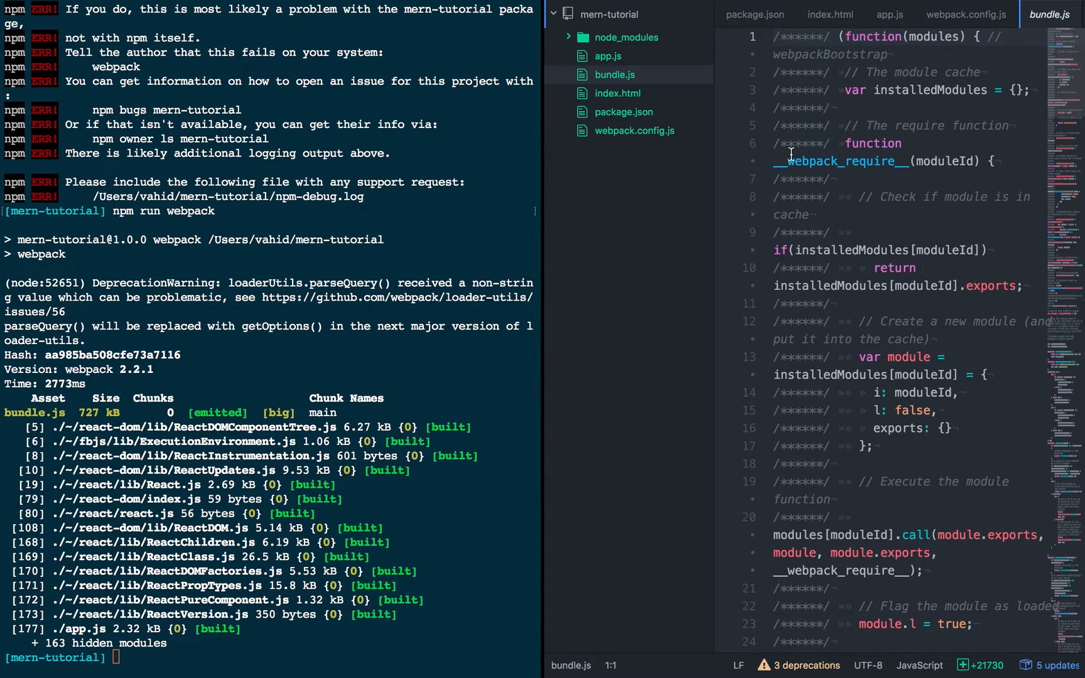
pyautogui.scroll(-3)
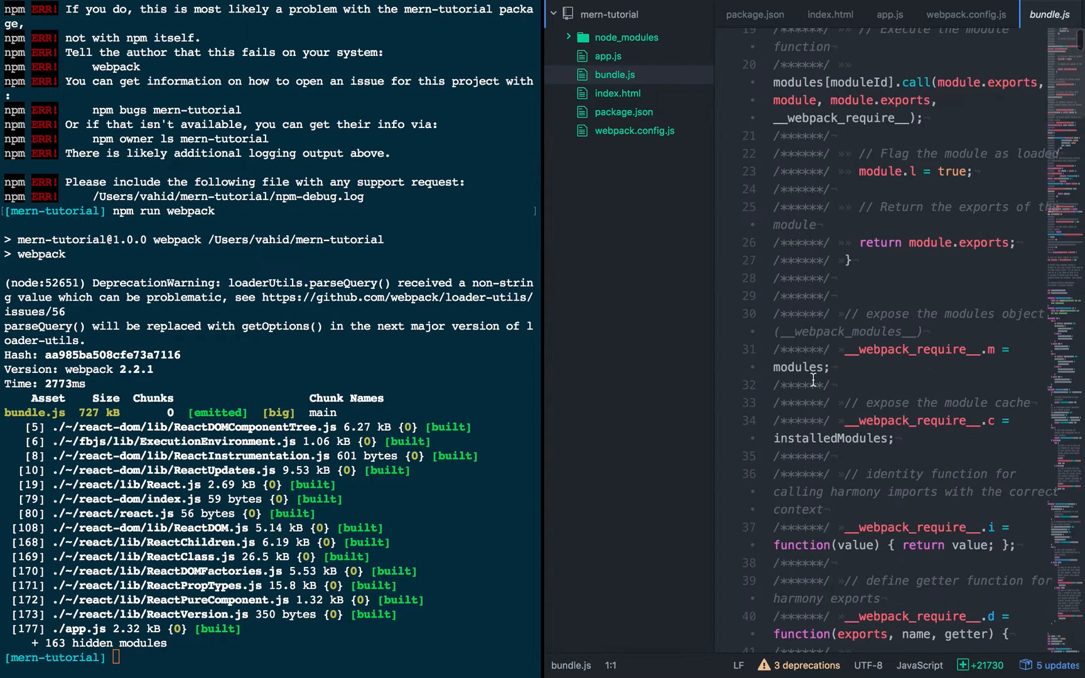
pyautogui.scroll(-3)
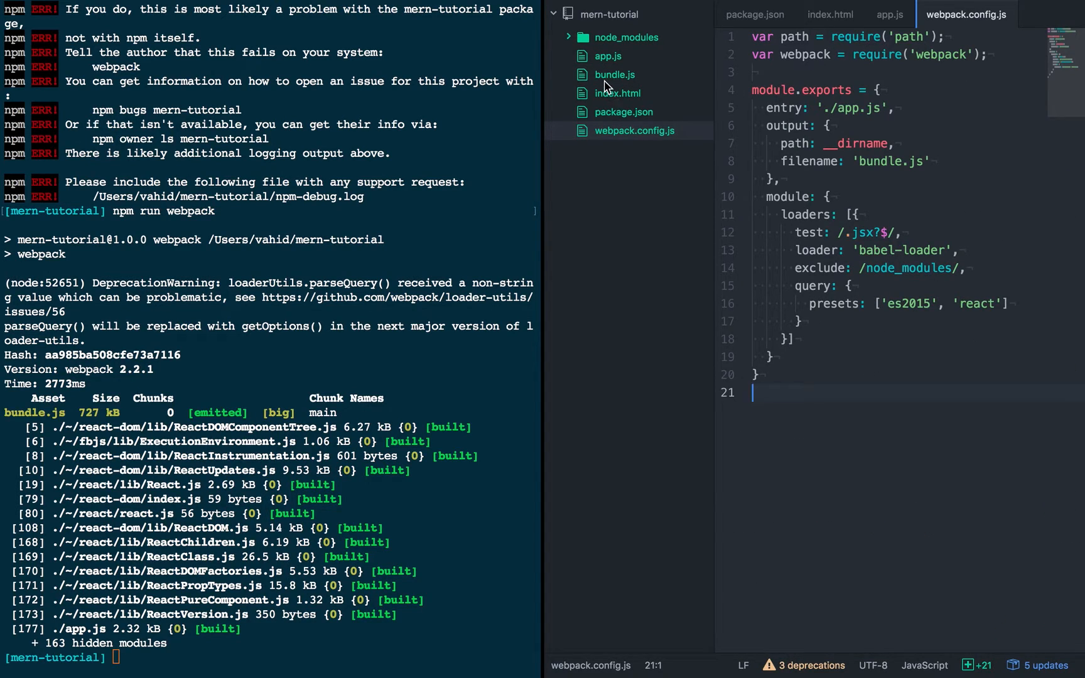
# - Check index.html references bundle.js, start a python server, and load localhost:8000 in Chrome
pyautogui.click(616, 93)
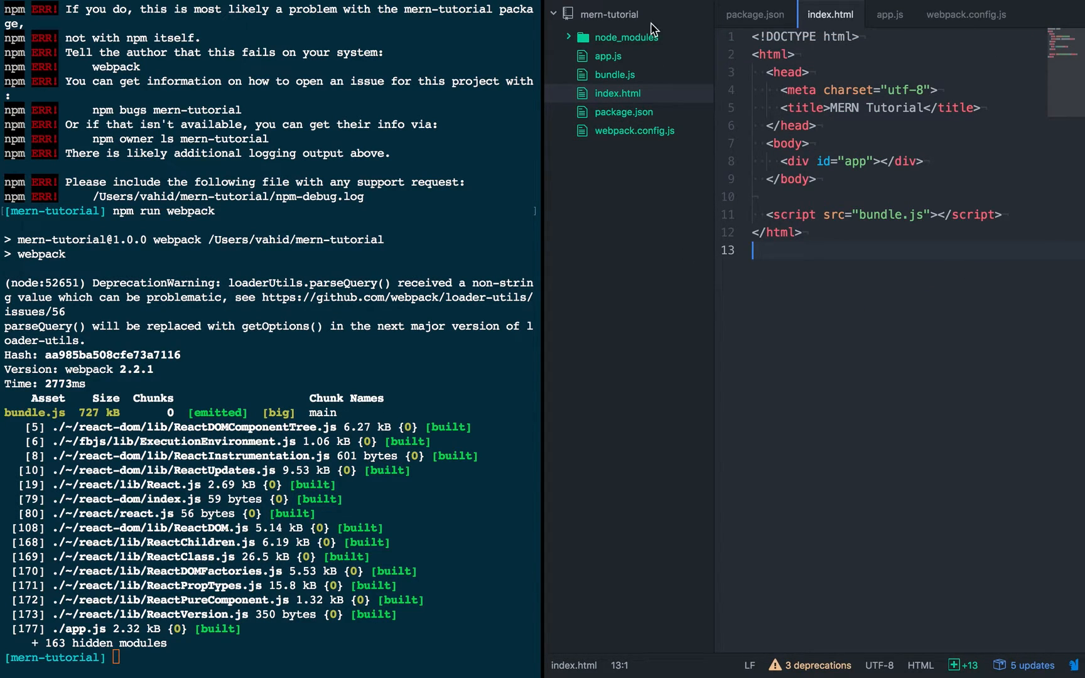
pyautogui.moveTo(927, 321)
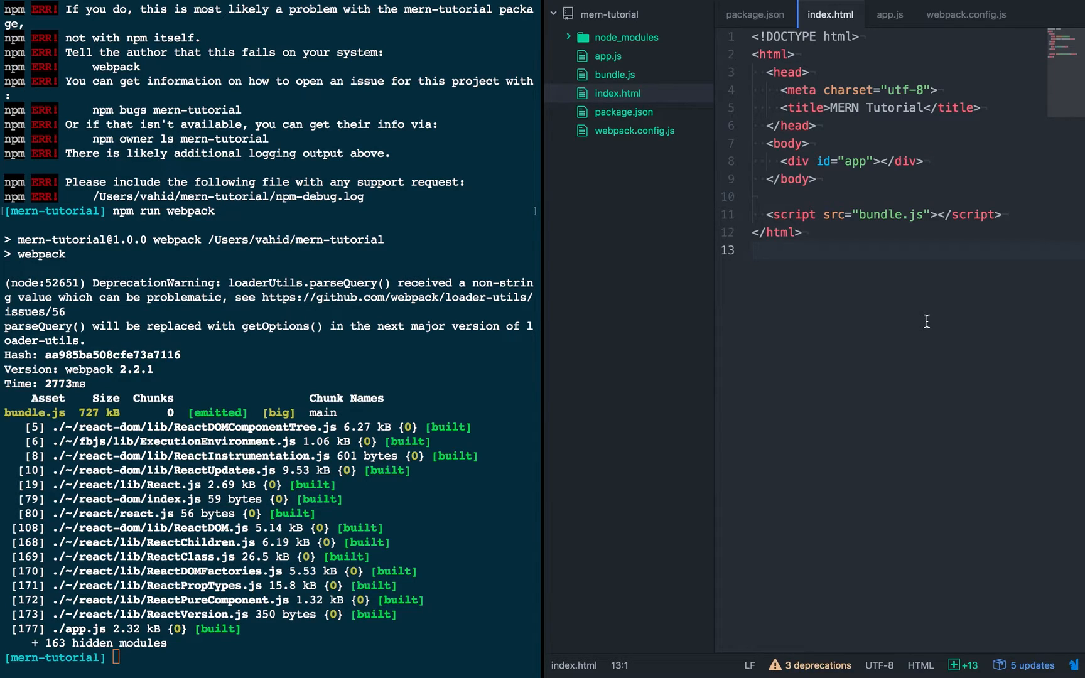
pyautogui.moveTo(416, 443)
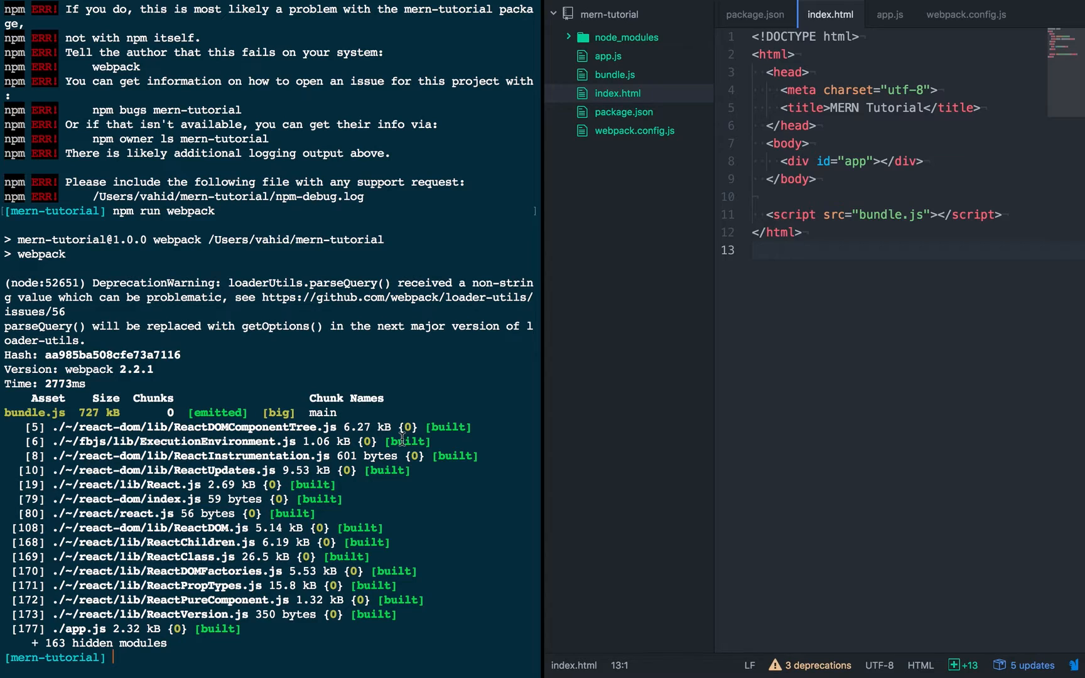
pyautogui.write('python')
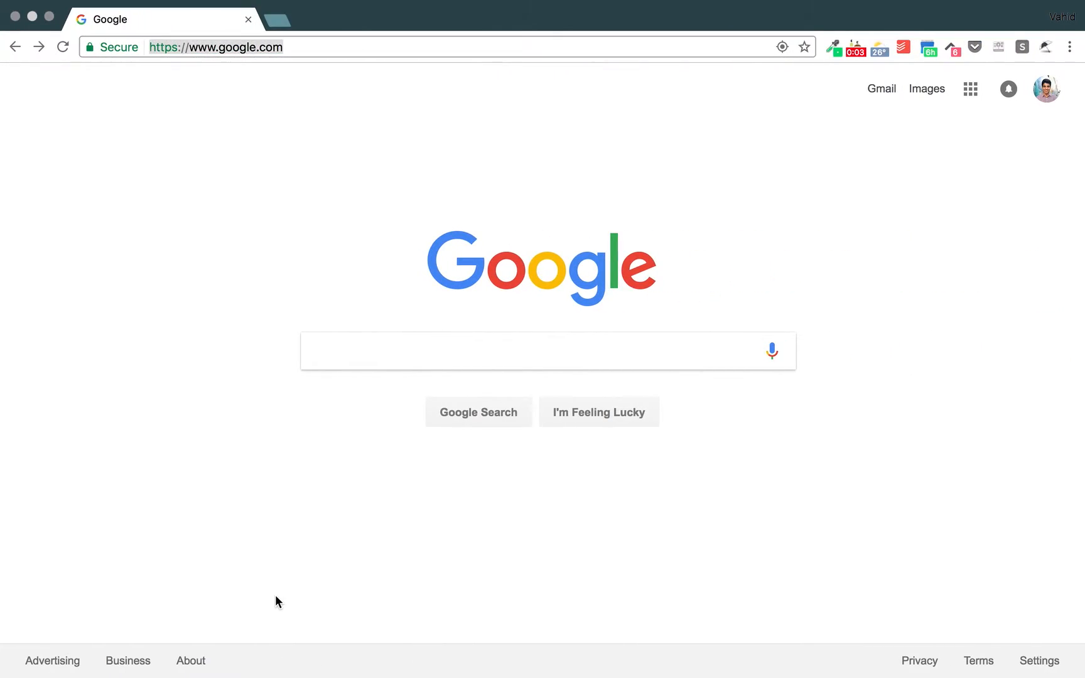
pyautogui.write('localhost:8000')
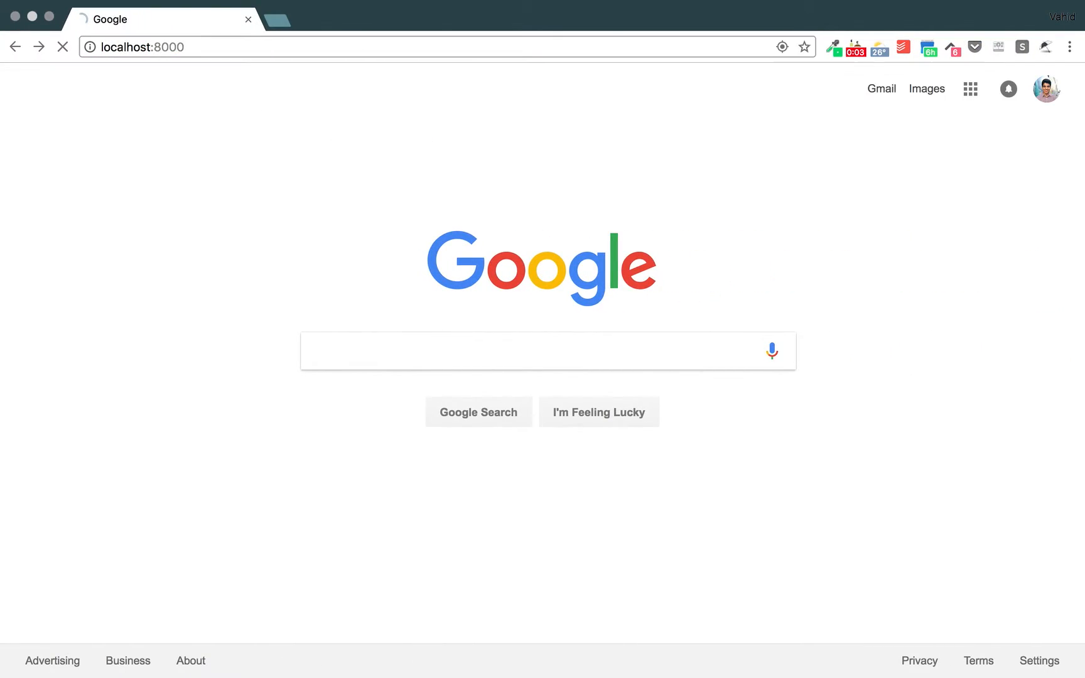